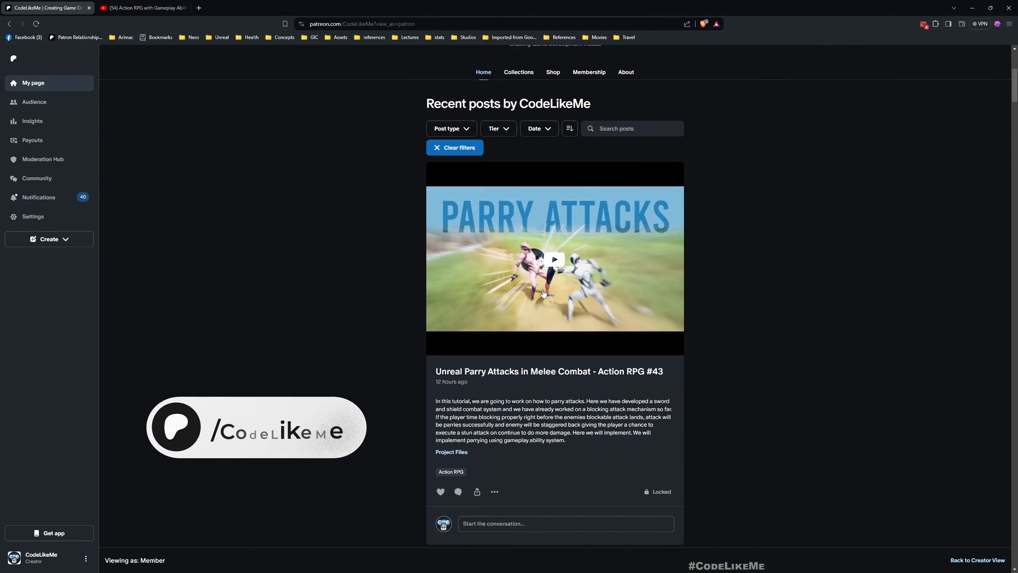
Browse down the Patreon Action RPG tutorial posts, then switch to the YouTube playlist
{"action": "scroll", "scroll_direction": "down", "scroll_amount": 3}
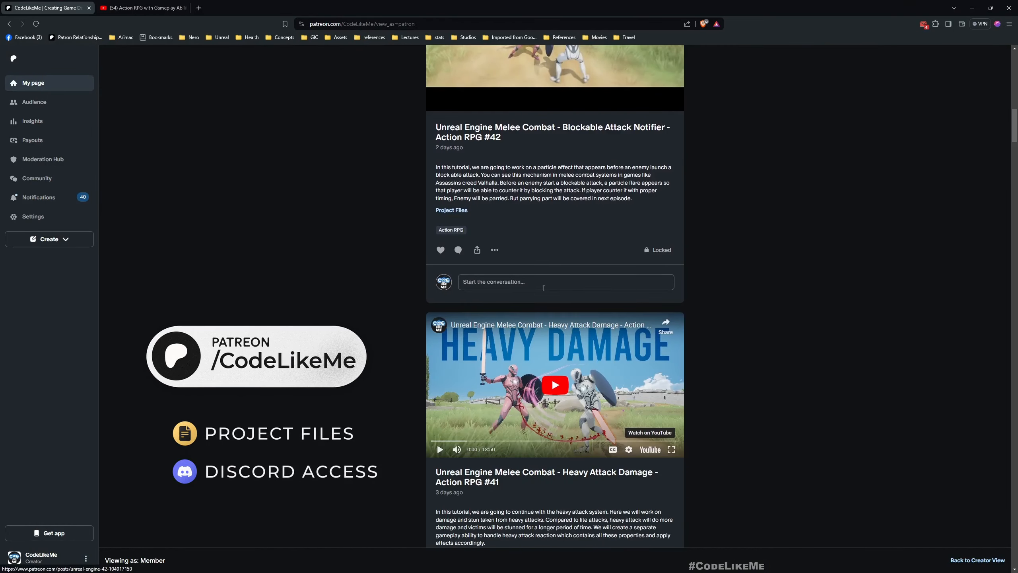
{"action": "scroll", "scroll_direction": "down", "scroll_amount": 3}
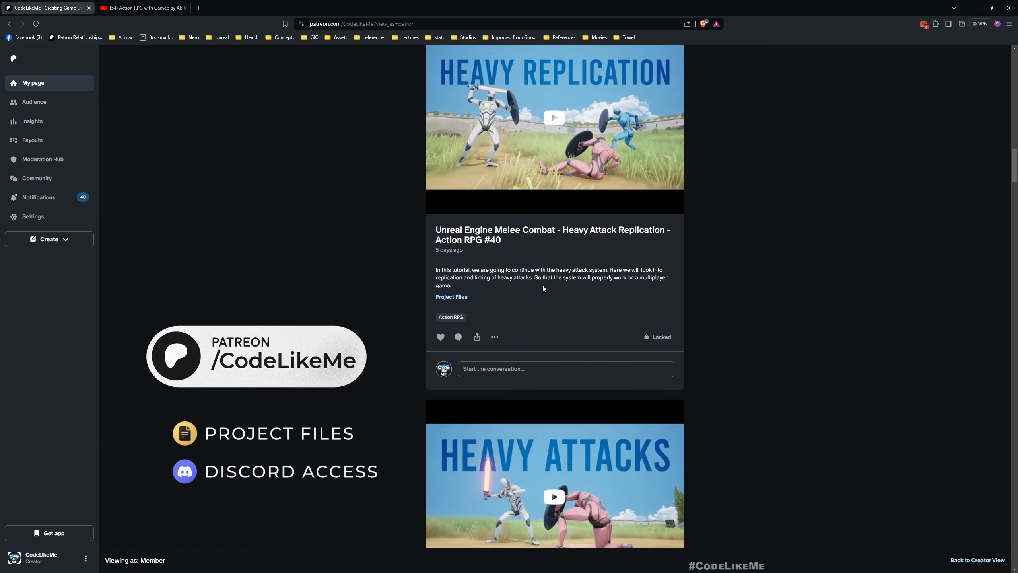
{"action": "scroll", "scroll_direction": "down", "scroll_amount": 3}
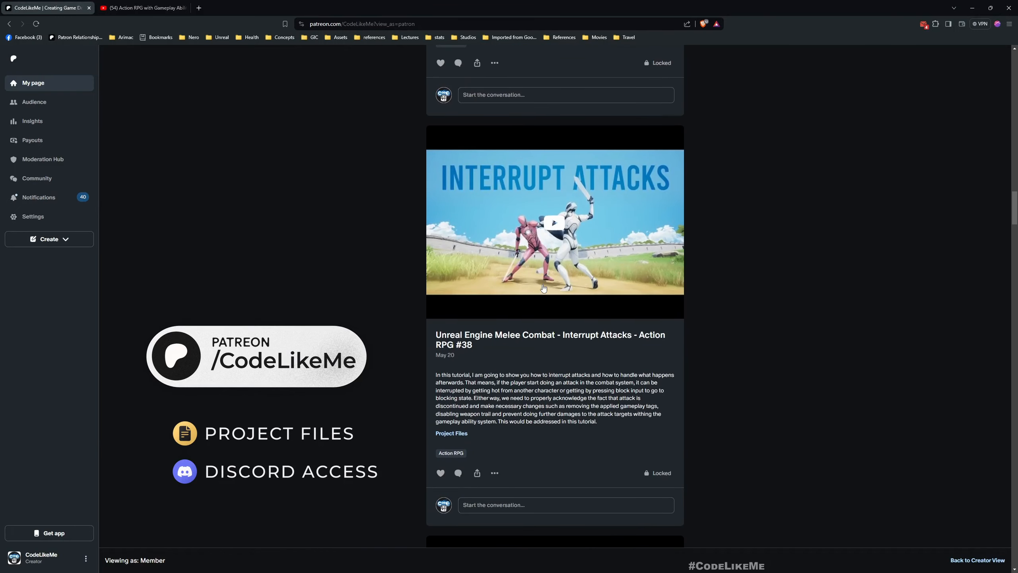
{"action": "scroll", "scroll_direction": "down", "scroll_amount": 3}
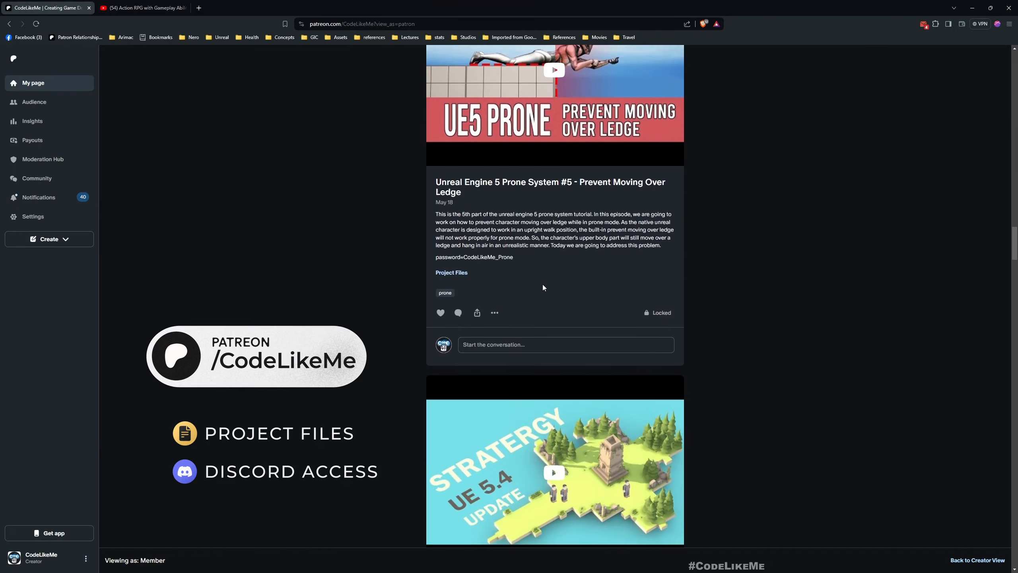
{"action": "scroll", "scroll_direction": "down", "scroll_amount": 3}
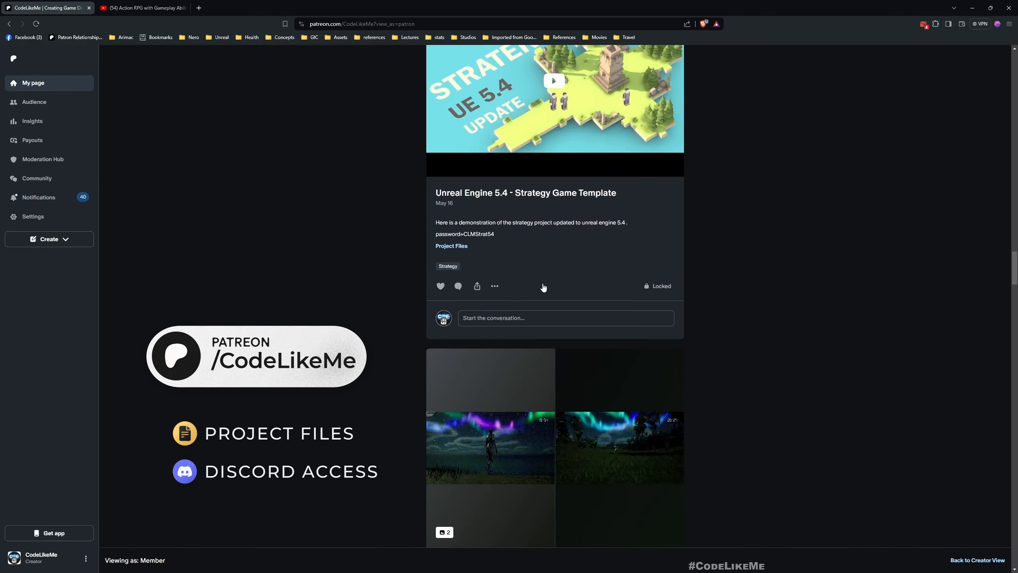
{"action": "scroll", "scroll_direction": "down", "scroll_amount": 3}
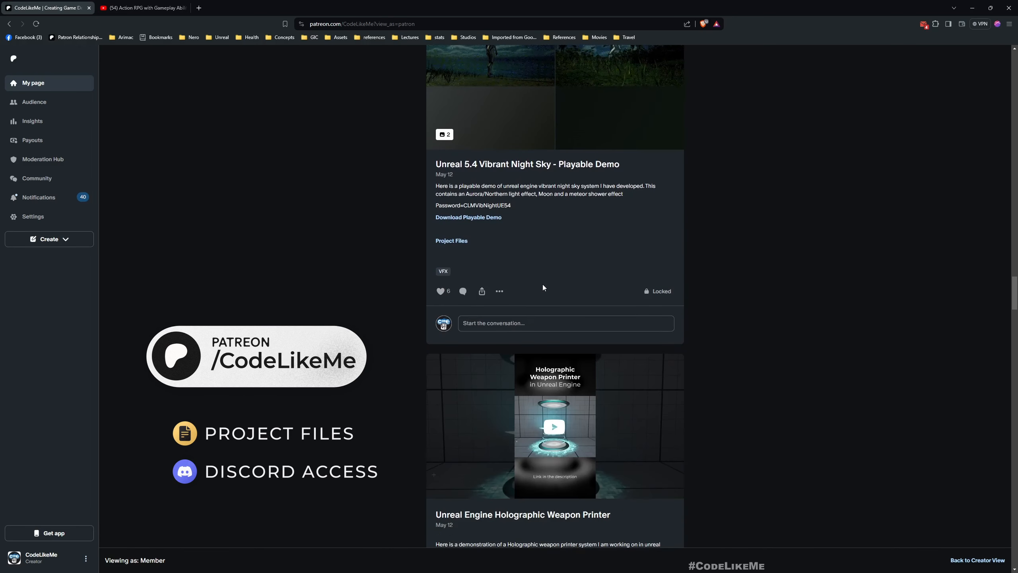
{"action": "scroll", "scroll_direction": "down", "scroll_amount": 3}
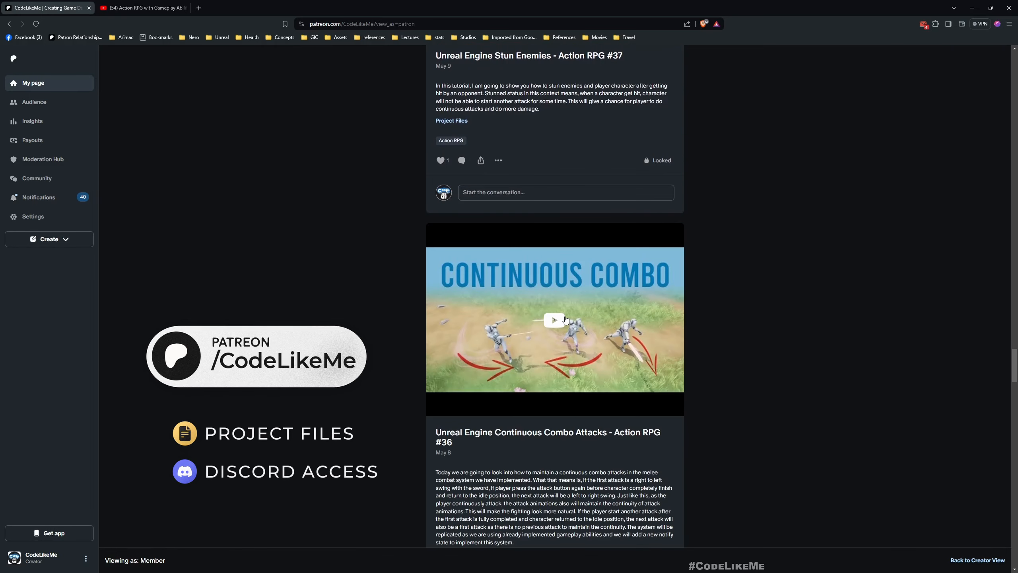
{"action": "scroll", "scroll_direction": "down", "scroll_amount": 3}
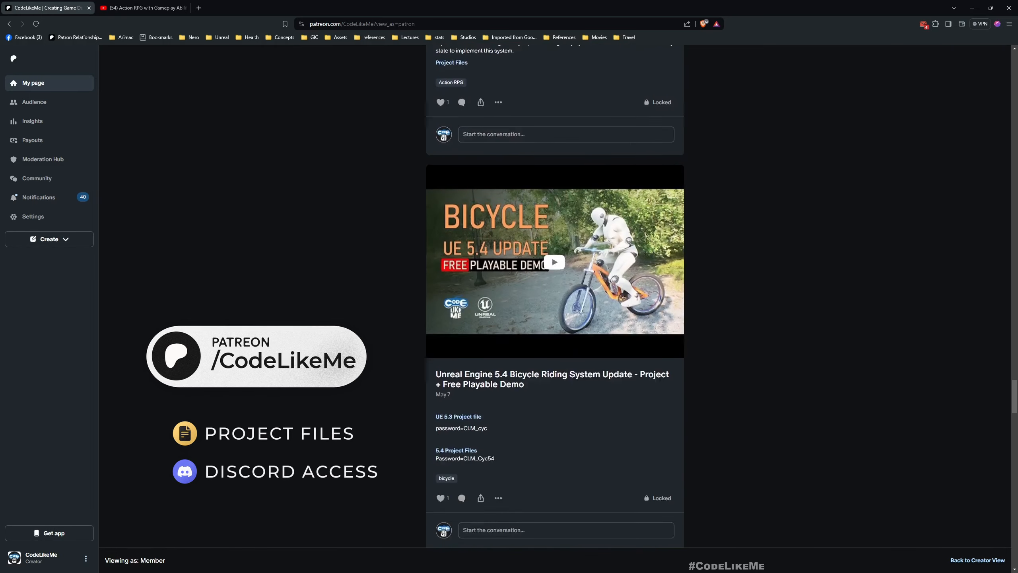
{"action": "scroll", "scroll_direction": "down", "scroll_amount": 3}
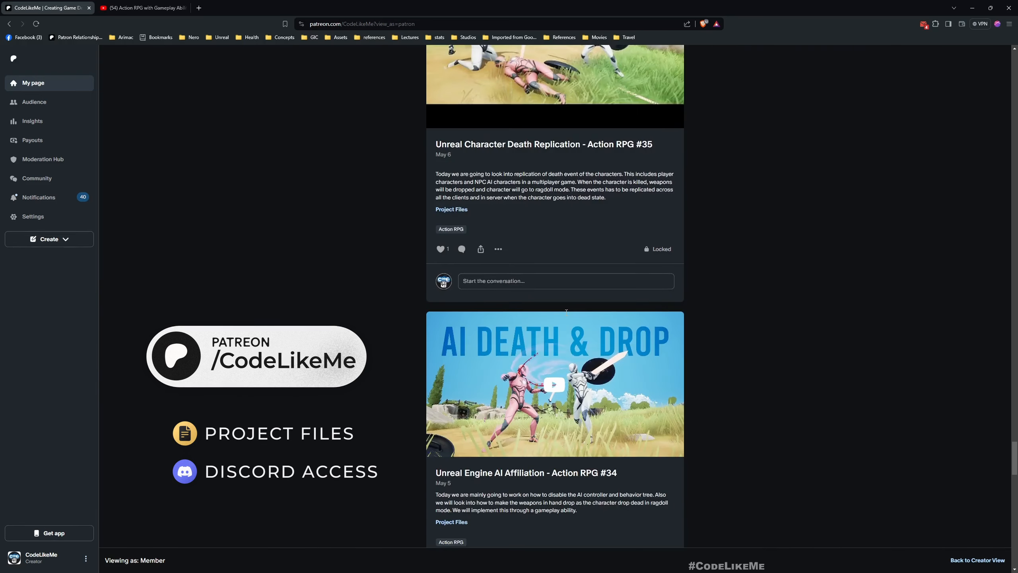
{"action": "left_click", "coordinate": [142, 8]}
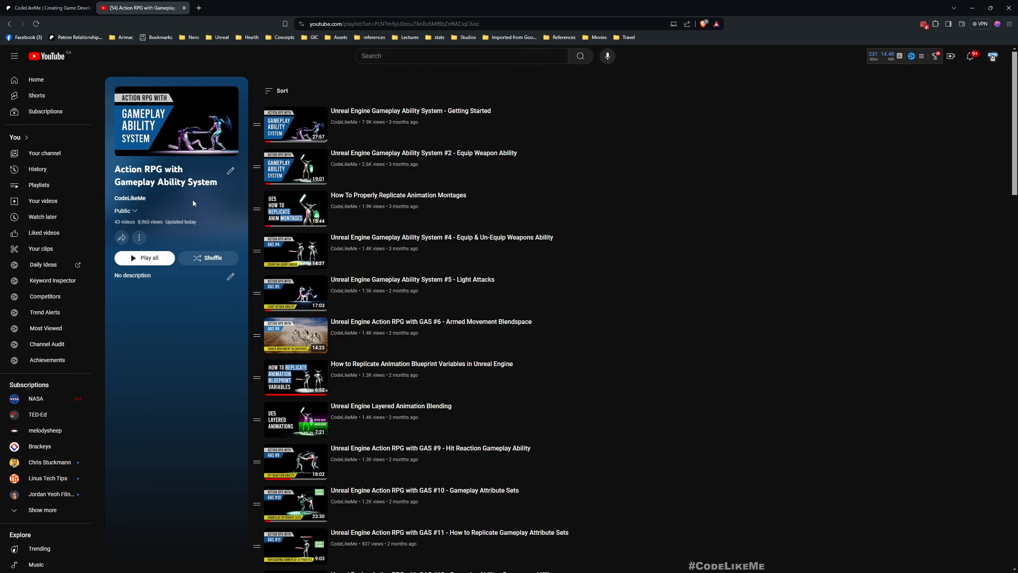
{"action": "scroll", "scroll_direction": "down", "scroll_amount": 3}
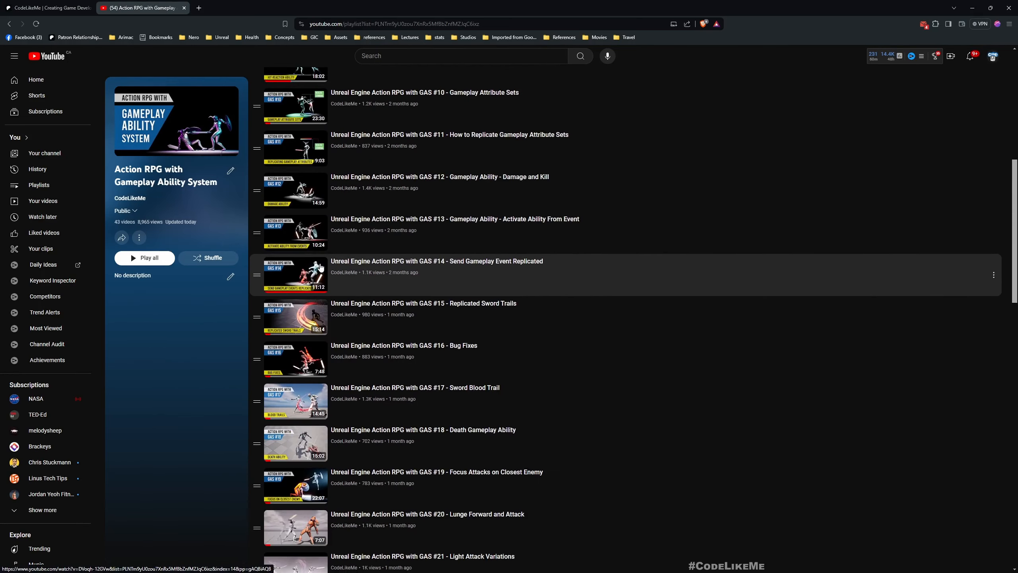
{"action": "scroll", "scroll_direction": "down", "scroll_amount": 3}
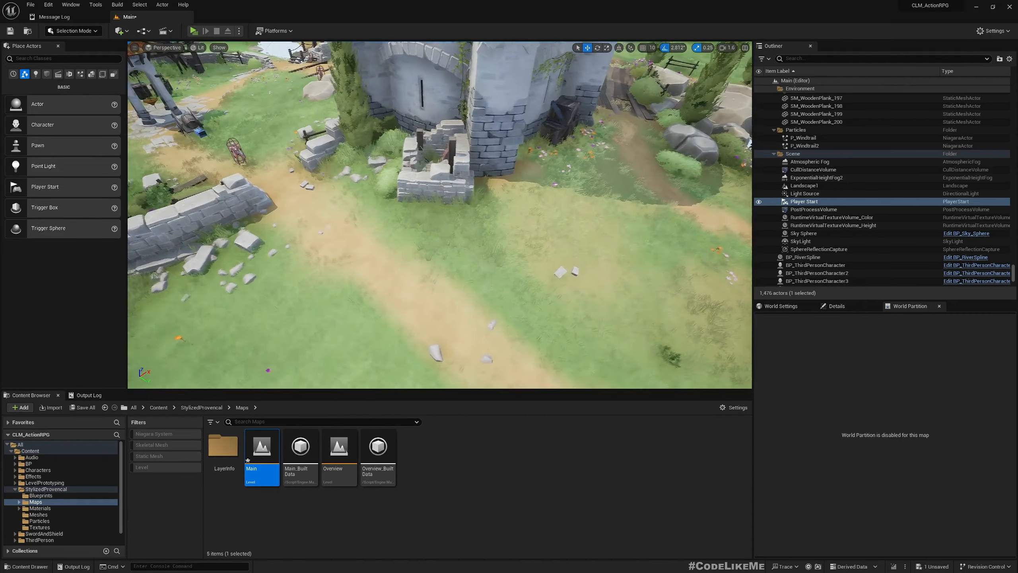
Open BP_ThirdPersonCharacter from the Outliner to show its Event Graph
{"action": "left_click", "coordinate": [815, 265]}
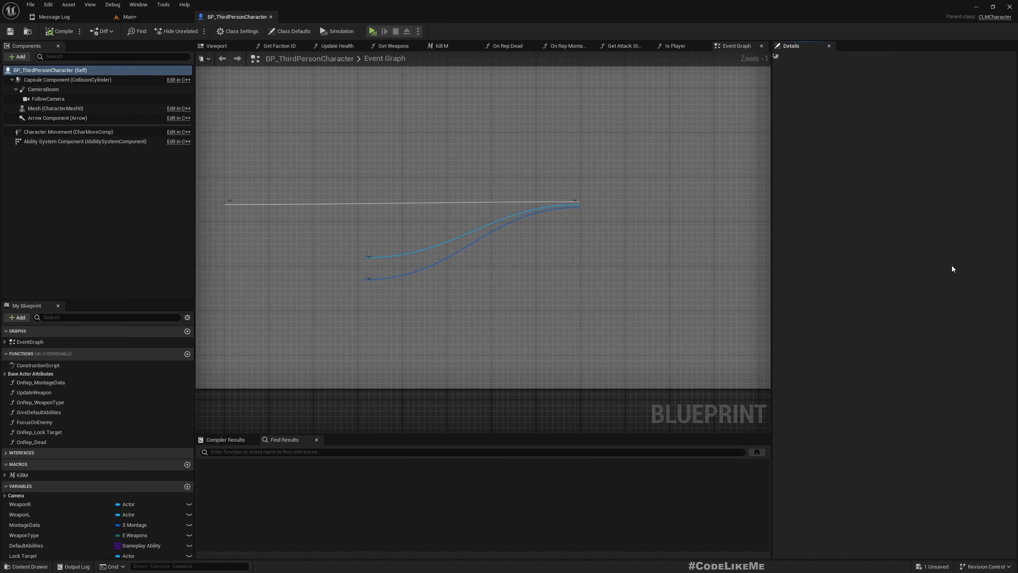
Add an Apply Gameplay Effect call and set its effect class to GE_Parry
{"action": "left_click", "coordinate": [288, 31]}
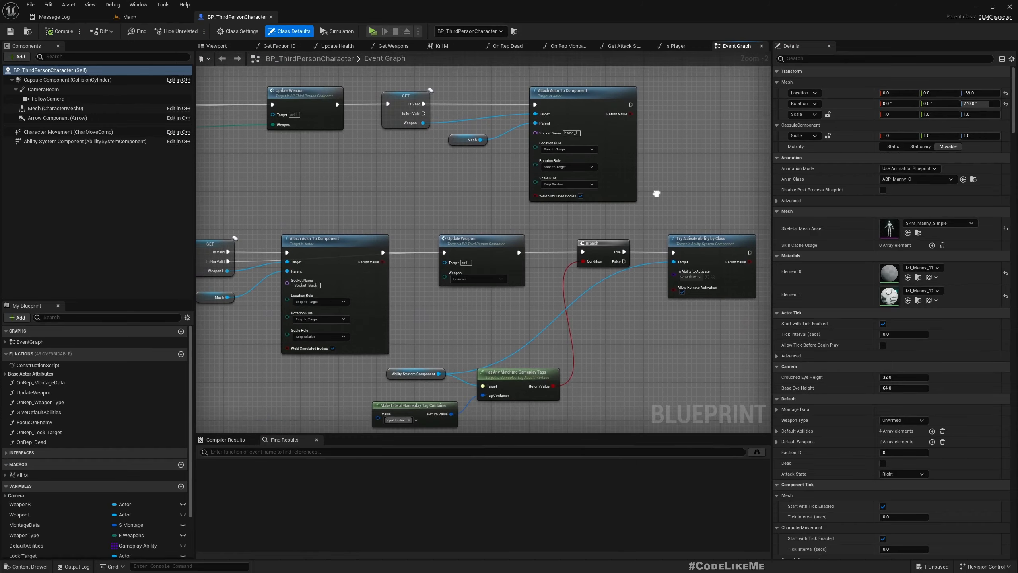
{"action": "scroll", "scroll_direction": "down", "scroll_amount": 3}
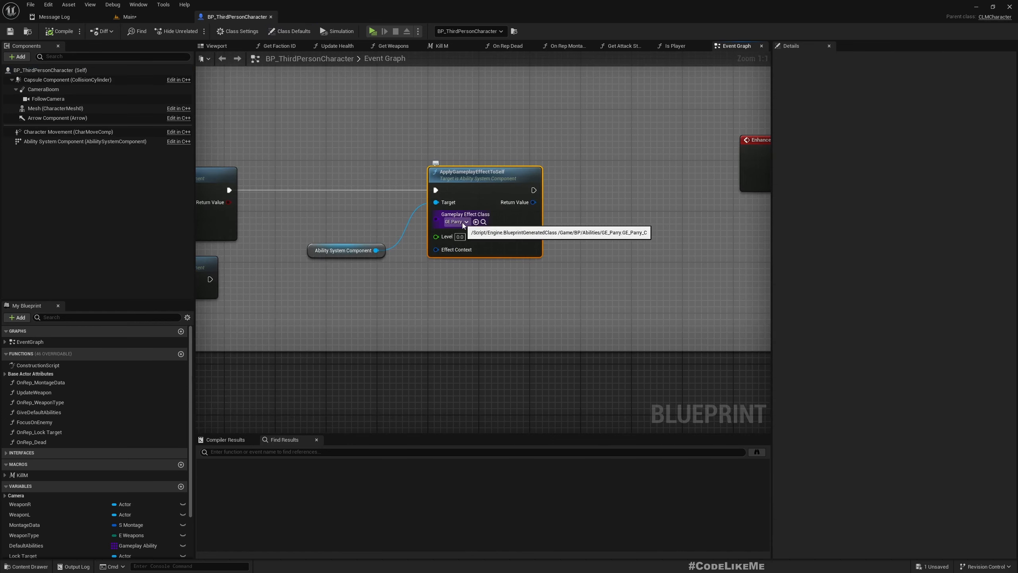
{"action": "mouse_move", "coordinate": [312, 128]}
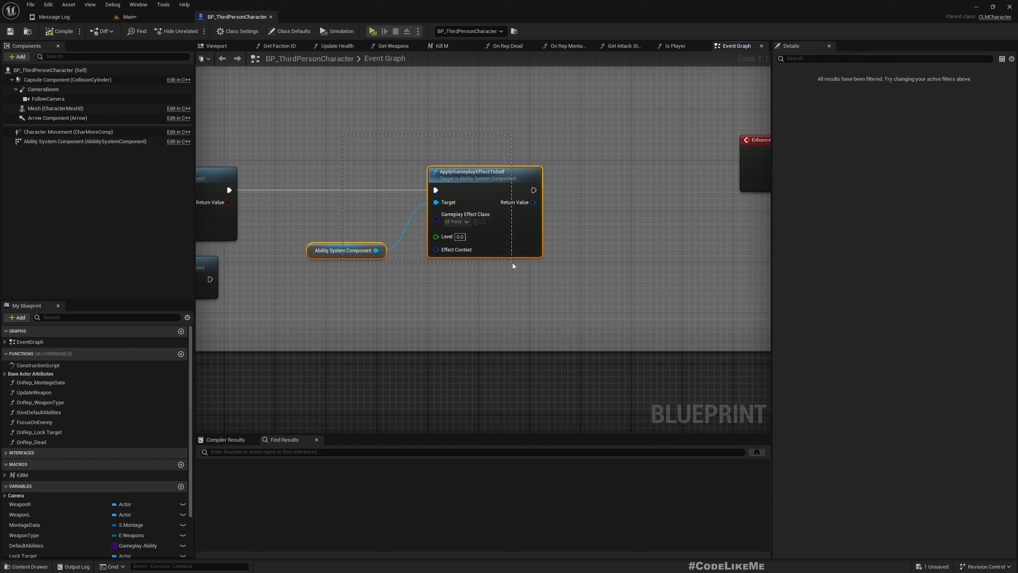
{"action": "mouse_move", "coordinate": [485, 194]}
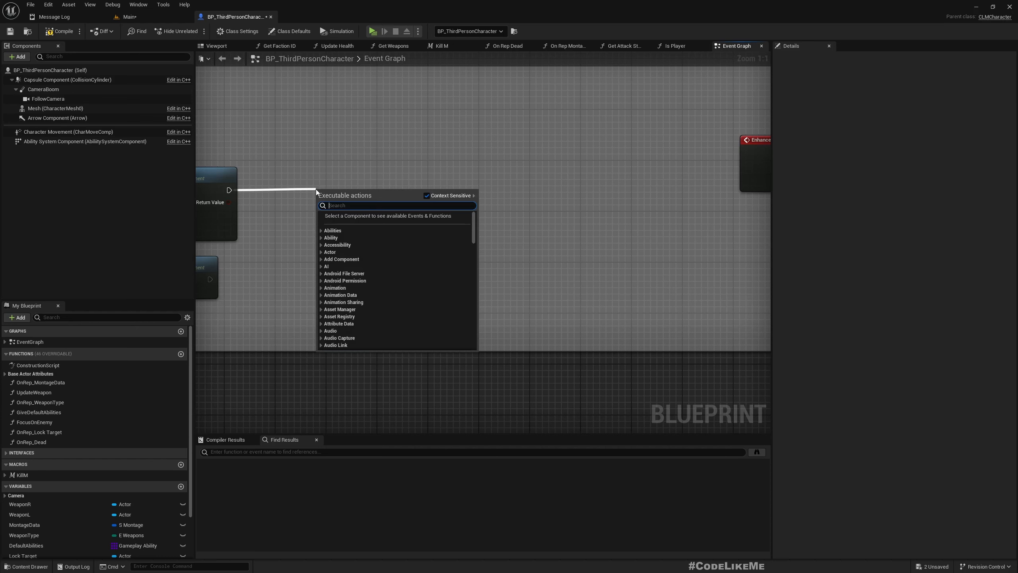
{"action": "type", "text": "apply"}
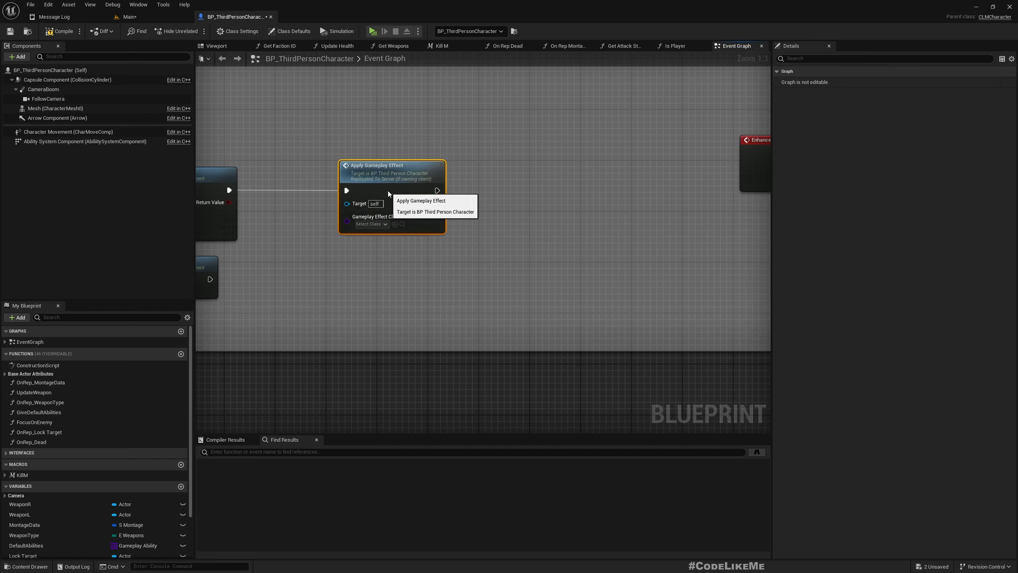
{"action": "left_click", "coordinate": [370, 223]}
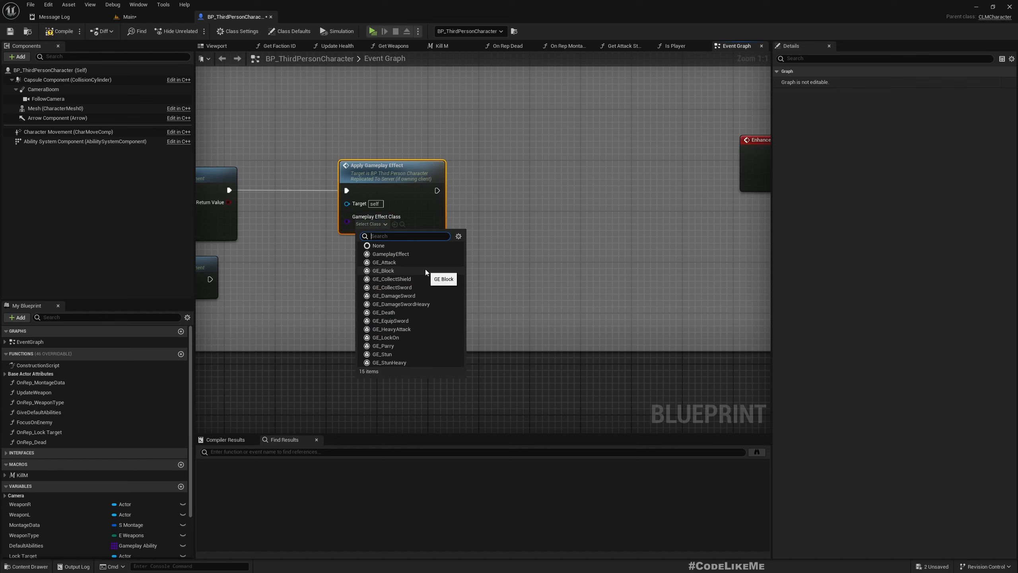
{"action": "type", "text": "parry"}
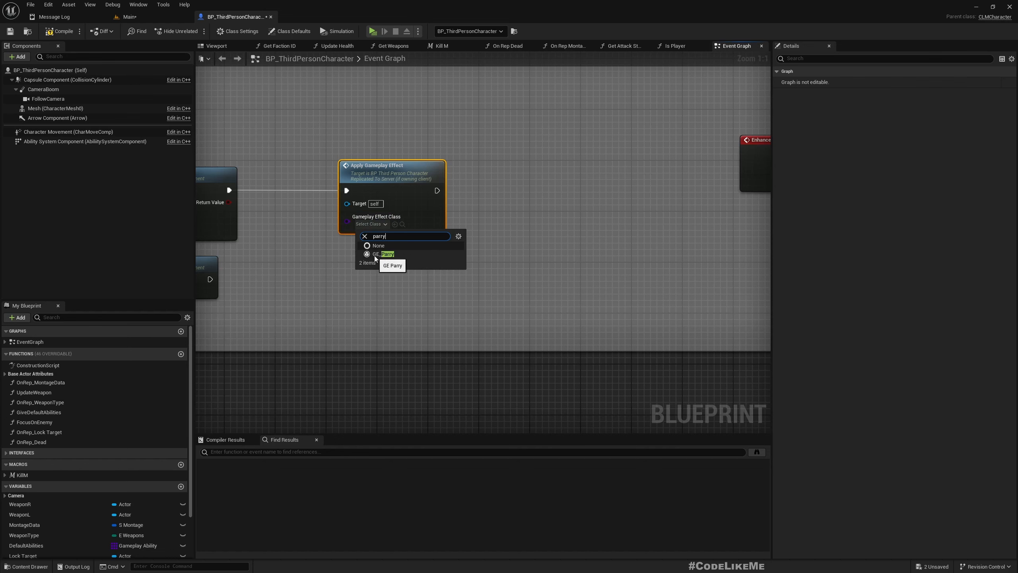
{"action": "left_click", "coordinate": [384, 253]}
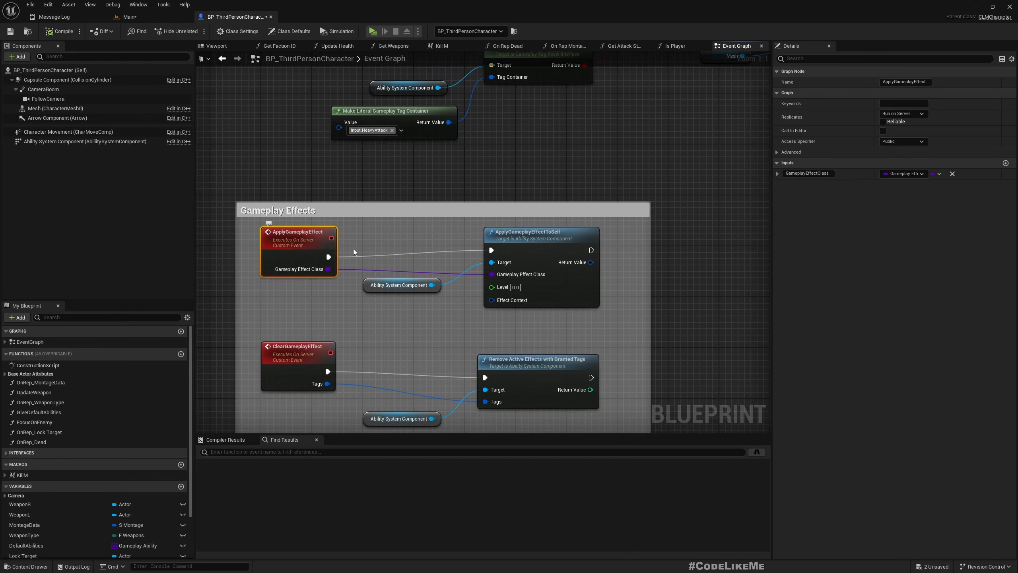
{"action": "mouse_move", "coordinate": [299, 269]}
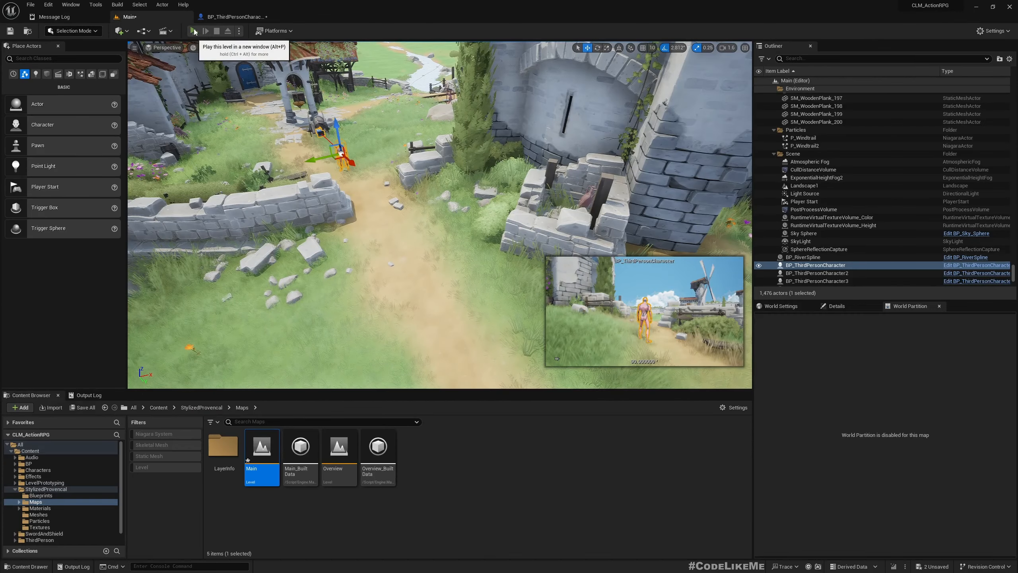
{"action": "left_click", "coordinate": [195, 30]}
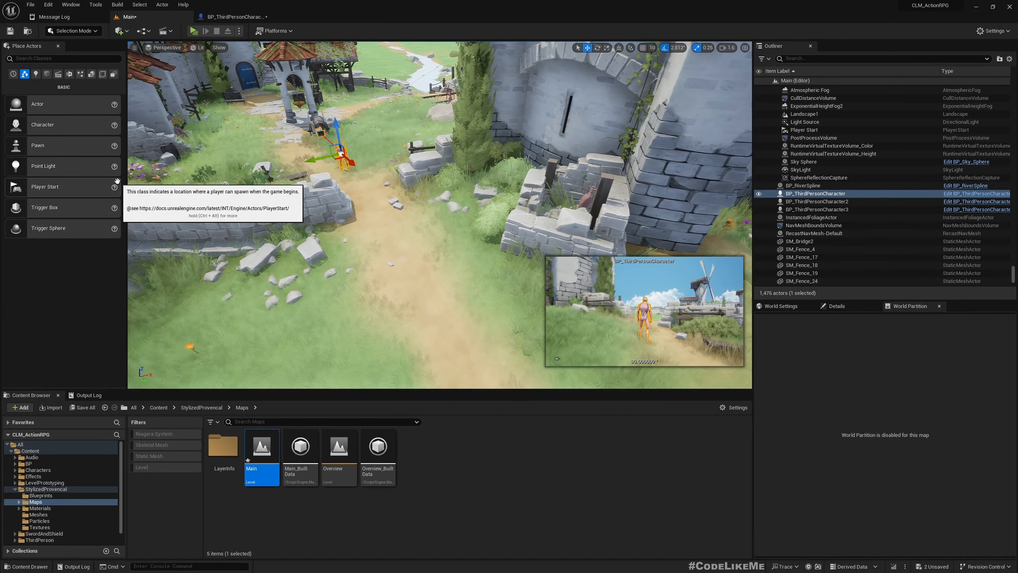
{"action": "mouse_move", "coordinate": [192, 31]}
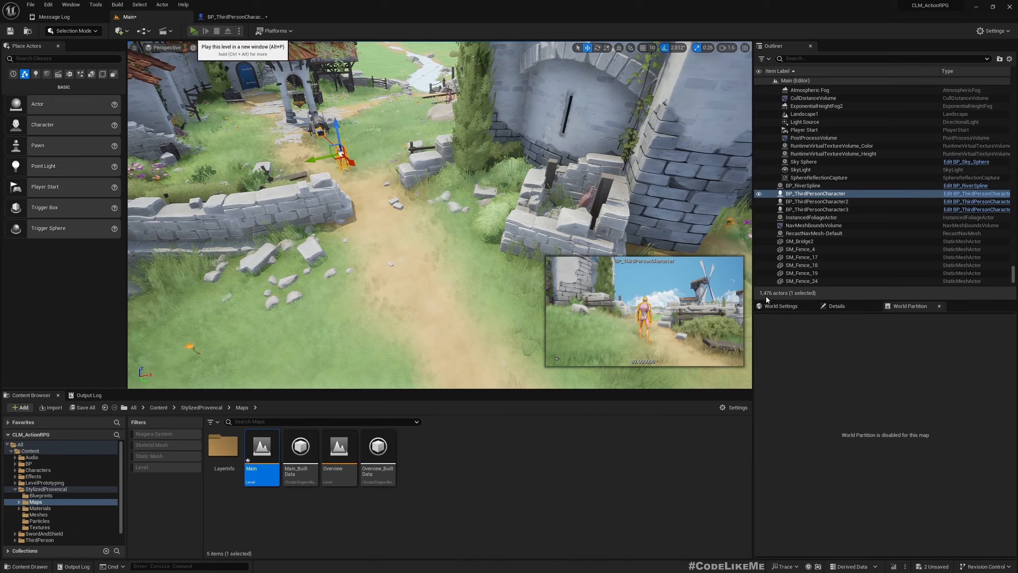
{"action": "left_click", "coordinate": [194, 31]}
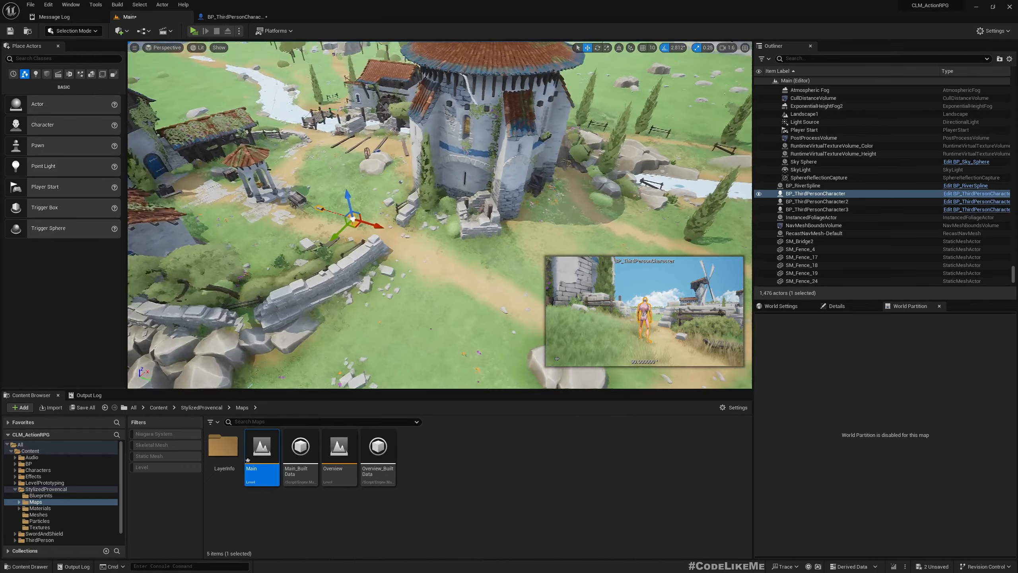
{"action": "left_click", "coordinate": [234, 16]}
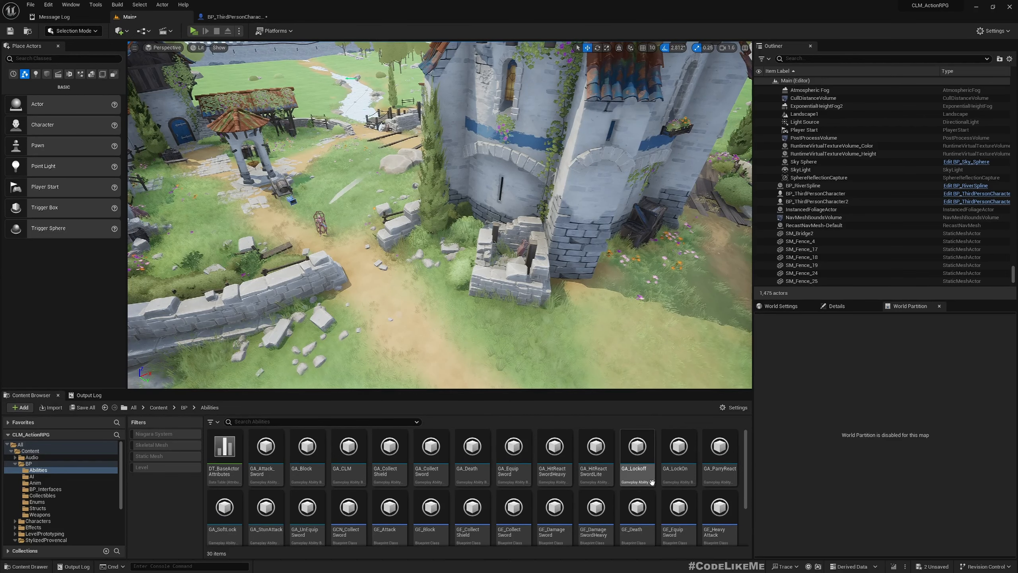
Browse the Abilities folder in the Content Browser toward GA_ParryReact
{"action": "left_click", "coordinate": [636, 446]}
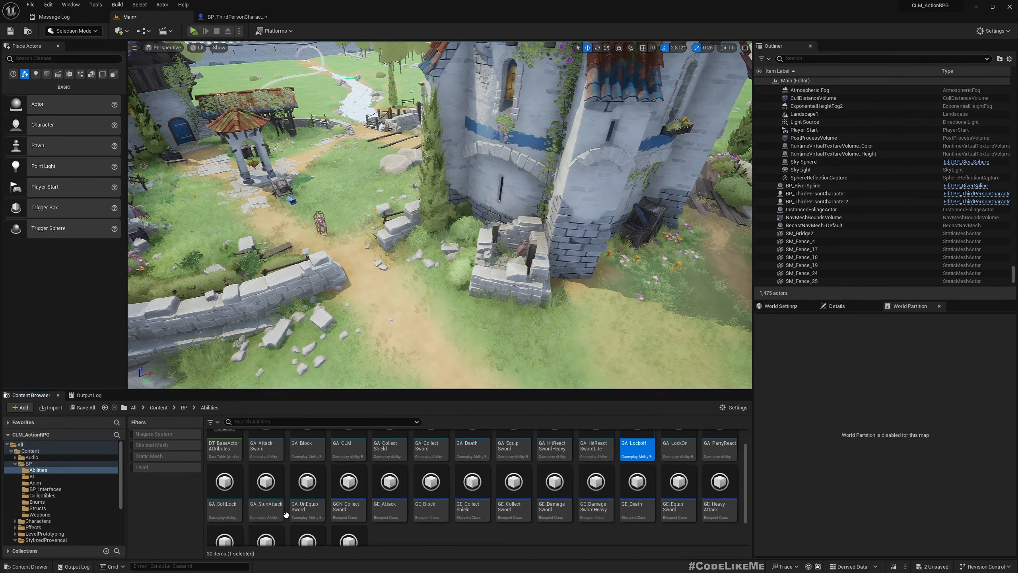
{"action": "mouse_move", "coordinate": [430, 482]}
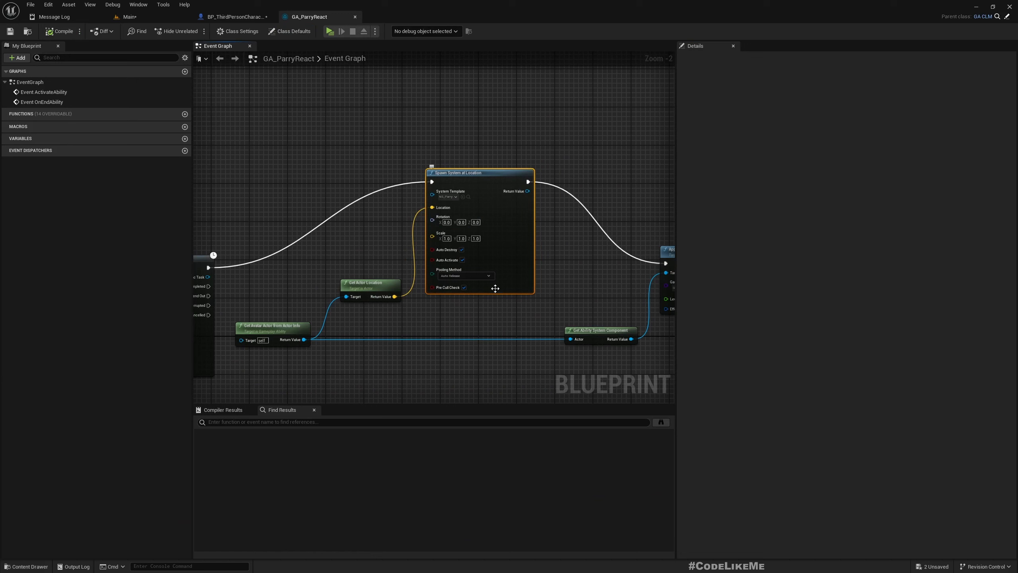
{"action": "mouse_move", "coordinate": [483, 188]}
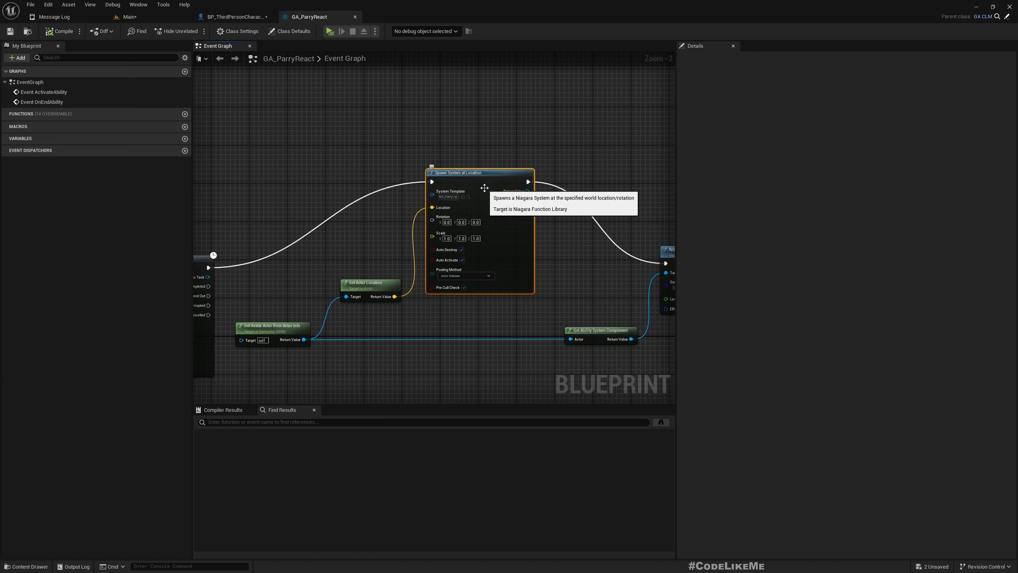
Review GA_CLM's replicated gameplay cue event in its Gameplay Ability Graph, then return to GA_ParryReact
{"action": "scroll", "scroll_direction": "down", "scroll_amount": 3}
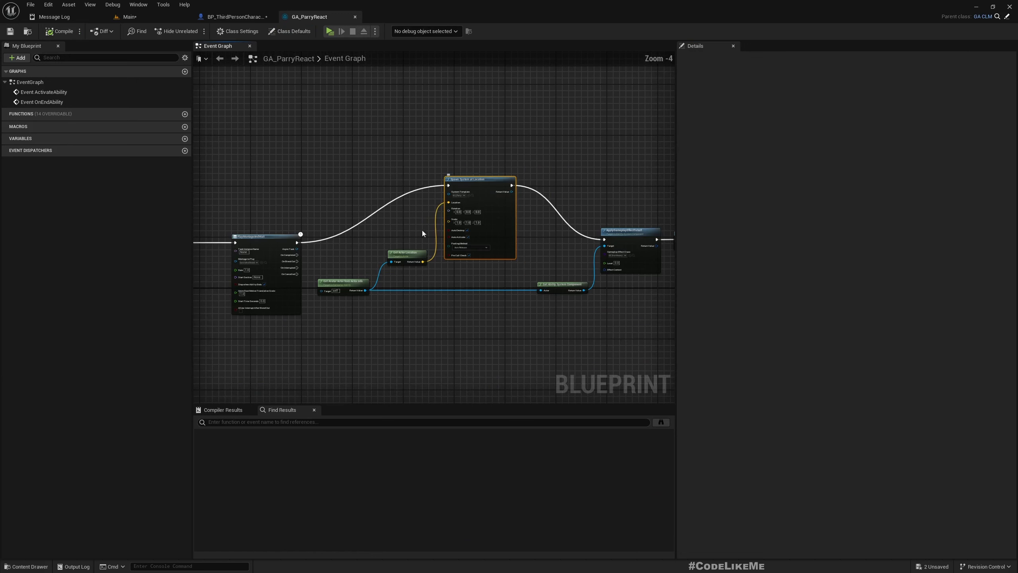
{"action": "scroll", "scroll_direction": "up", "scroll_amount": 3}
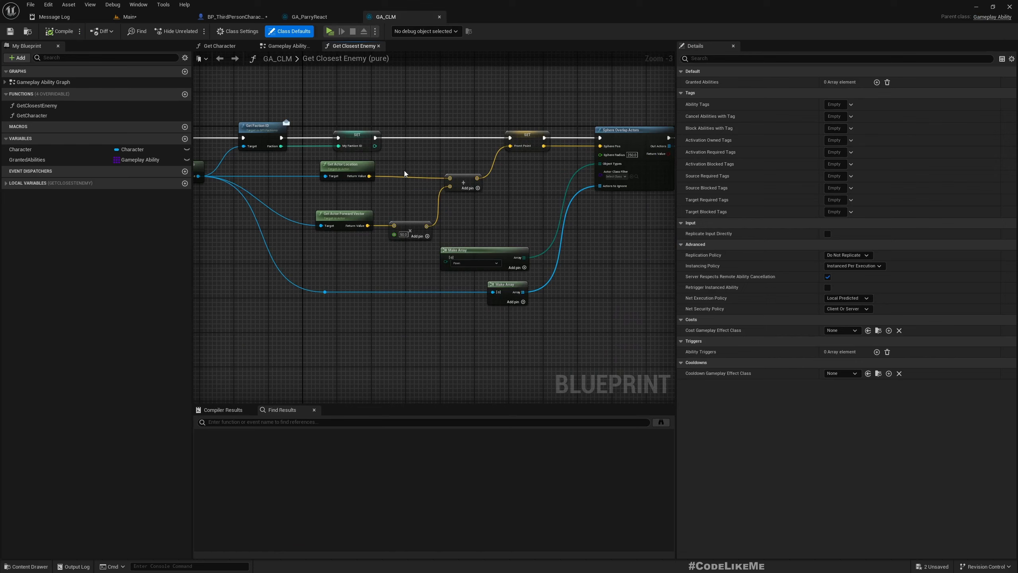
{"action": "left_click", "coordinate": [285, 45]}
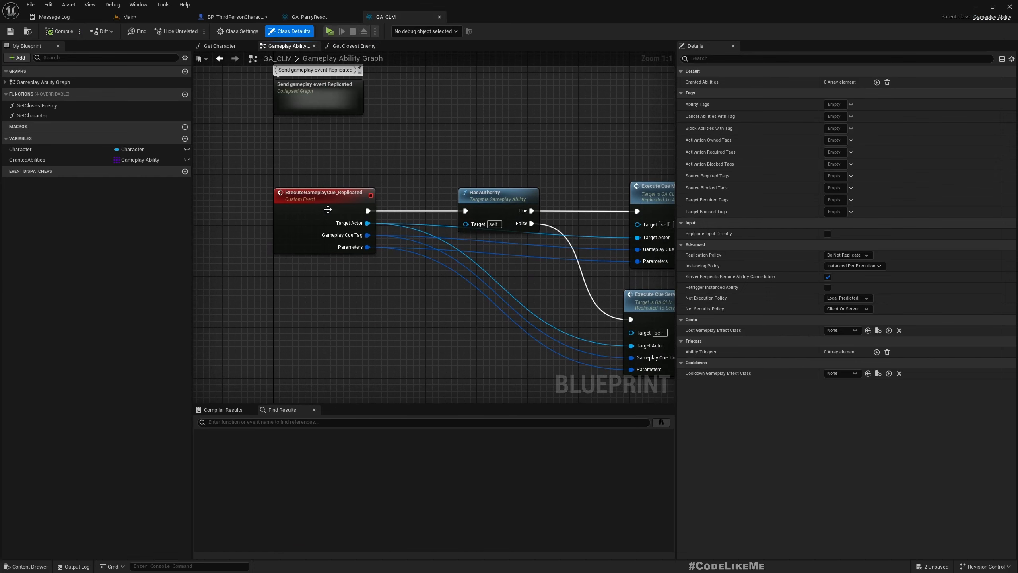
{"action": "left_click", "coordinate": [324, 195]}
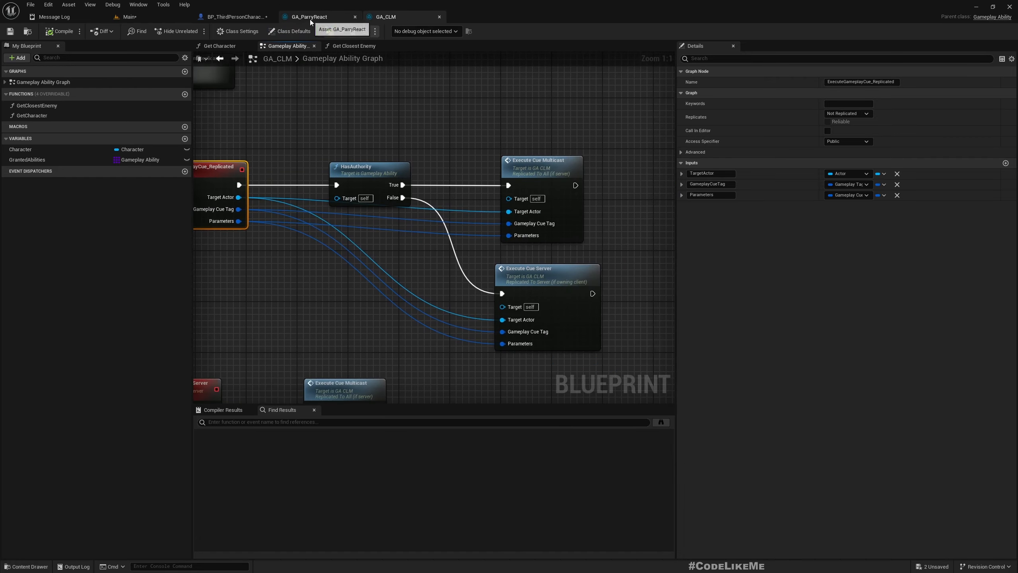
{"action": "left_click", "coordinate": [310, 16]}
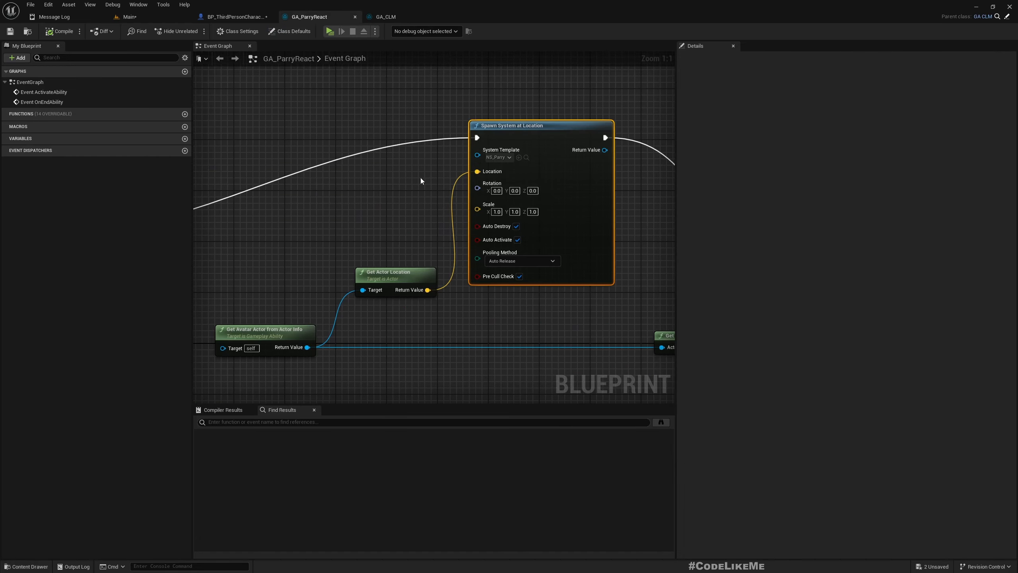
{"action": "scroll", "scroll_direction": "down", "scroll_amount": 3}
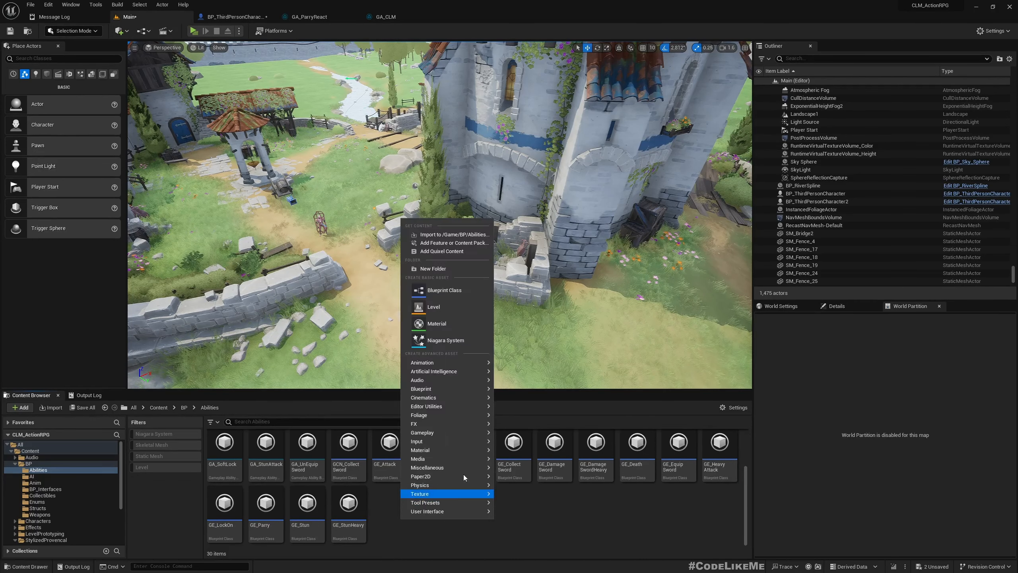
{"action": "mouse_move", "coordinate": [451, 340]}
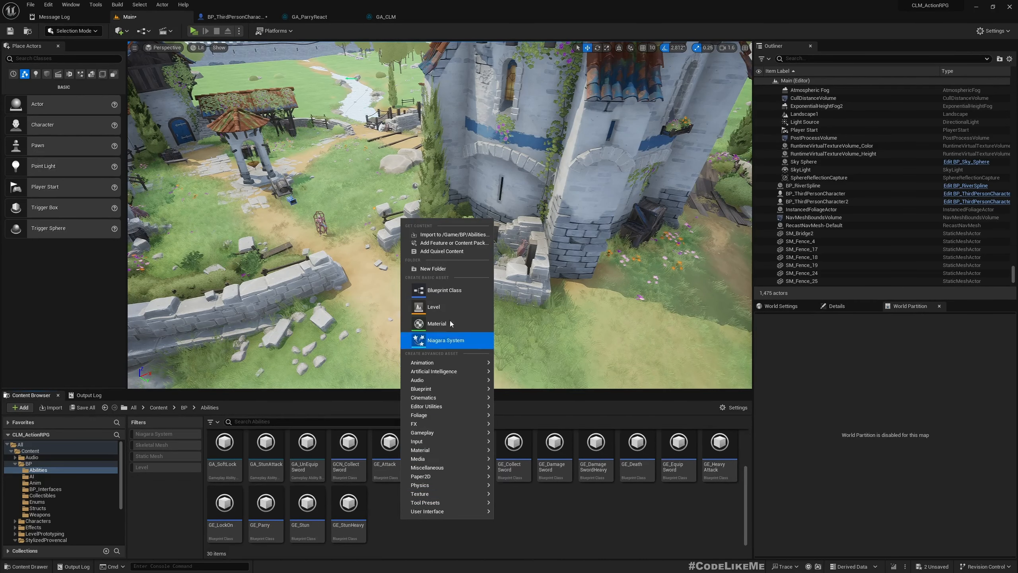
Create a new Blueprint class in Abilities with GameplayCueNotify_Burst as its parent
{"action": "left_click", "coordinate": [444, 290]}
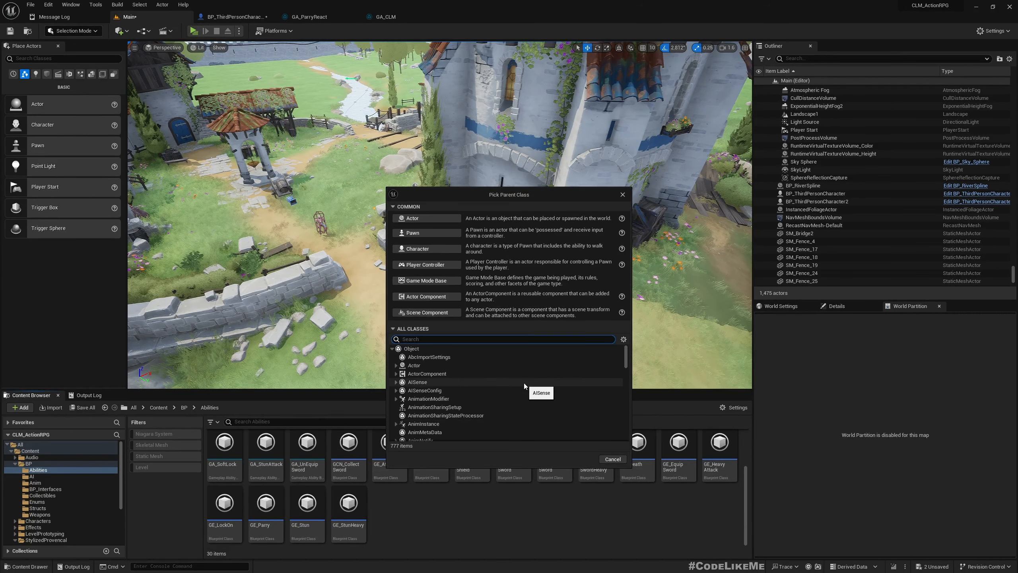
{"action": "type", "text": "GCN"}
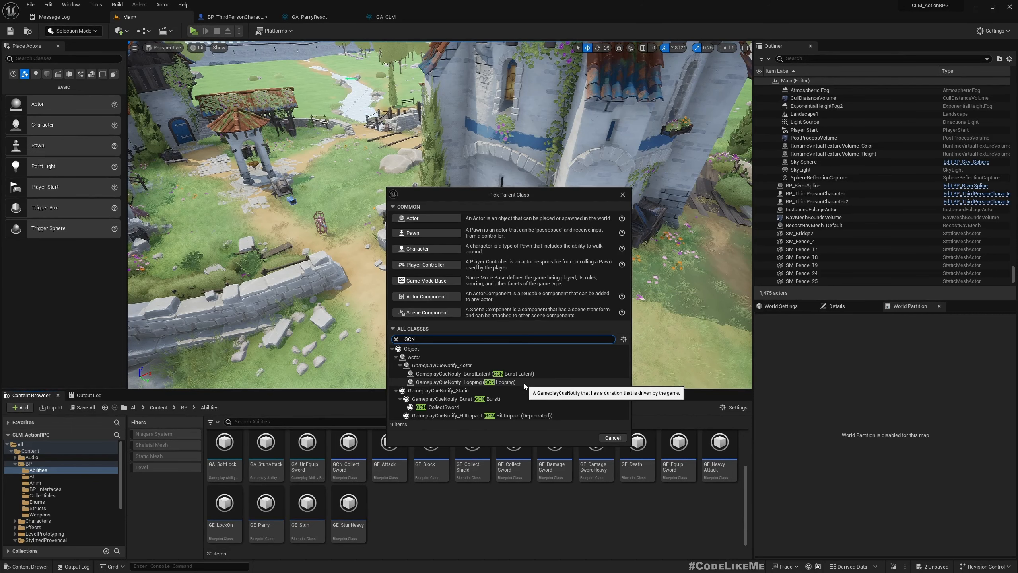
{"action": "mouse_move", "coordinate": [471, 399]}
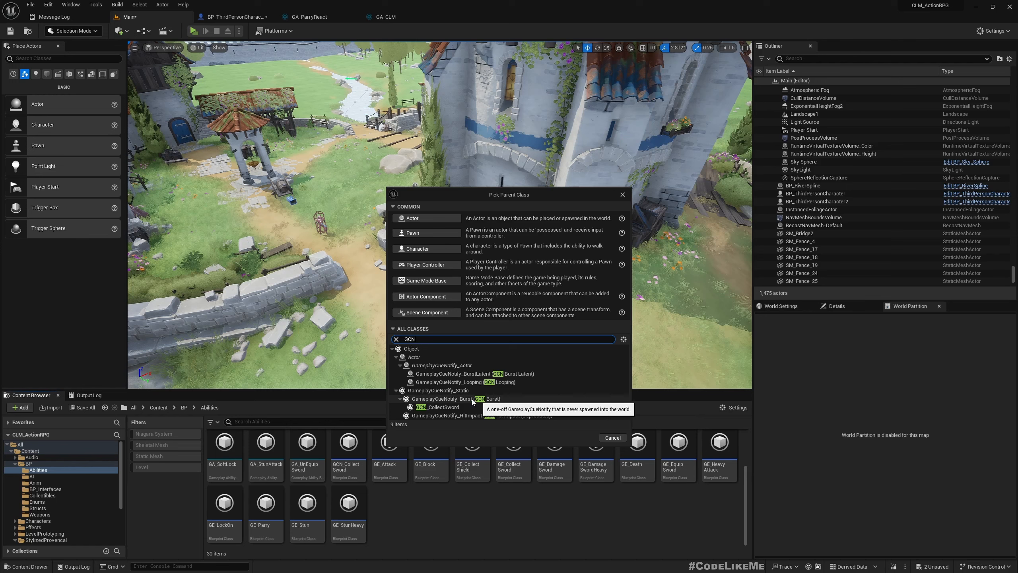
{"action": "left_click", "coordinate": [455, 398]}
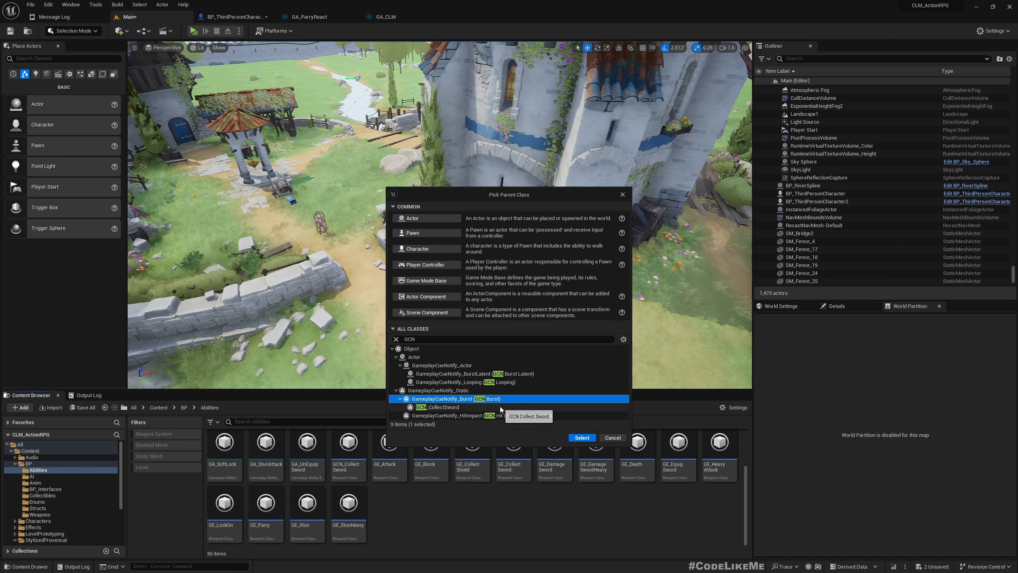
{"action": "left_click", "coordinate": [581, 436]}
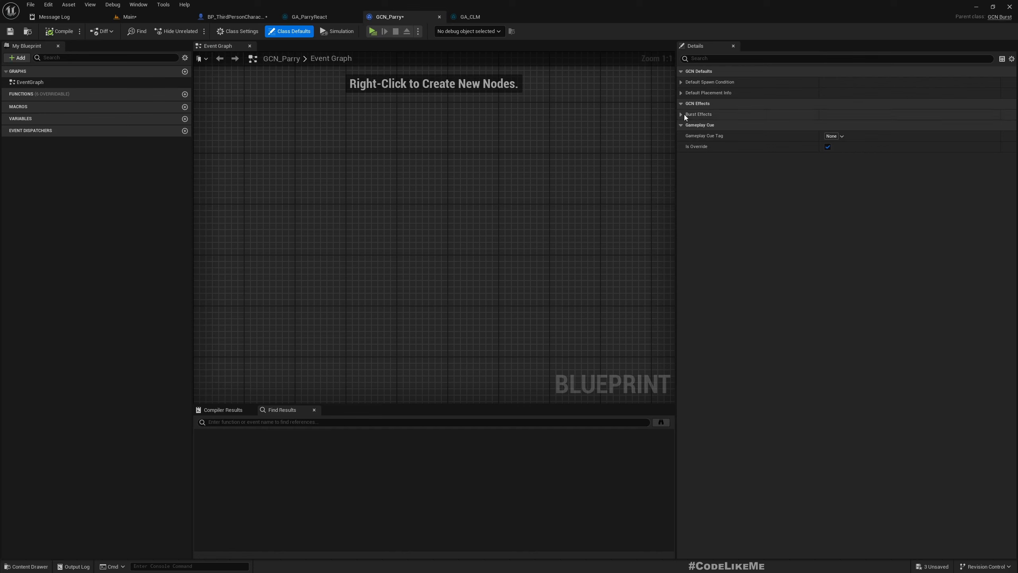
Add a Burst Particles entry to GCN_Parry playing the NS_Parry Niagara system
{"action": "left_click", "coordinate": [681, 114]}
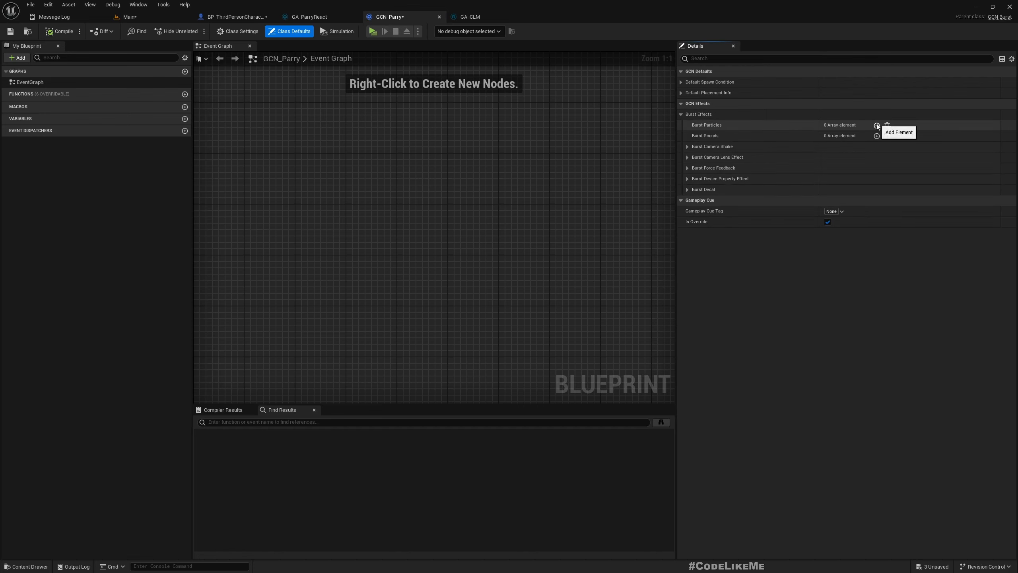
{"action": "left_click", "coordinate": [876, 125]}
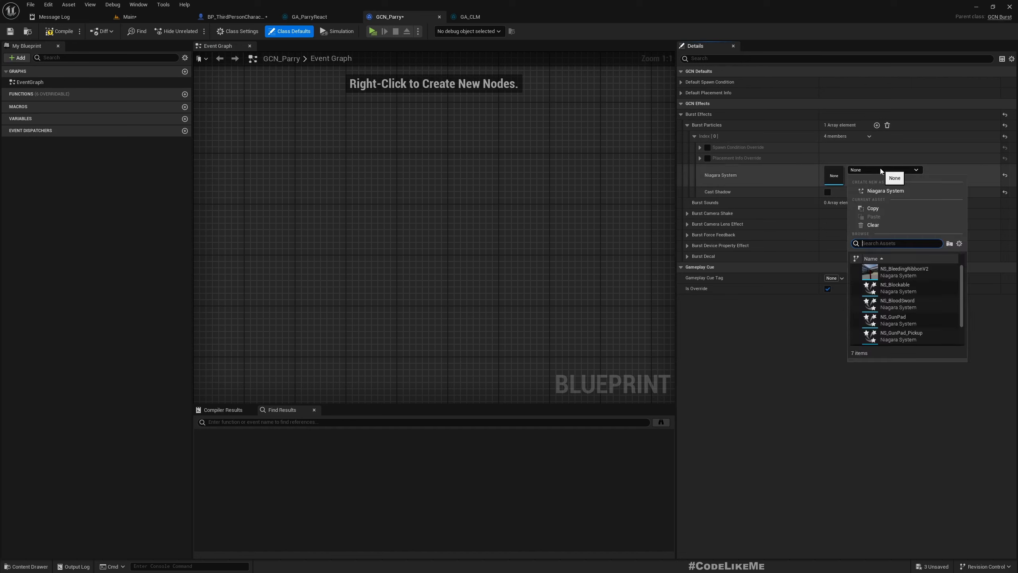
{"action": "mouse_move", "coordinate": [894, 317]}
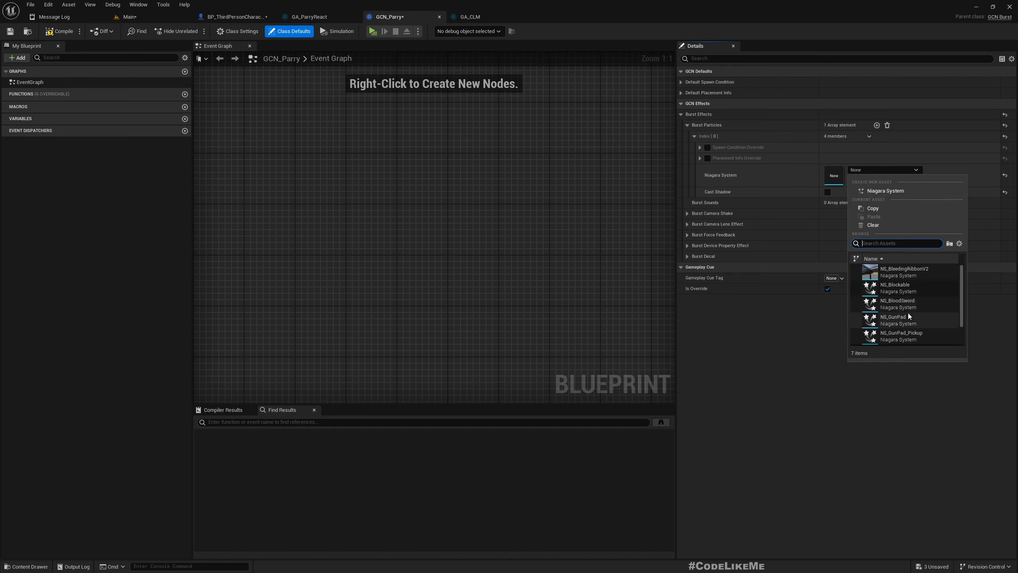
{"action": "type", "text": "parry"}
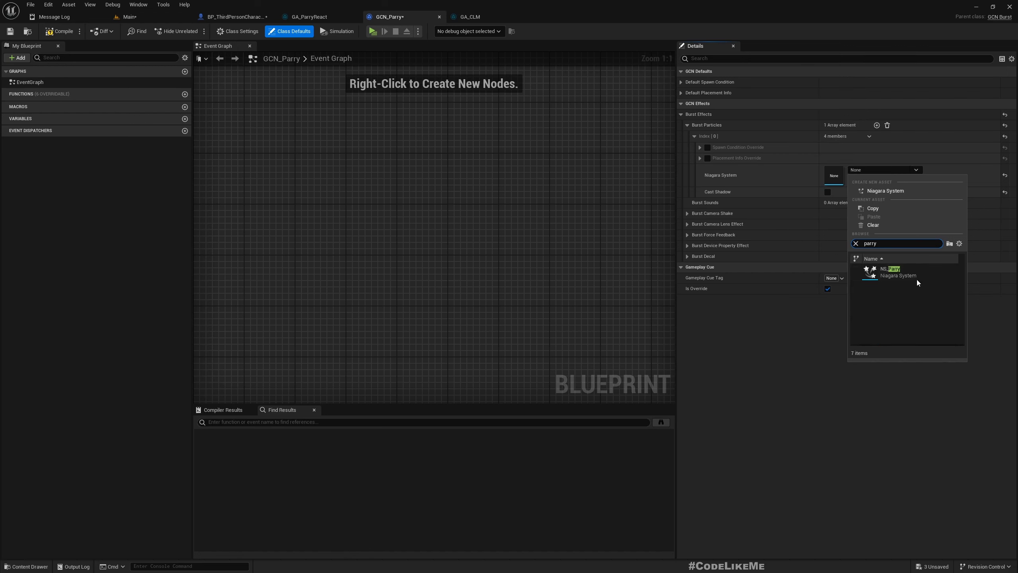
{"action": "left_click", "coordinate": [890, 268]}
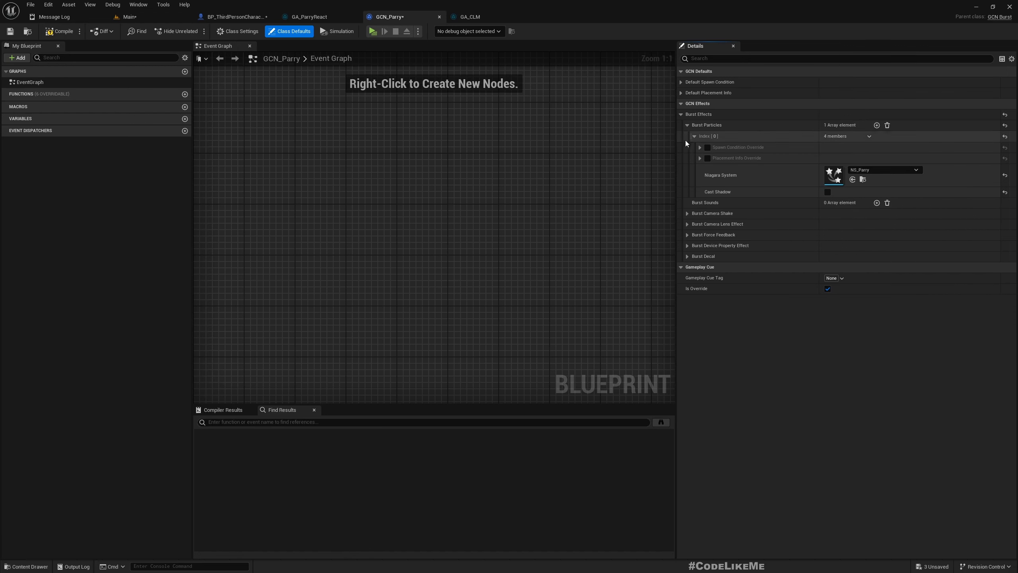
{"action": "left_click", "coordinate": [686, 124]}
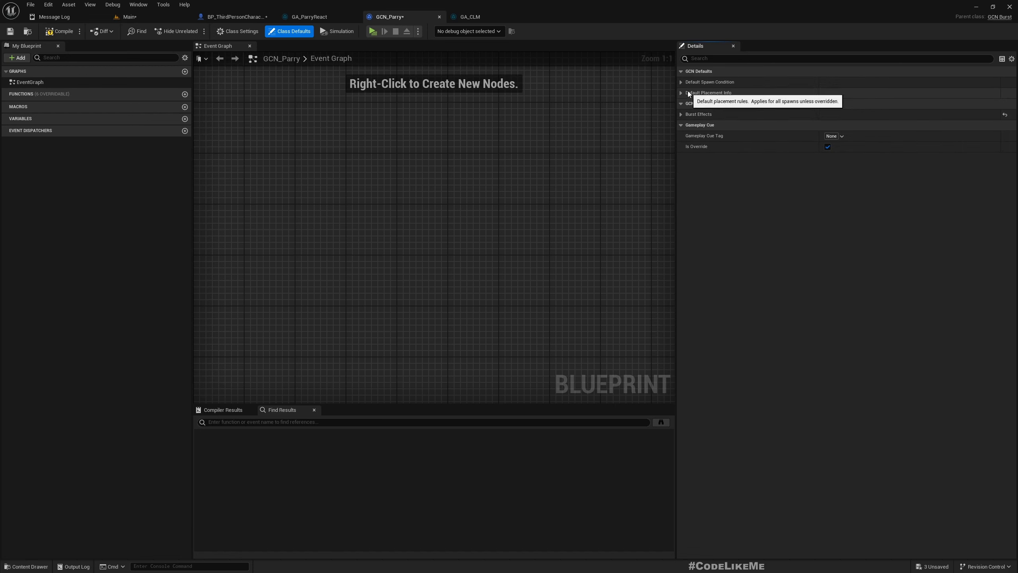
Expand GCN_Parry's default spawn condition and placement settings for review
{"action": "left_click", "coordinate": [681, 82]}
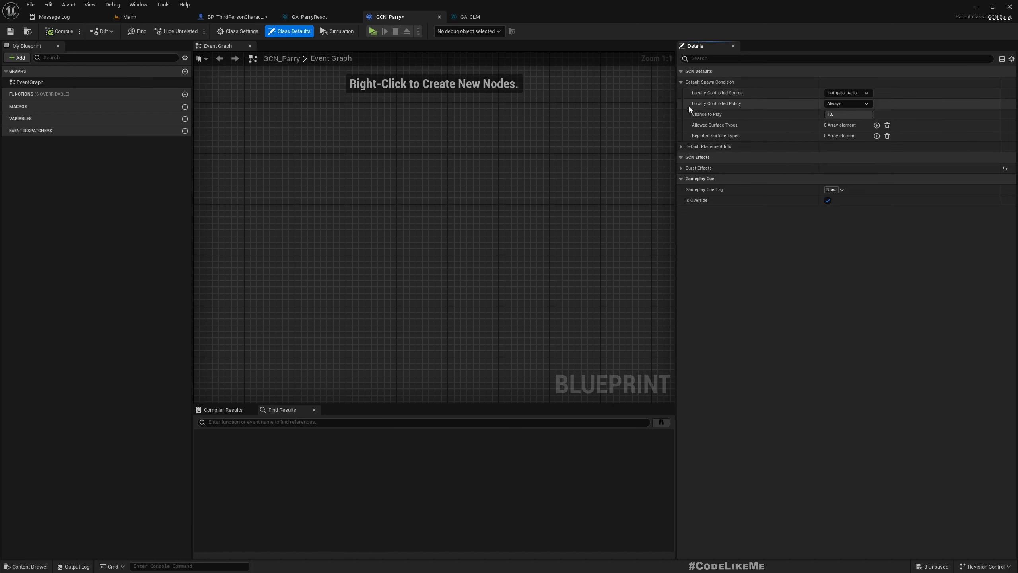
{"action": "left_click", "coordinate": [680, 146]}
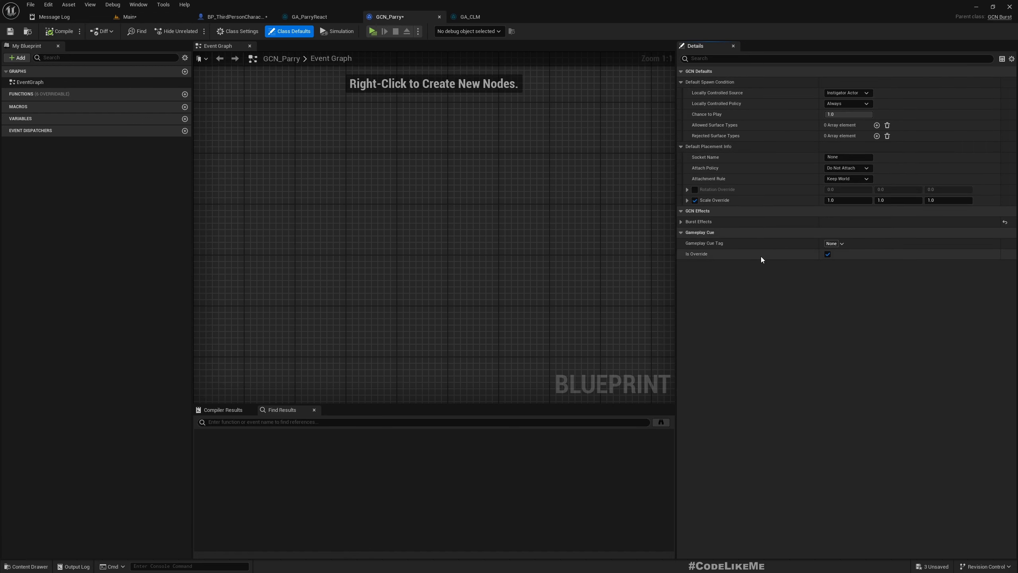
{"action": "mouse_move", "coordinate": [763, 255]}
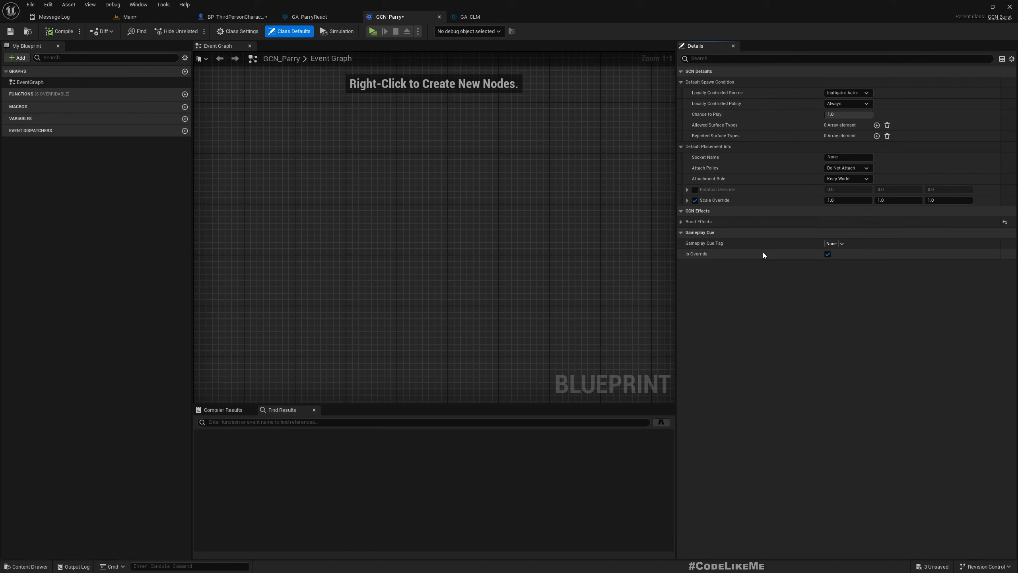
{"action": "mouse_move", "coordinate": [740, 255]}
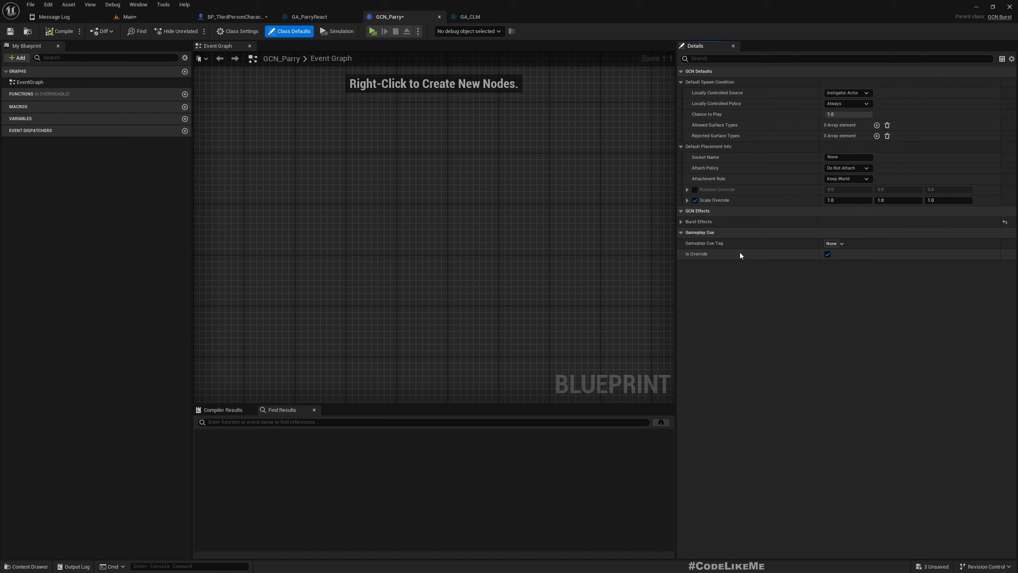
{"action": "mouse_move", "coordinate": [728, 306]}
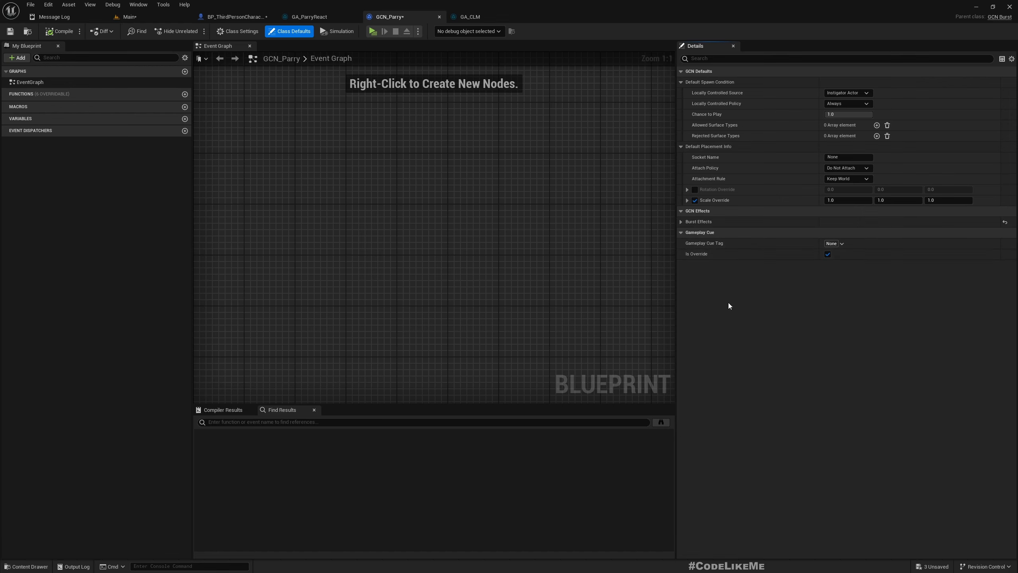
{"action": "left_click", "coordinate": [841, 243]}
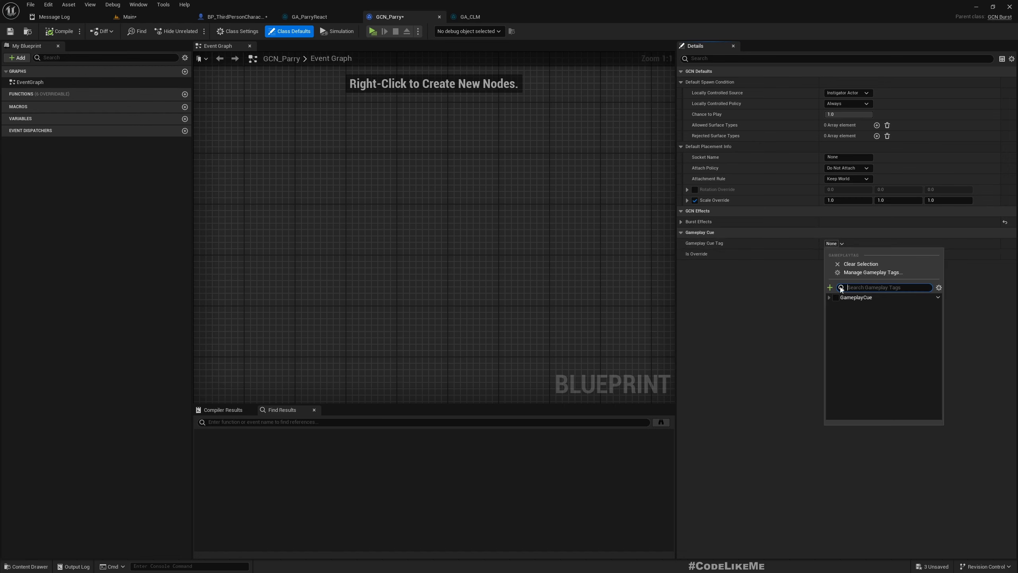
Create tag GameplayCue.Parry in DefaultGameplayTags.ini and assign it as GCN_Parry's Gameplay Cue Tag
{"action": "left_click", "coordinate": [829, 298]}
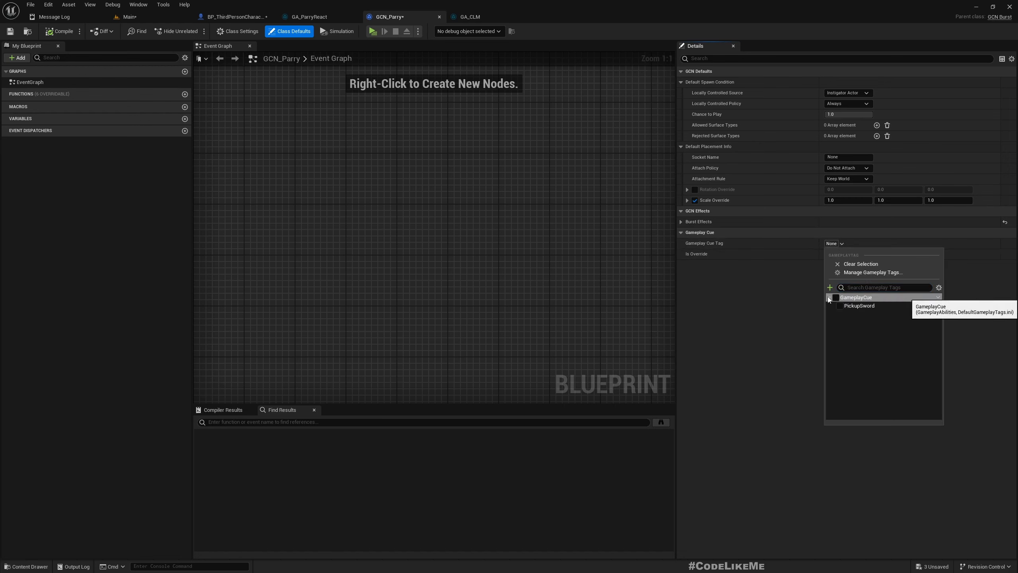
{"action": "mouse_move", "coordinate": [830, 287]}
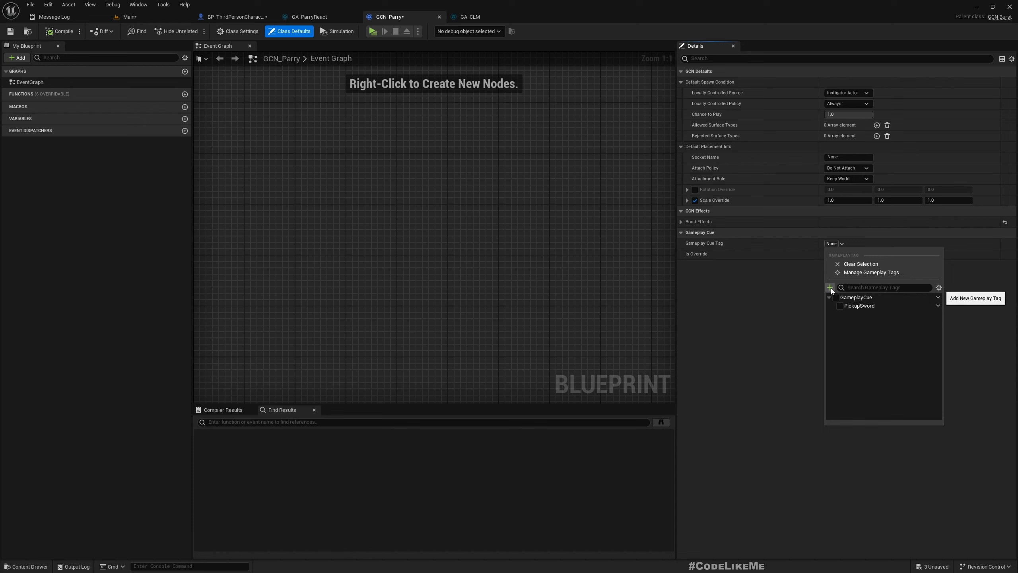
{"action": "left_click", "coordinate": [829, 287]}
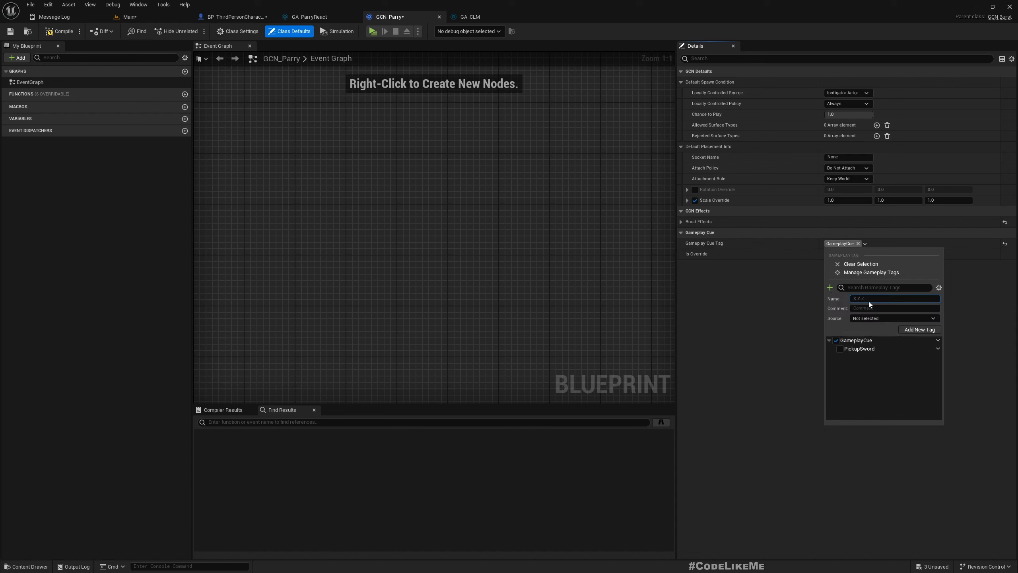
{"action": "type", "text": "GameplayCue"}
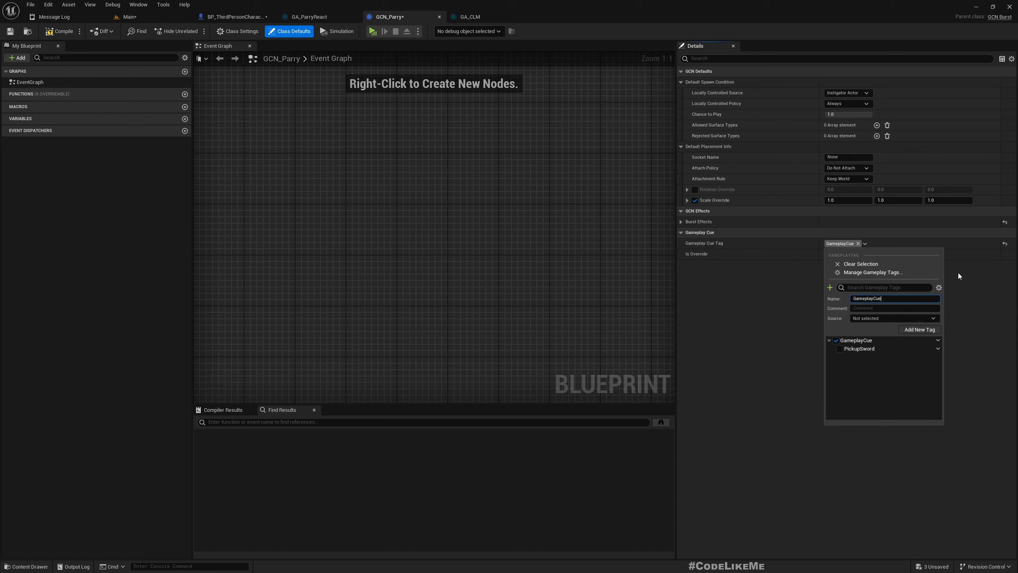
{"action": "type", "text": ".Parry"}
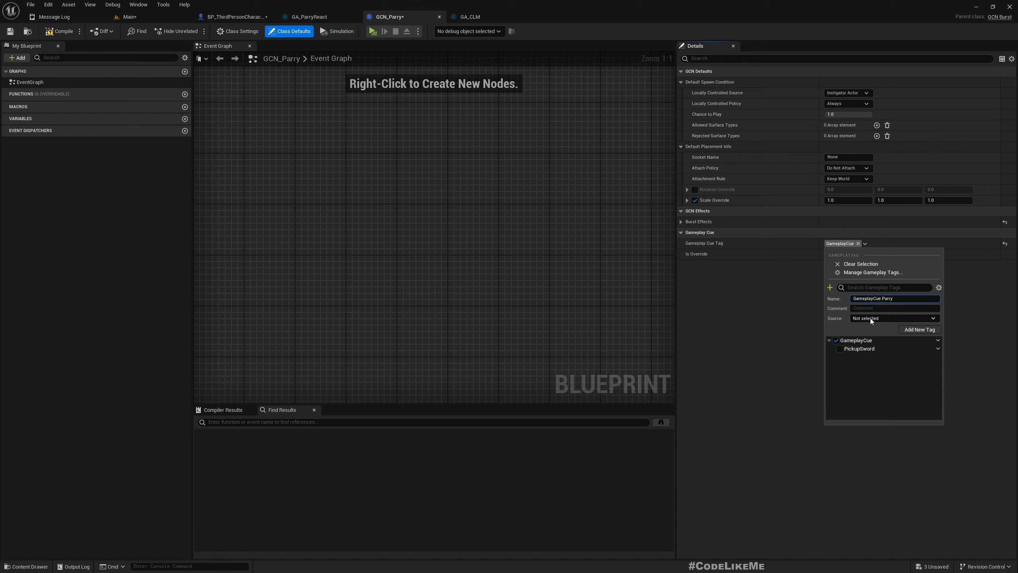
{"action": "left_click", "coordinate": [893, 317]}
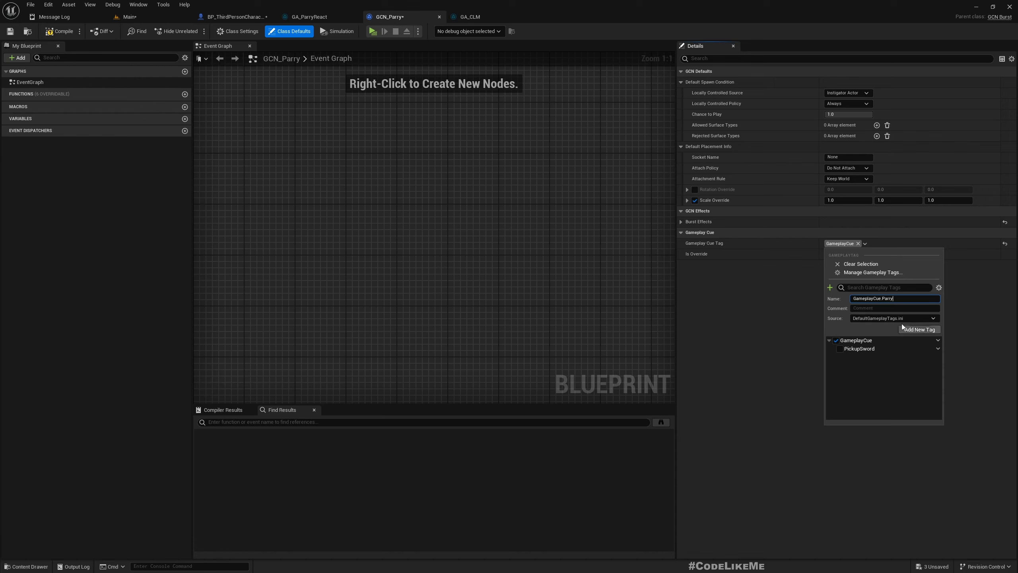
{"action": "mouse_move", "coordinate": [915, 332]}
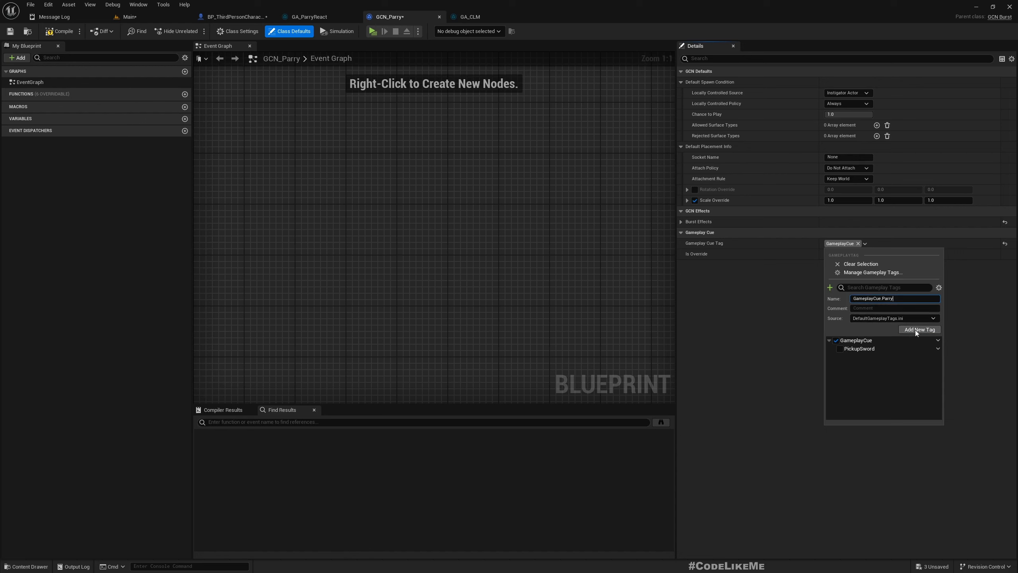
{"action": "left_click", "coordinate": [918, 329]}
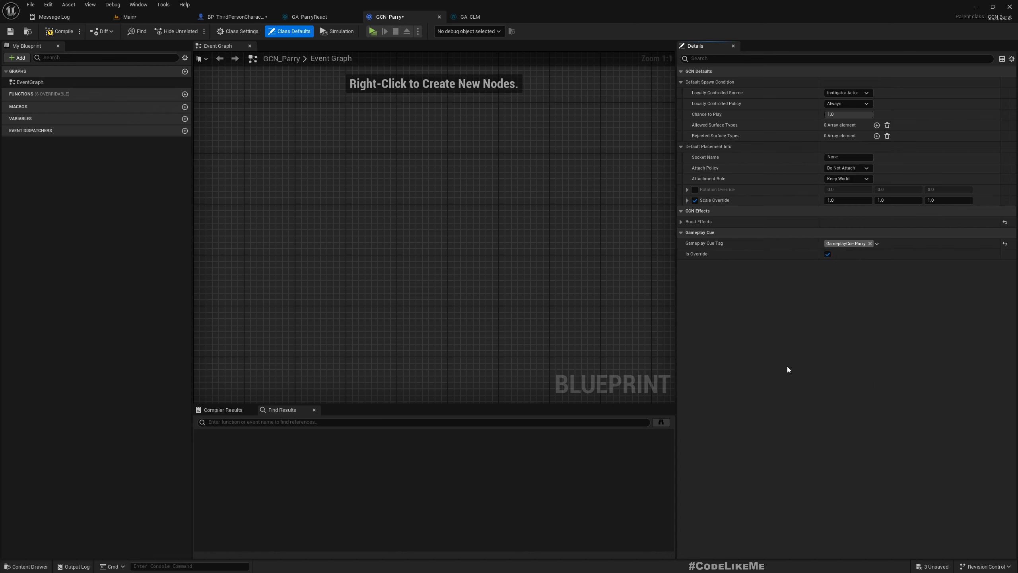
{"action": "mouse_move", "coordinate": [63, 31]}
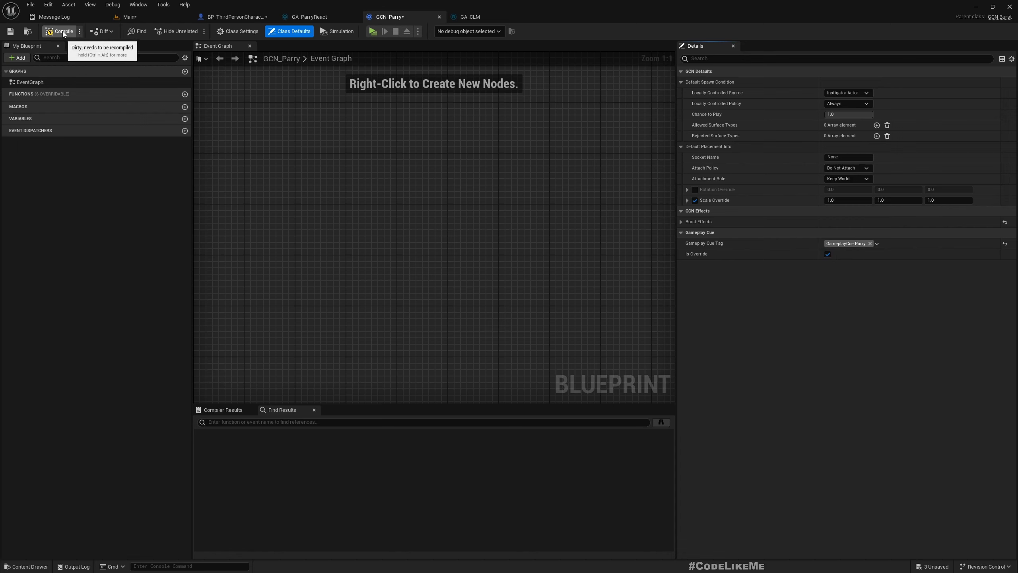
{"action": "mouse_move", "coordinate": [311, 16]}
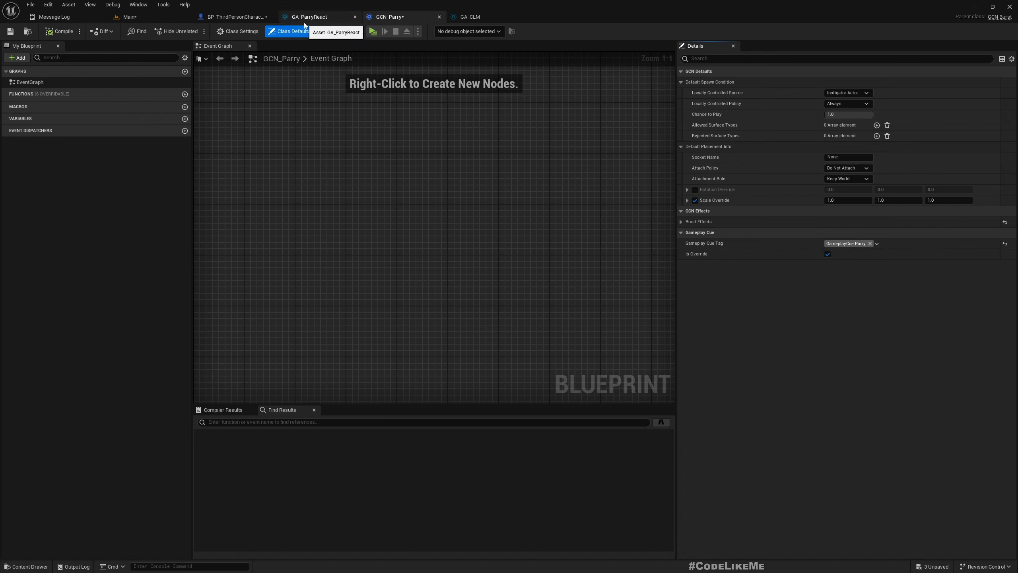
Replace GA_ParryReact's Spawn System at Location with an Execute Gameplay Cue Replicated call
{"action": "left_click", "coordinate": [309, 17]}
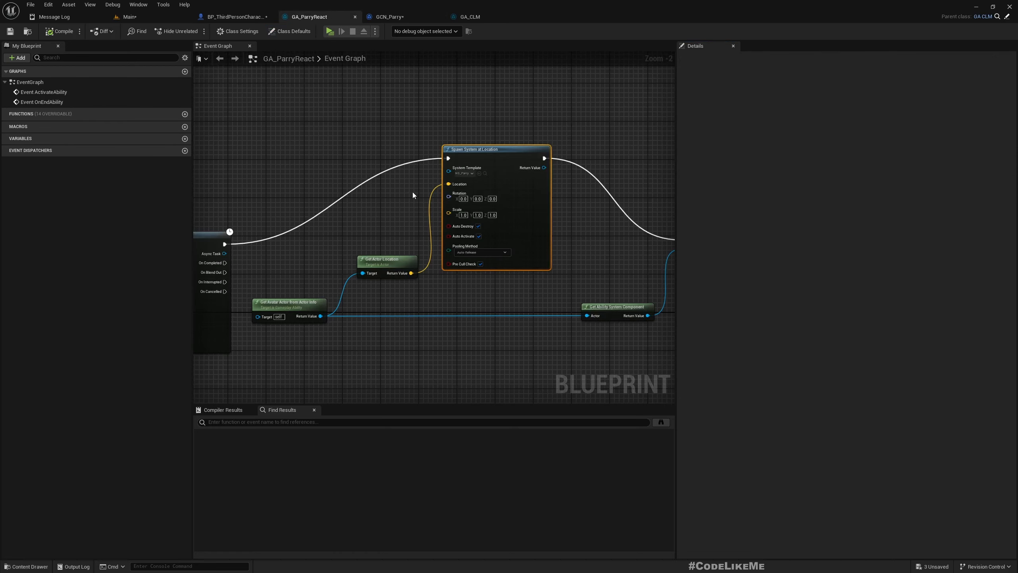
{"action": "key", "text": "Delete"}
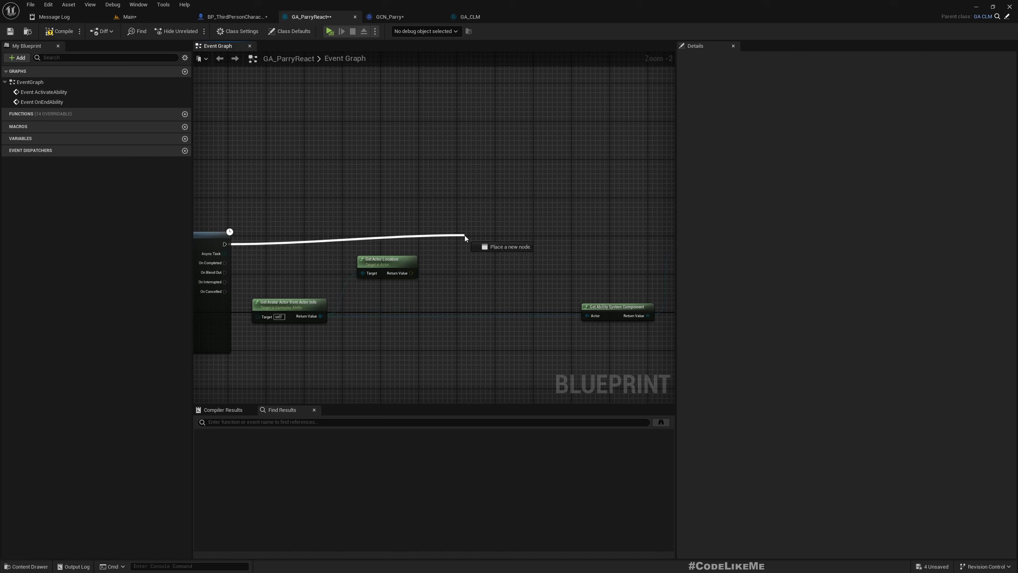
{"action": "left_click", "coordinate": [465, 239]}
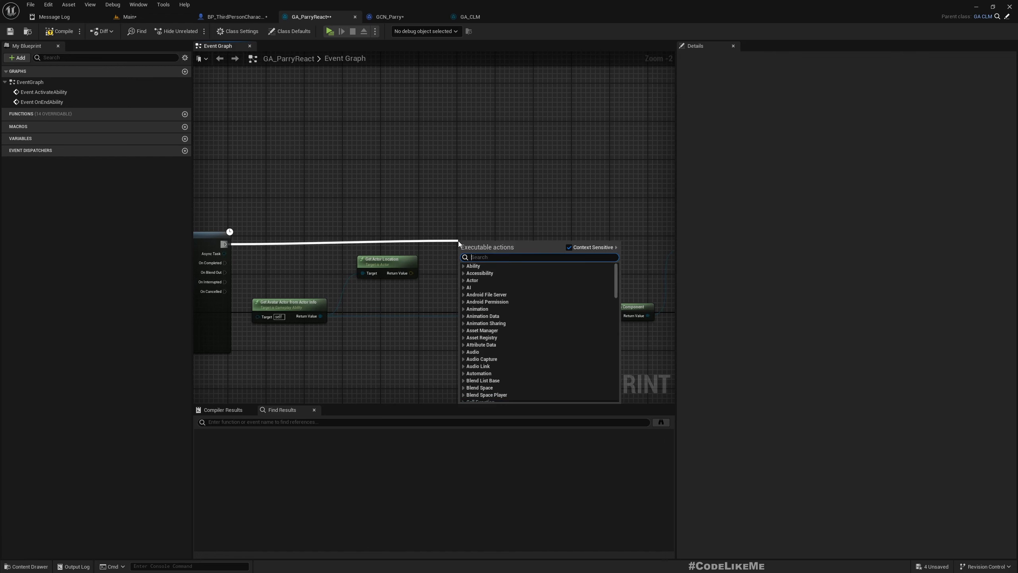
{"action": "type", "text": "replicated"}
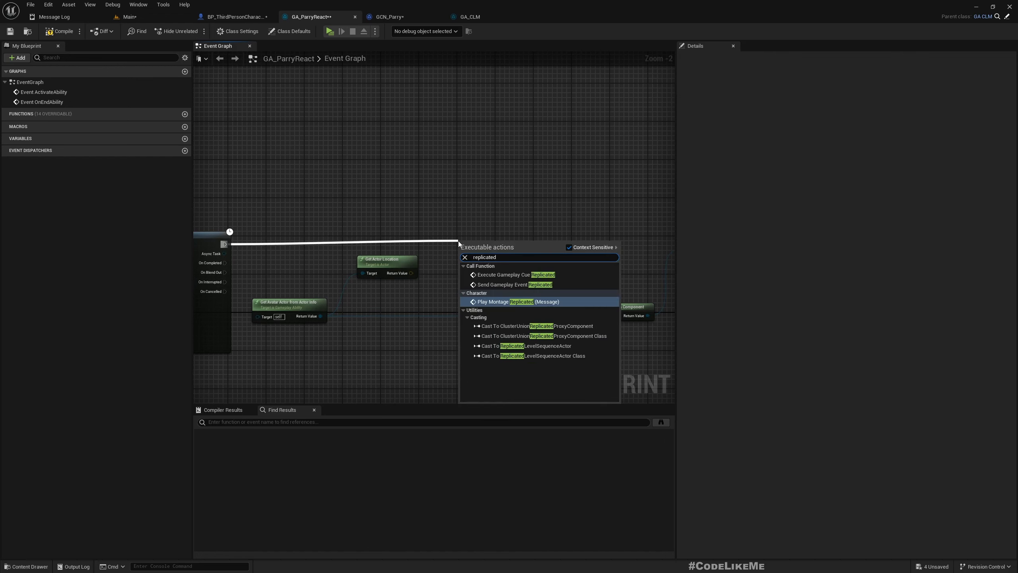
{"action": "mouse_move", "coordinate": [515, 274]}
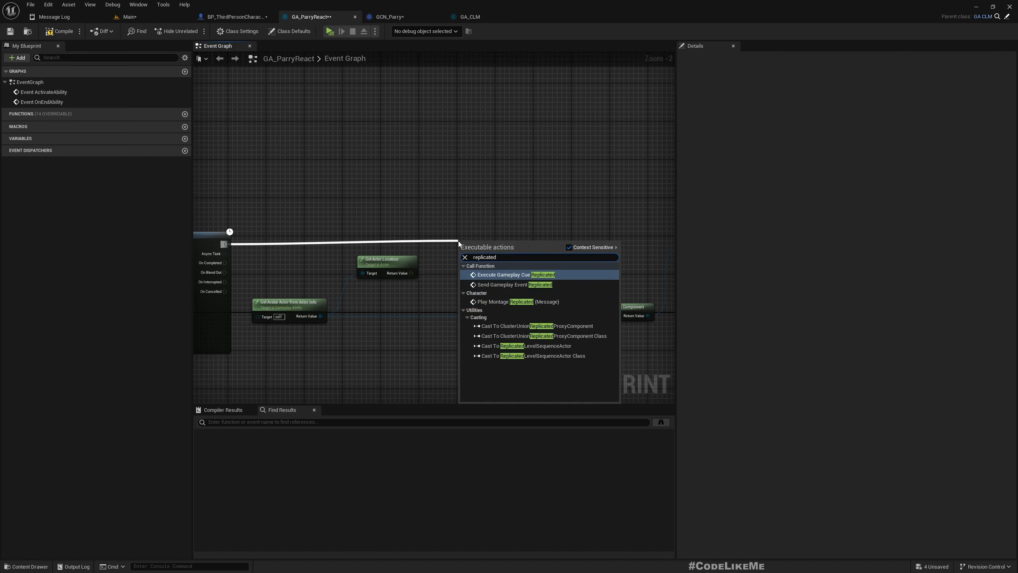
{"action": "left_click", "coordinate": [515, 274]}
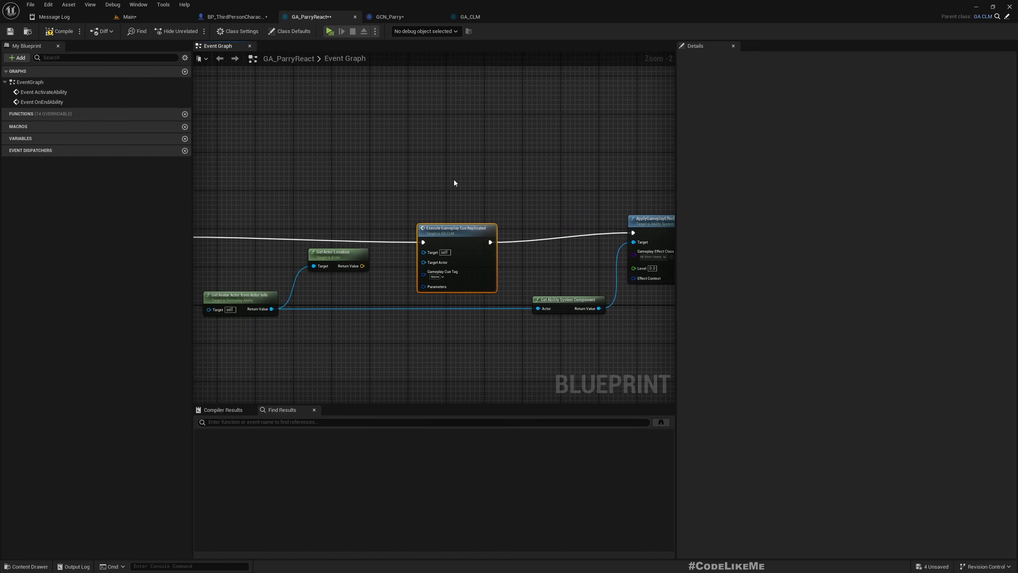
Feed the cue a Make Gameplay Cue Parameters node using the avatar's actor location
{"action": "scroll", "scroll_direction": "up", "scroll_amount": 3}
{"action": "type", "text": "ma"}
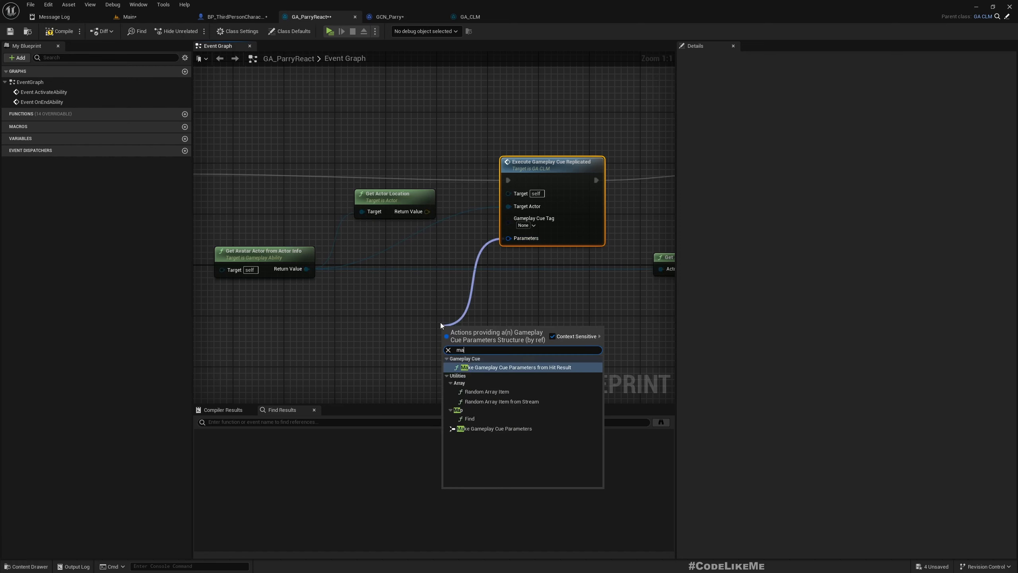
{"action": "left_click", "coordinate": [522, 428]}
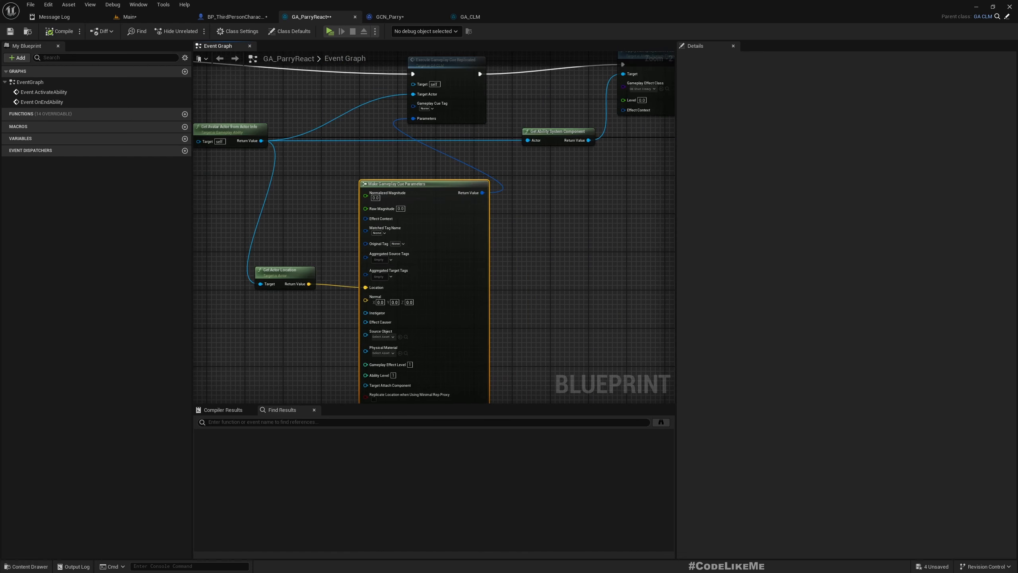
{"action": "scroll", "scroll_direction": "down", "scroll_amount": 3}
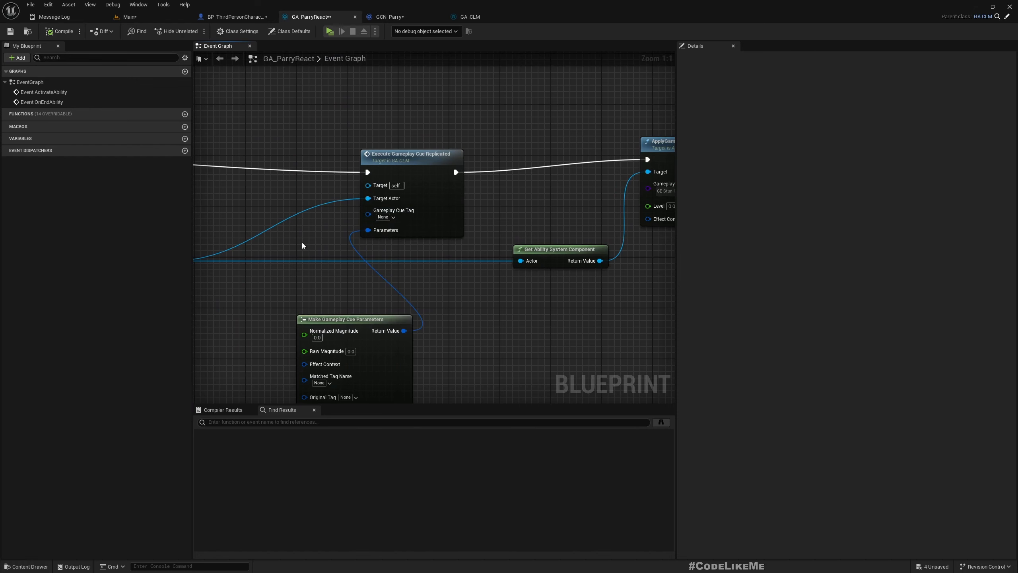
Set the replicated cue's Gameplay Cue Tag to GameplayCue.Parry, then return to the Main map
{"action": "left_click", "coordinate": [289, 31]}
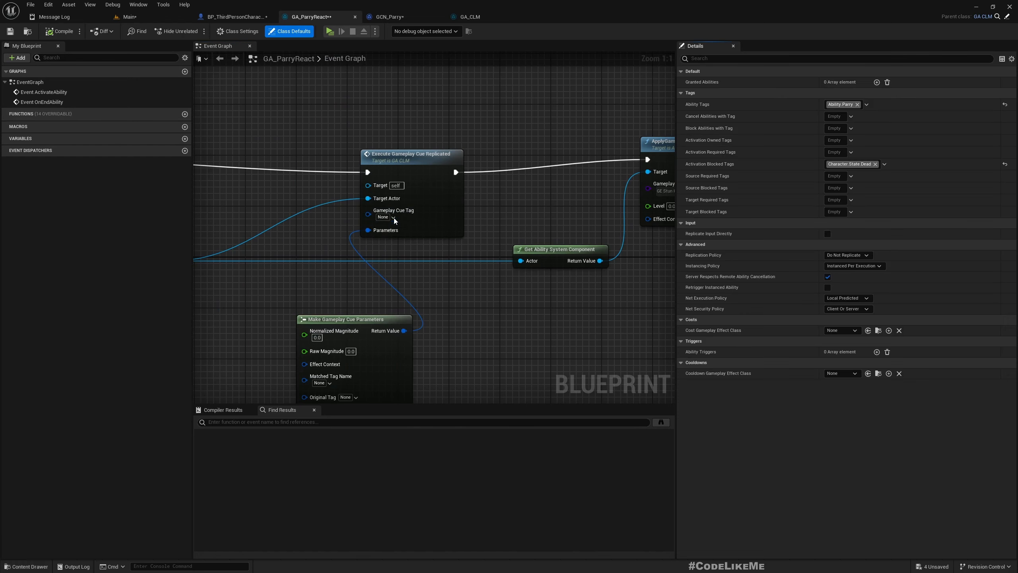
{"action": "left_click", "coordinate": [388, 217]}
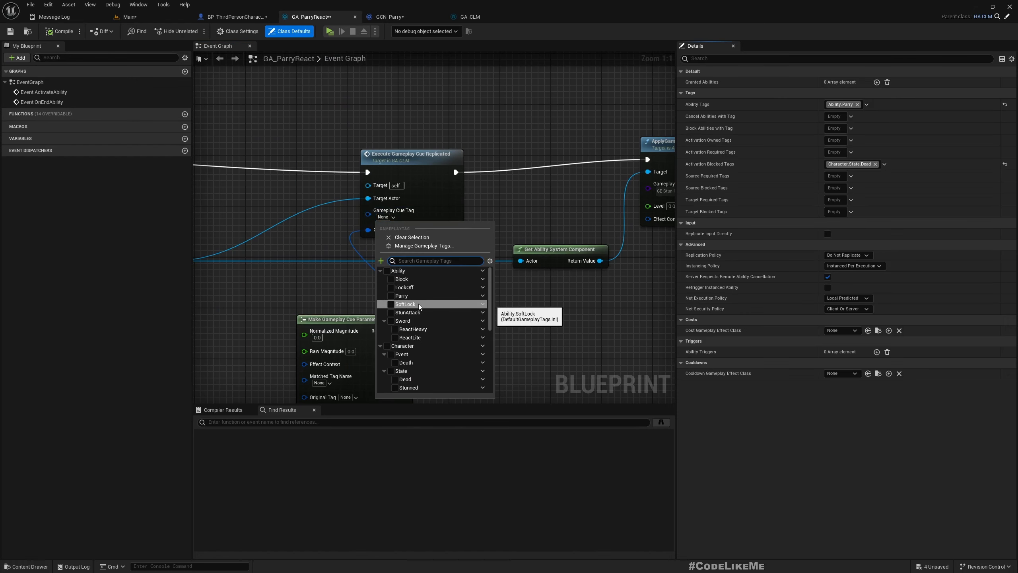
{"action": "scroll", "scroll_direction": "down", "scroll_amount": 3}
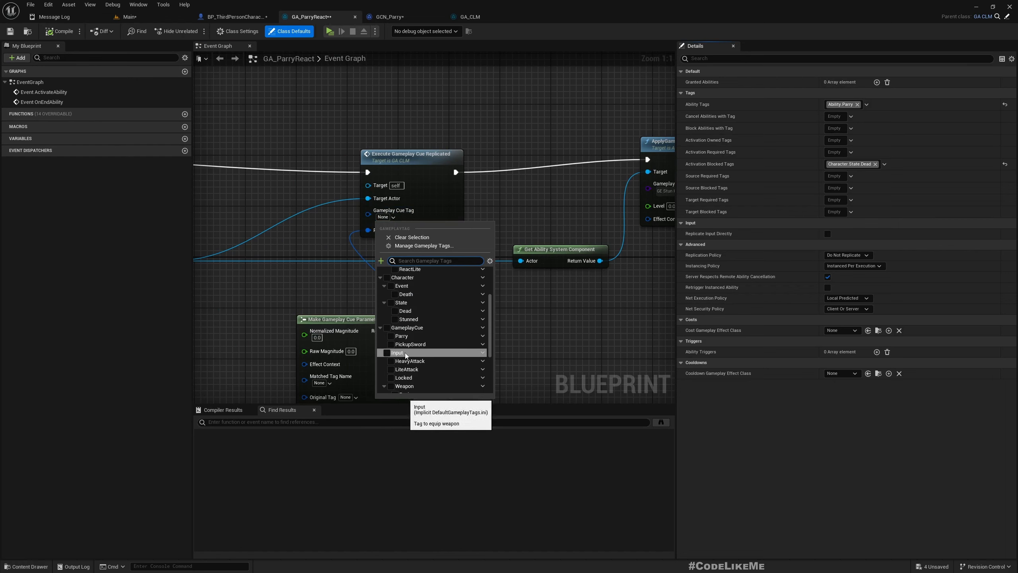
{"action": "scroll", "scroll_direction": "up", "scroll_amount": 3}
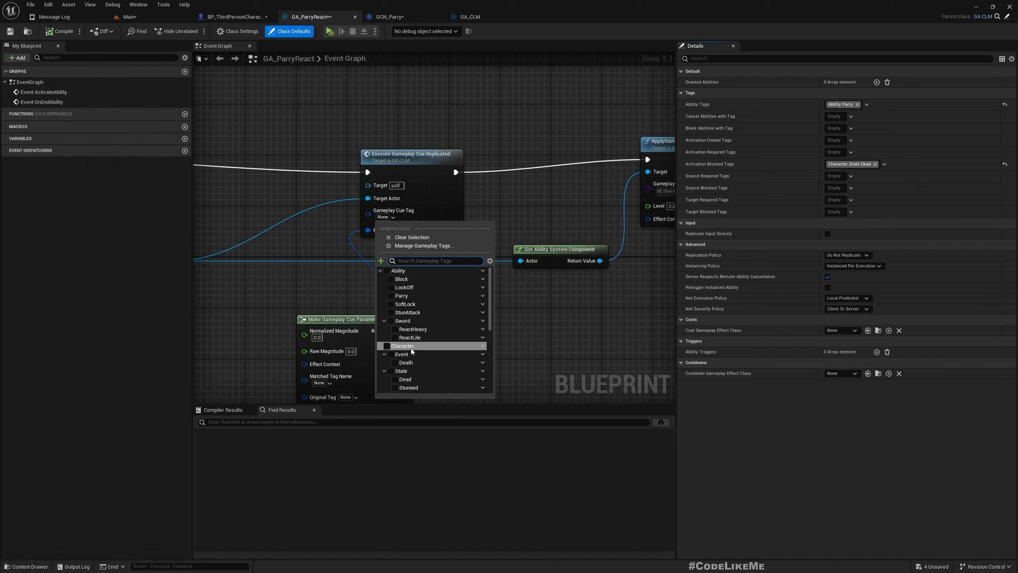
{"action": "type", "text": "gamepla"}
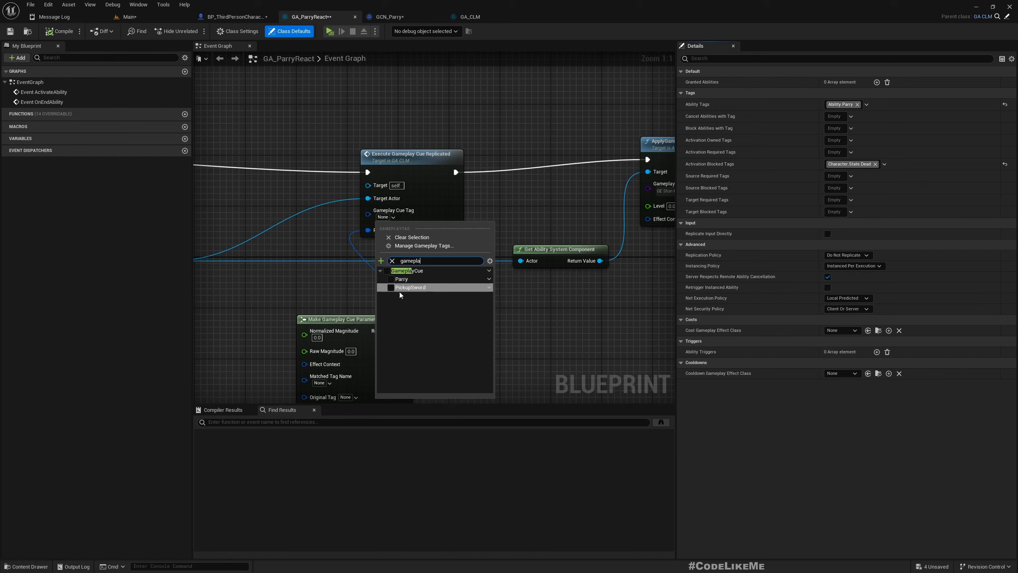
{"action": "left_click", "coordinate": [402, 279]}
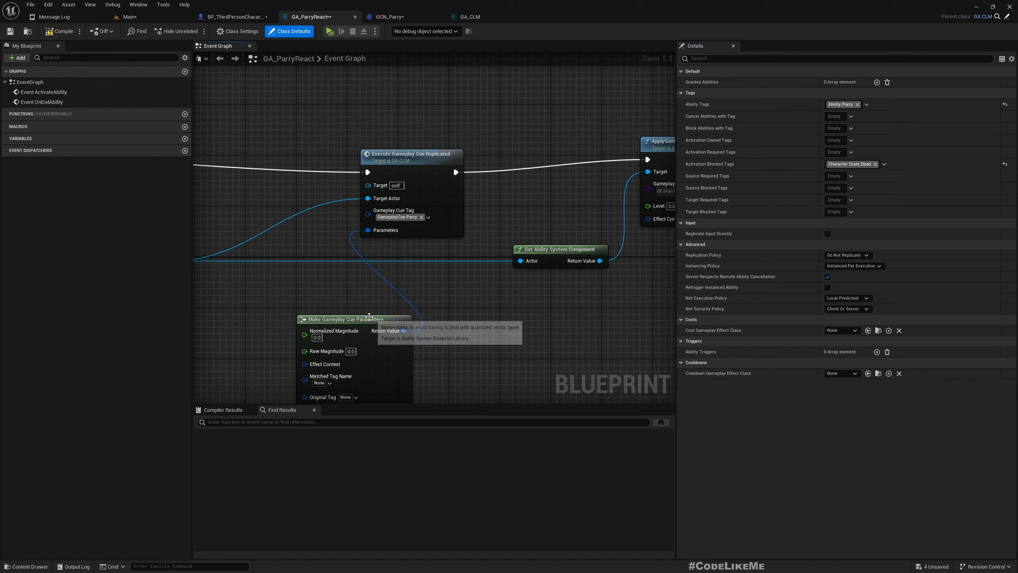
{"action": "left_click", "coordinate": [131, 16]}
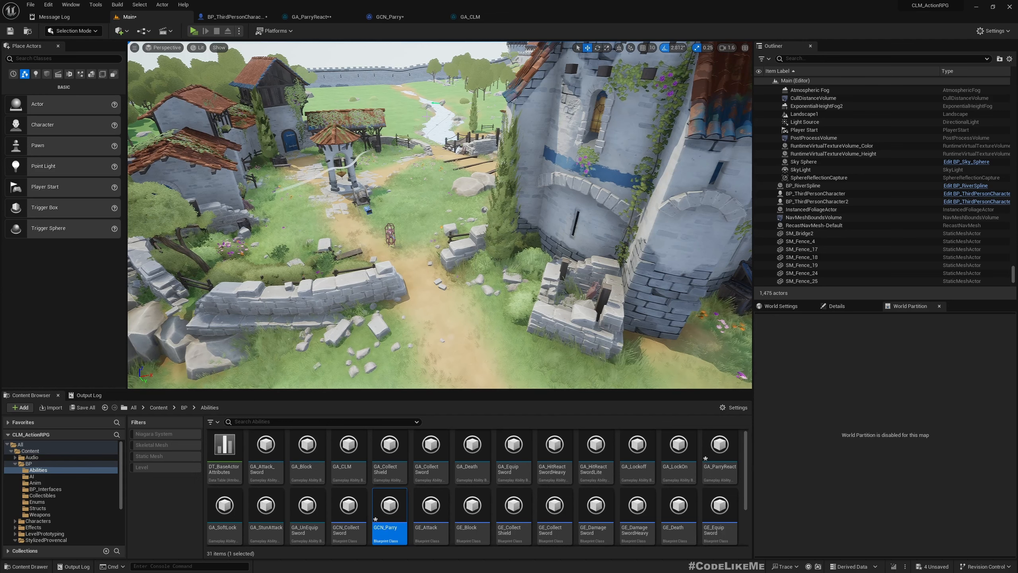
{"action": "mouse_move", "coordinate": [273, 30]}
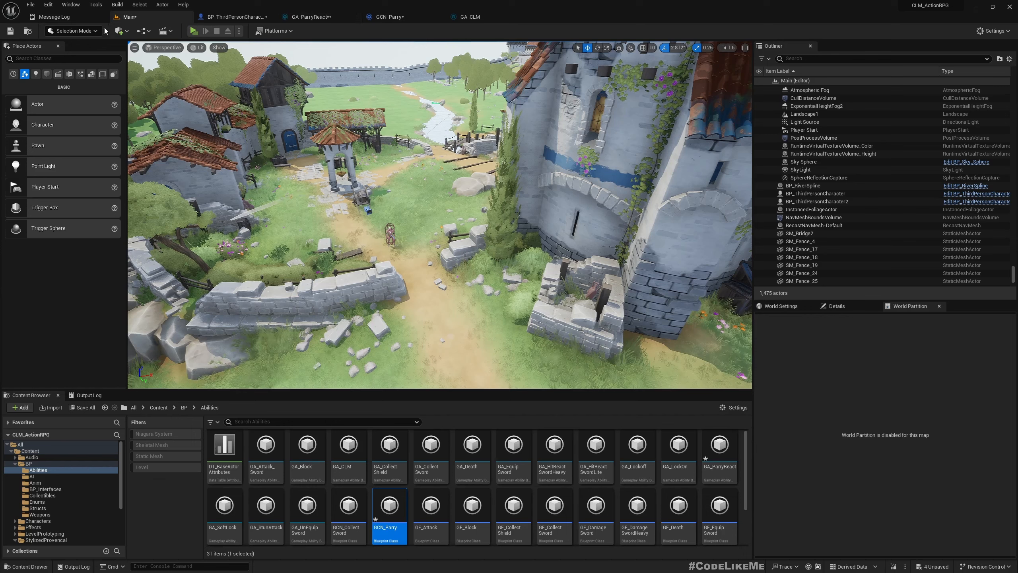
Look through the ability blueprints in the Abilities folder for the stun attack
{"action": "left_click", "coordinate": [265, 448]}
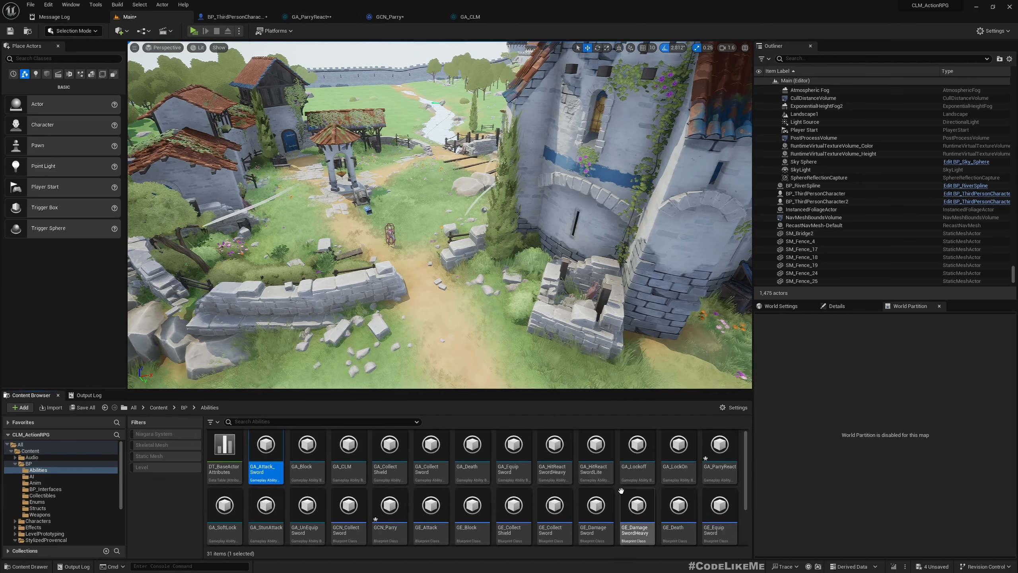
{"action": "left_click", "coordinate": [388, 449]}
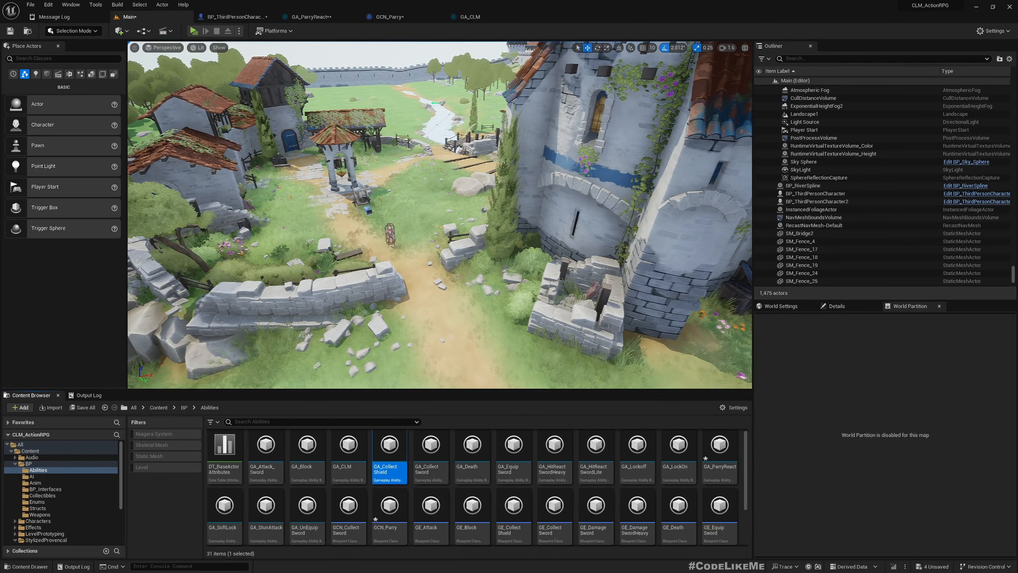
{"action": "mouse_move", "coordinate": [718, 454]}
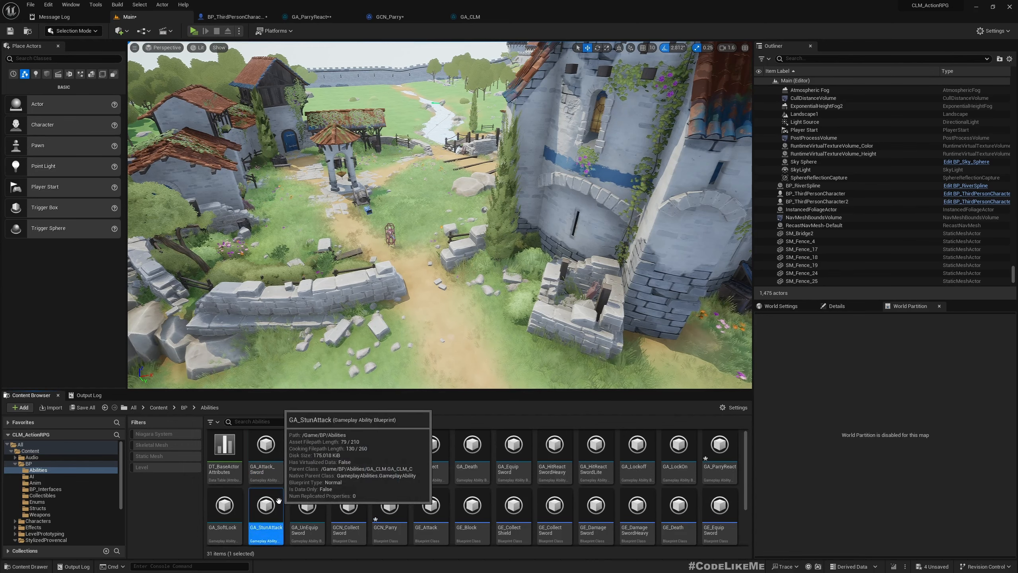
Inspect GA_StunAttack's Try Activate Abilities by Tag death-tag logic in its graph
{"action": "double_click", "coordinate": [266, 506]}
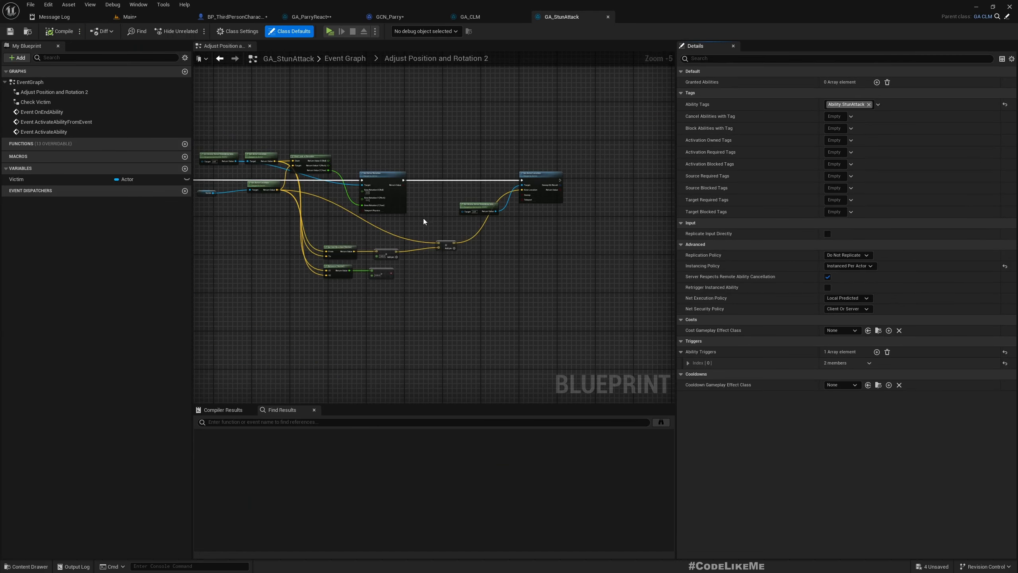
{"action": "scroll", "scroll_direction": "down", "scroll_amount": 3}
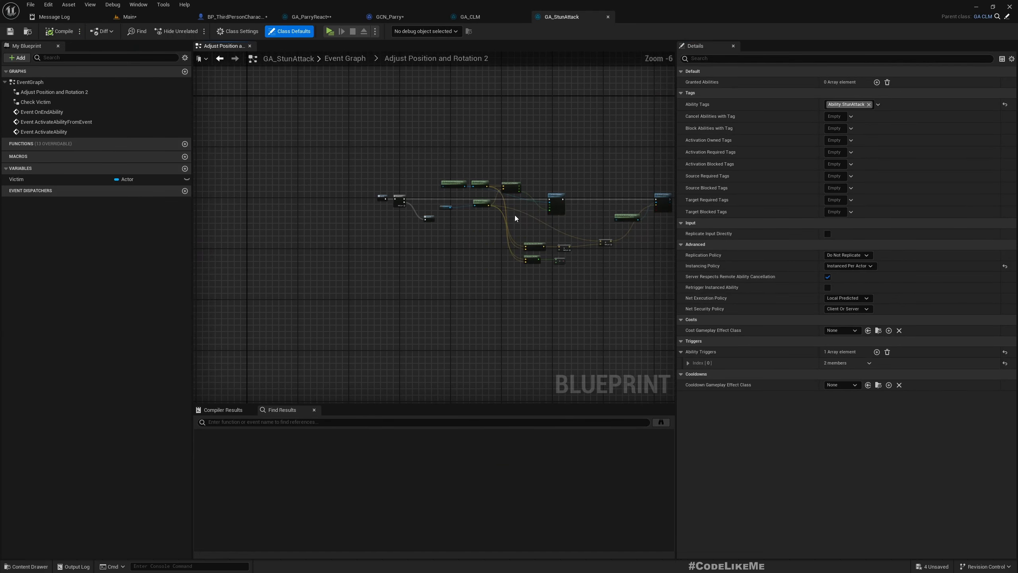
{"action": "left_click", "coordinate": [344, 57]}
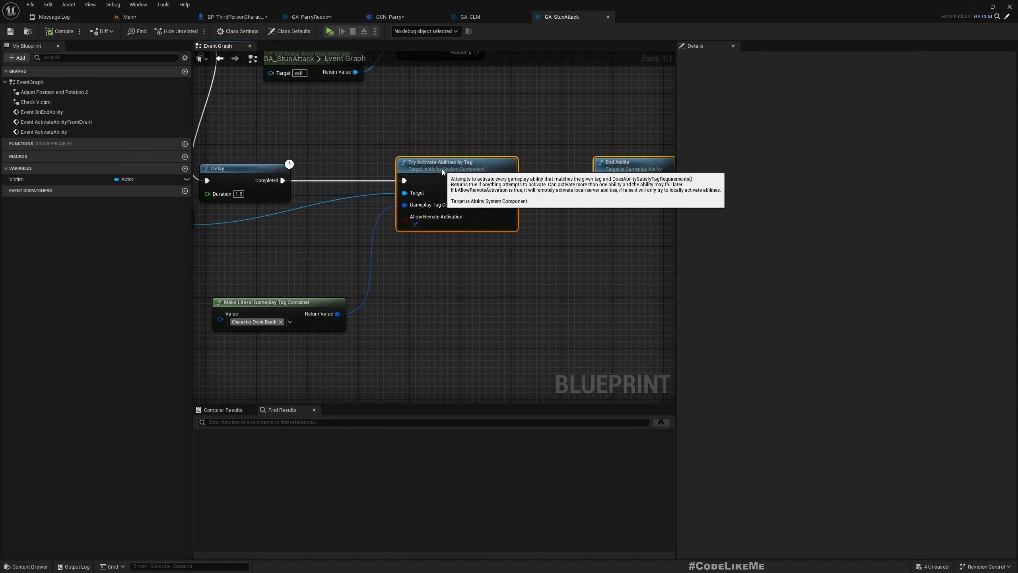
{"action": "scroll", "scroll_direction": "down", "scroll_amount": 3}
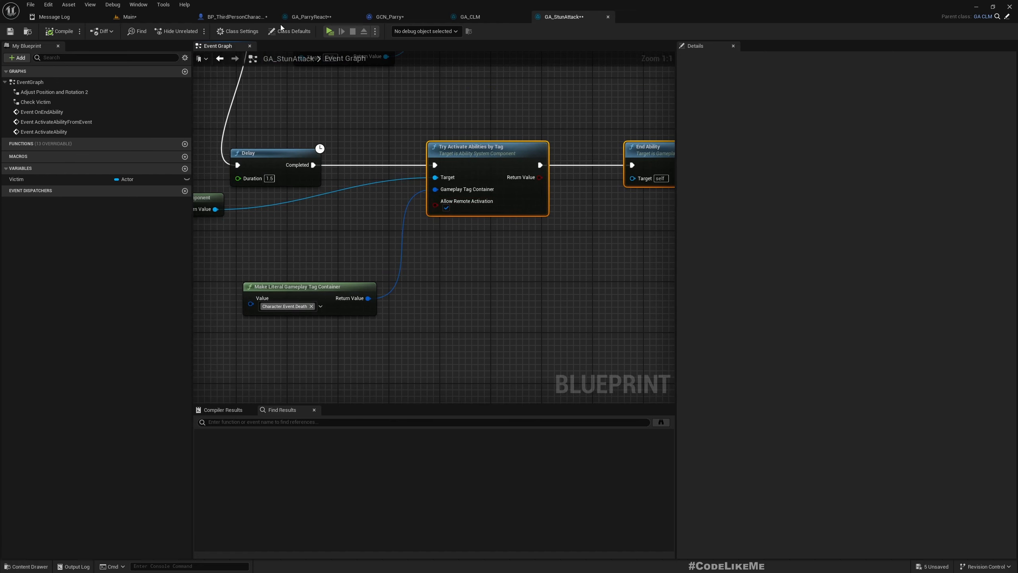
Show GA_StunAttack's Class Defaults and the Replication Policy choices
{"action": "left_click", "coordinate": [292, 30]}
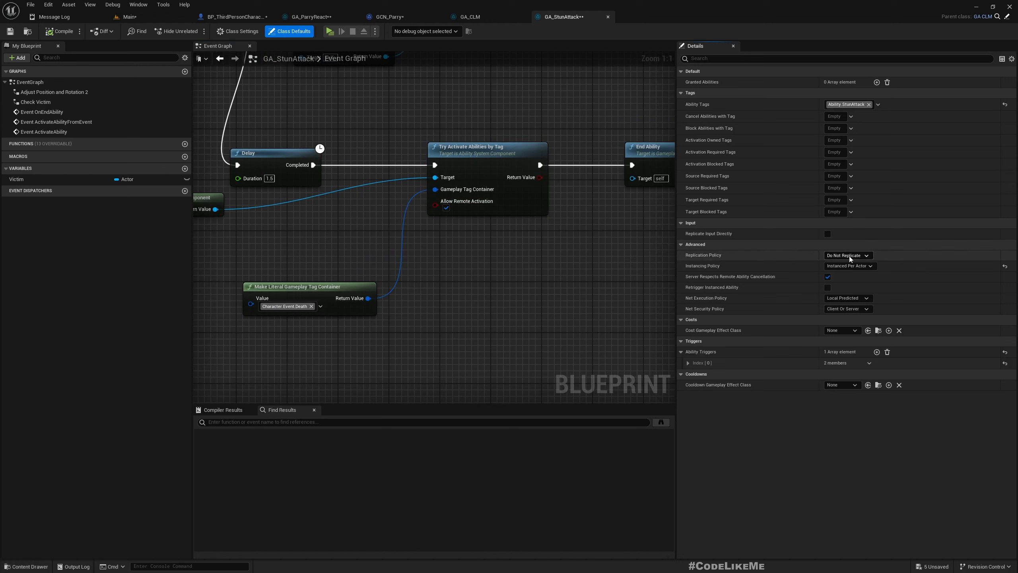
{"action": "left_click", "coordinate": [847, 255]}
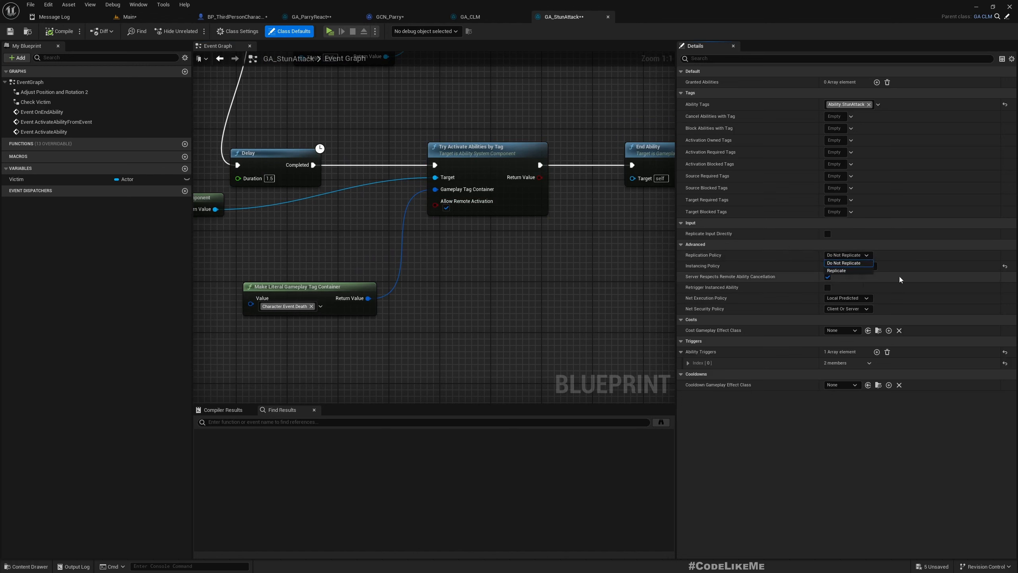
Set GA_StunAttack's Replication Policy to Replicate and return to the Main level editor
{"action": "left_click", "coordinate": [836, 270]}
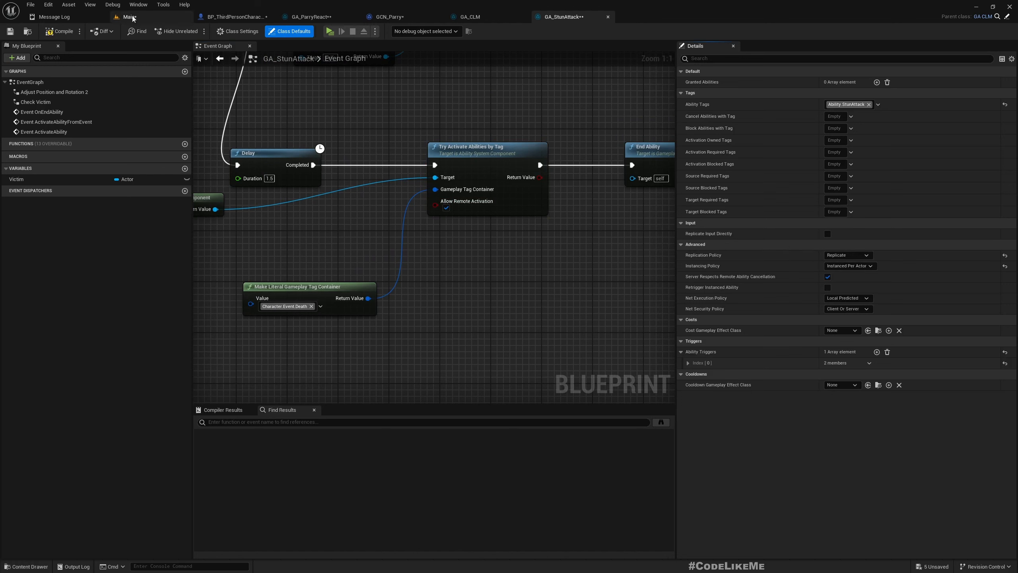
{"action": "left_click", "coordinate": [133, 16]}
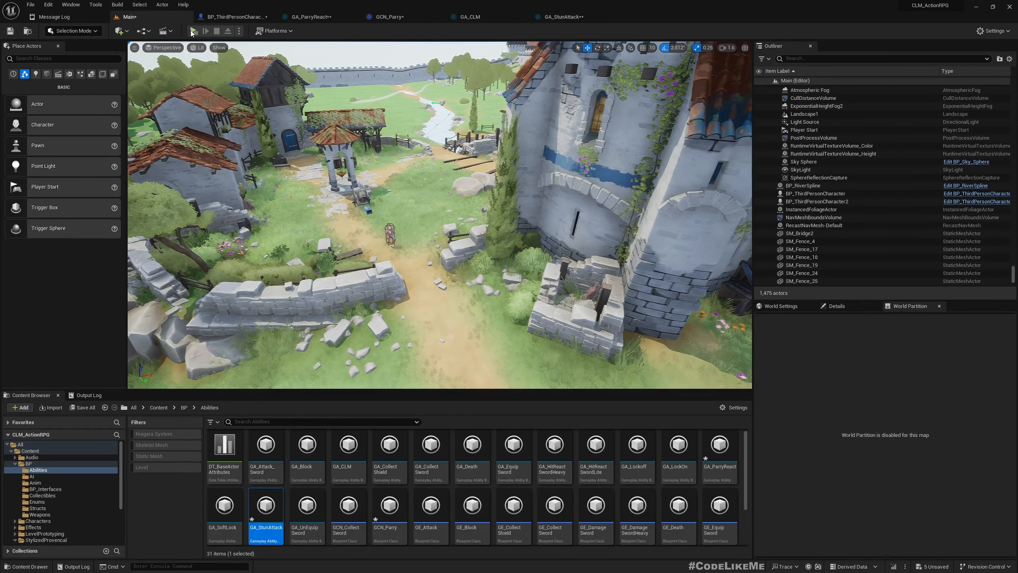
{"action": "left_click", "coordinate": [197, 31]}
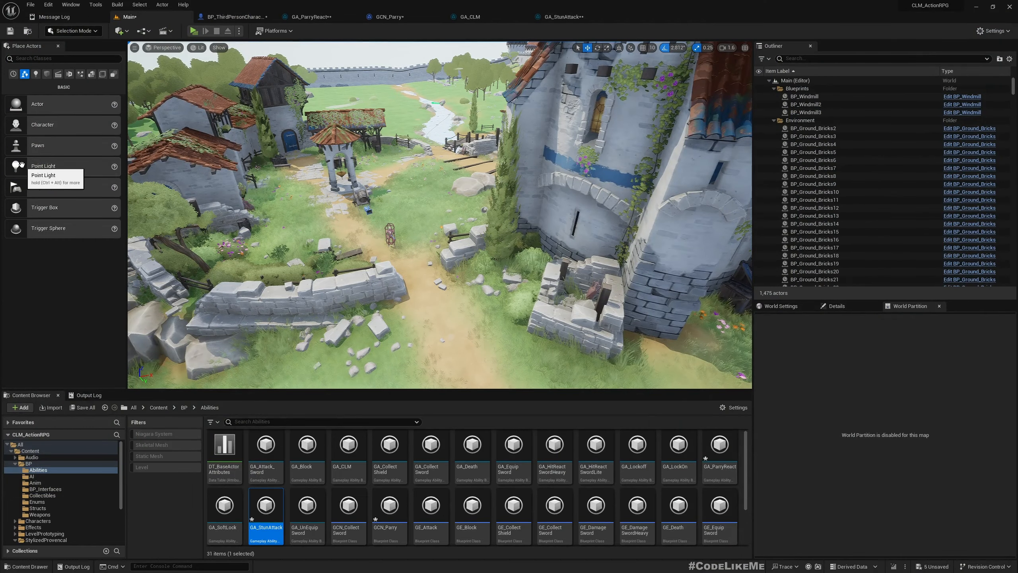
{"action": "mouse_move", "coordinate": [84, 50]}
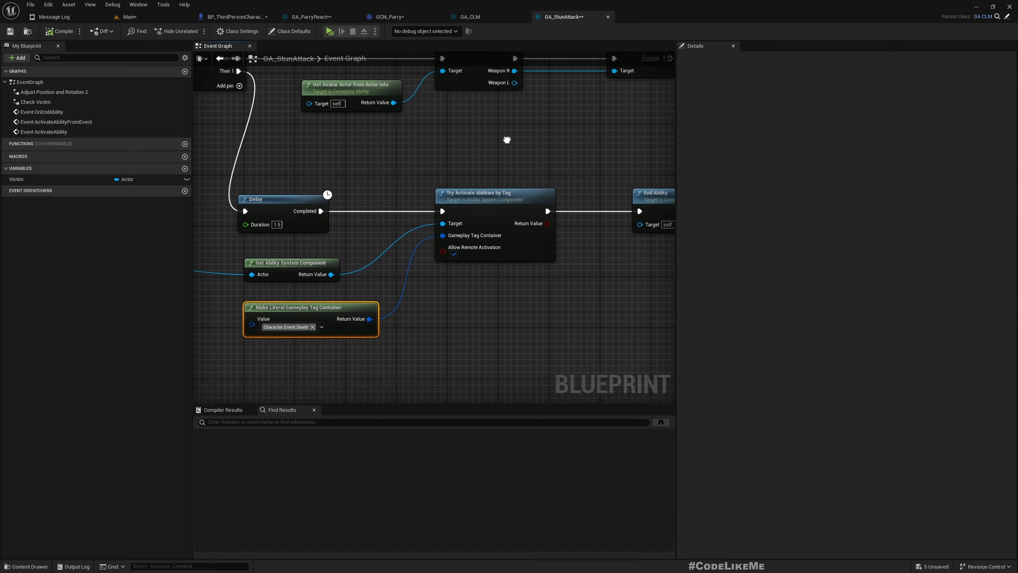
{"action": "mouse_move", "coordinate": [751, 118]}
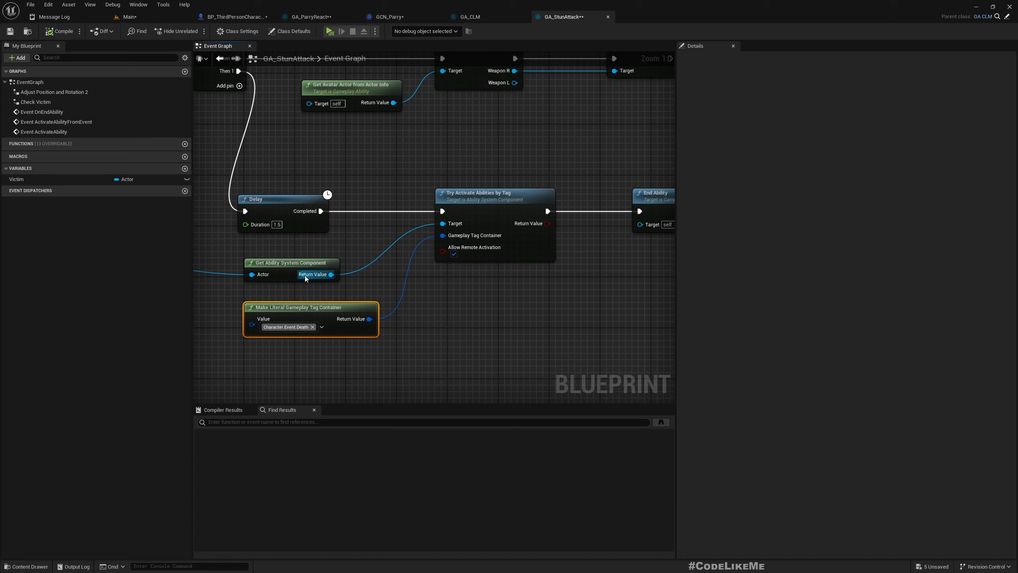
{"action": "mouse_move", "coordinate": [269, 266]}
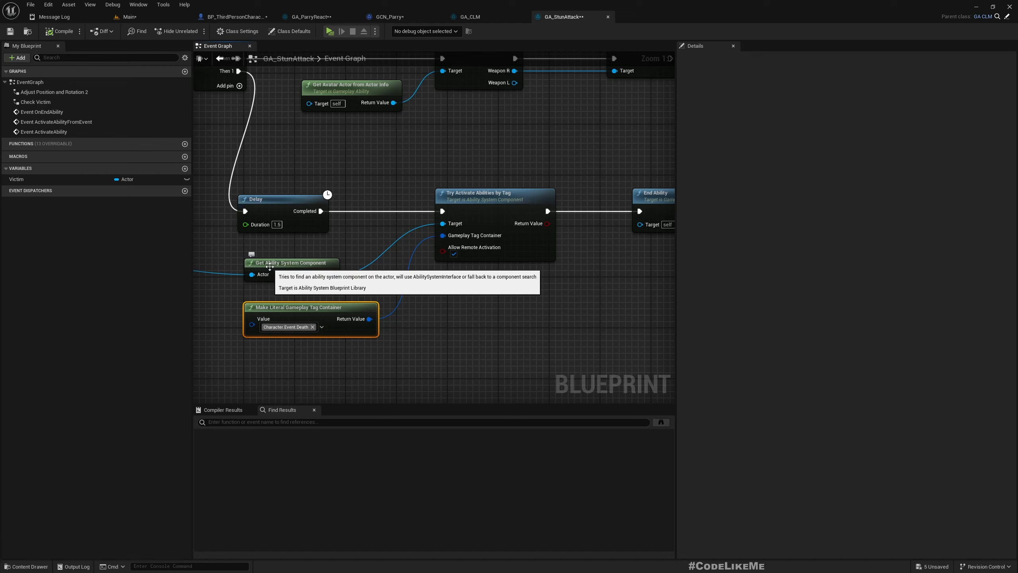
{"action": "mouse_move", "coordinate": [417, 251]}
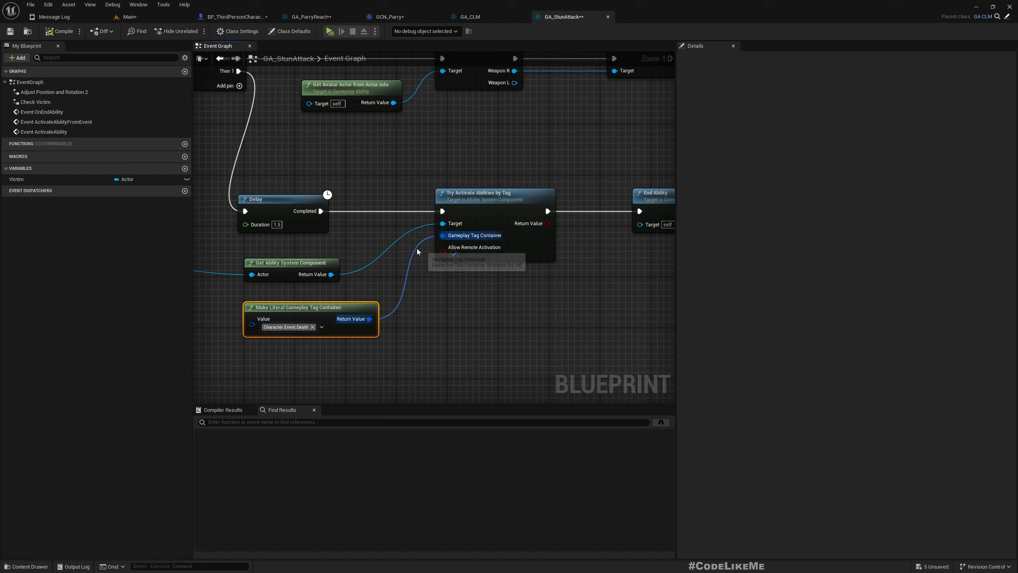
Add a custom event named ActivateAbilityOnServer to GA_CLM's Gameplay Ability Graph
{"action": "left_click", "coordinate": [465, 16]}
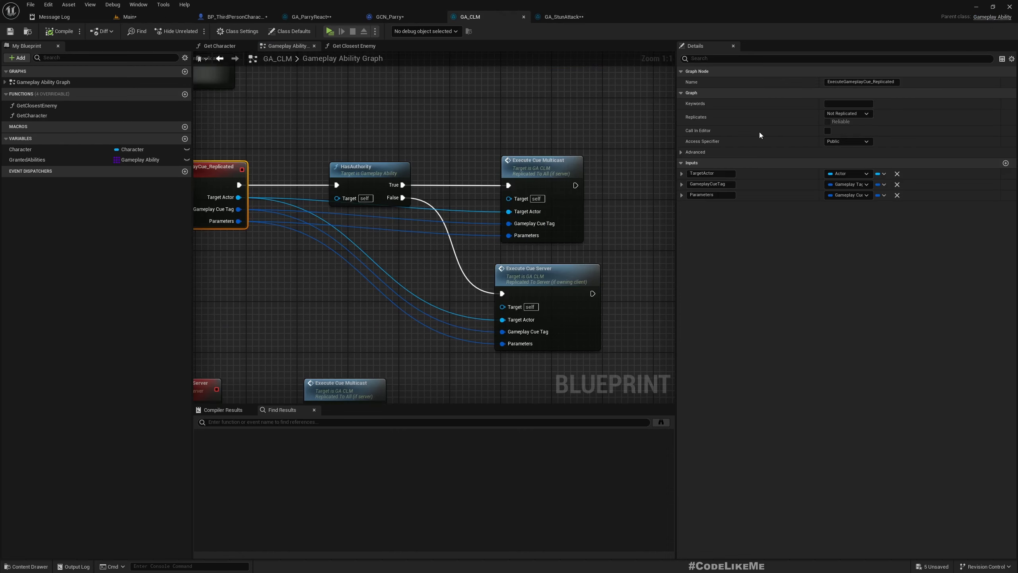
{"action": "scroll", "scroll_direction": "down", "scroll_amount": 3}
{"action": "type", "text": "custo"}
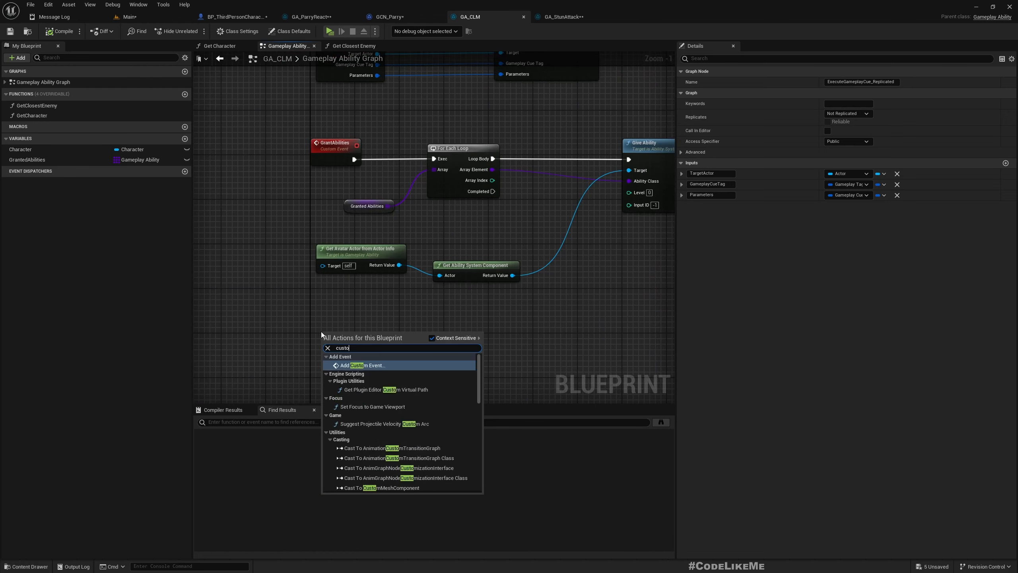
{"action": "left_click", "coordinate": [380, 488]}
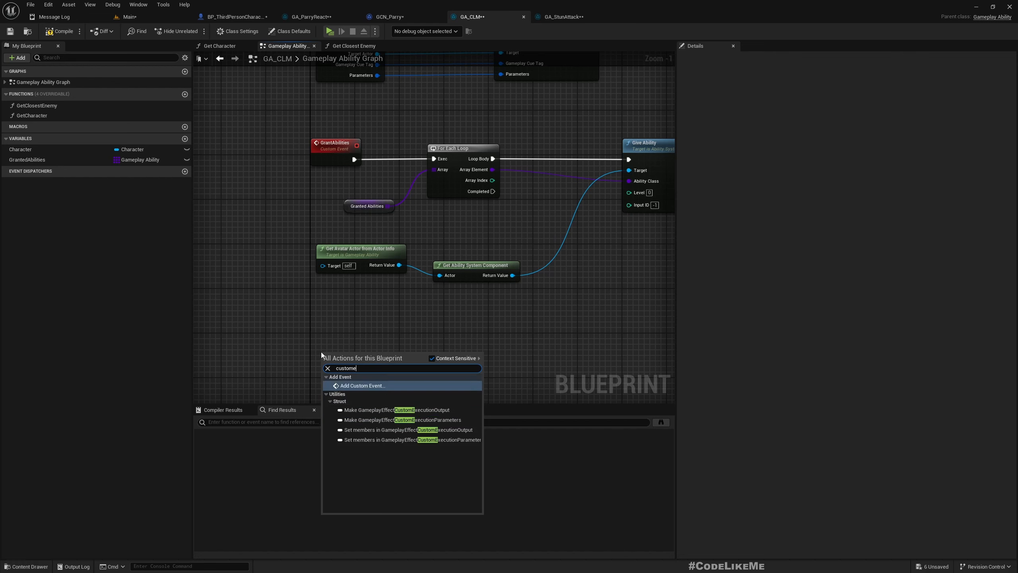
{"action": "left_click", "coordinate": [362, 385]}
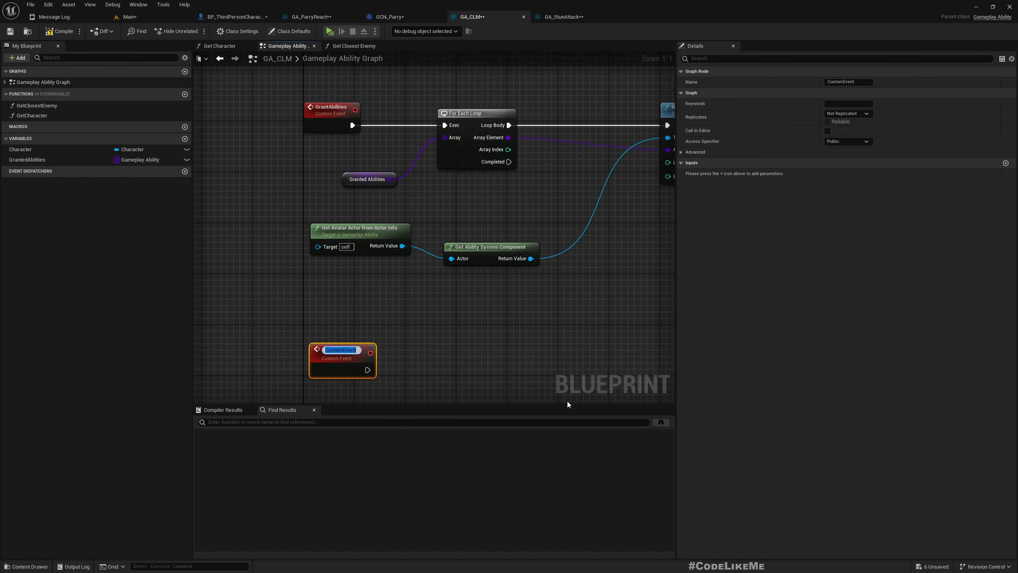
{"action": "type", "text": "ActivateAbilityOnServer"}
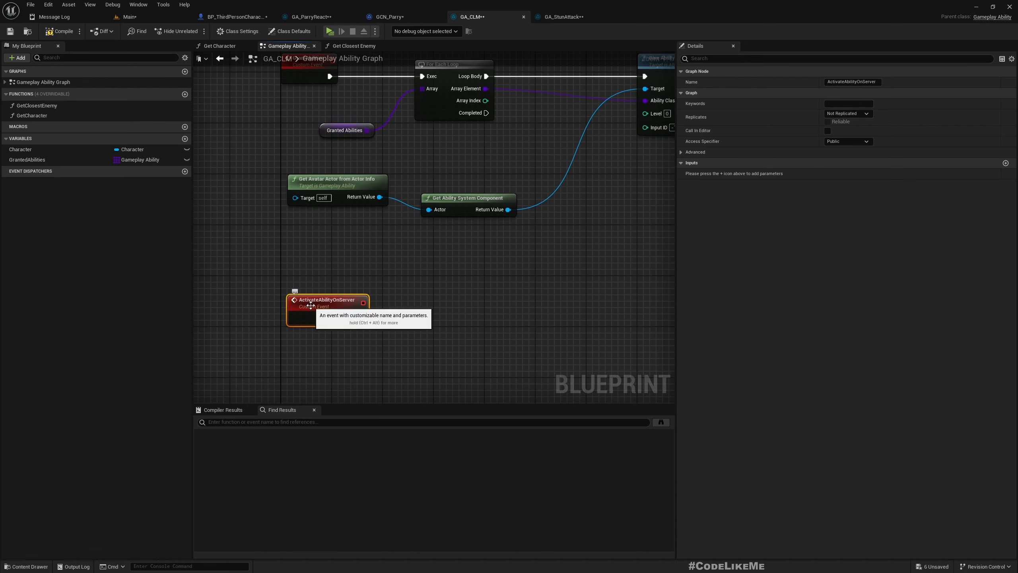
{"action": "mouse_move", "coordinate": [1004, 163]}
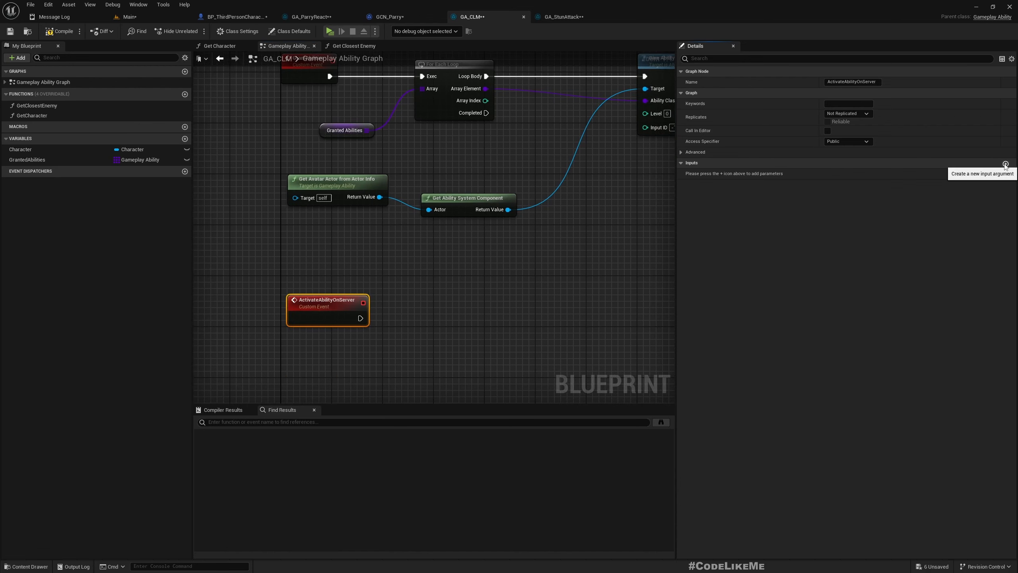
Give the event a Target Actor input of type Actor reference
{"action": "left_click", "coordinate": [1005, 163]}
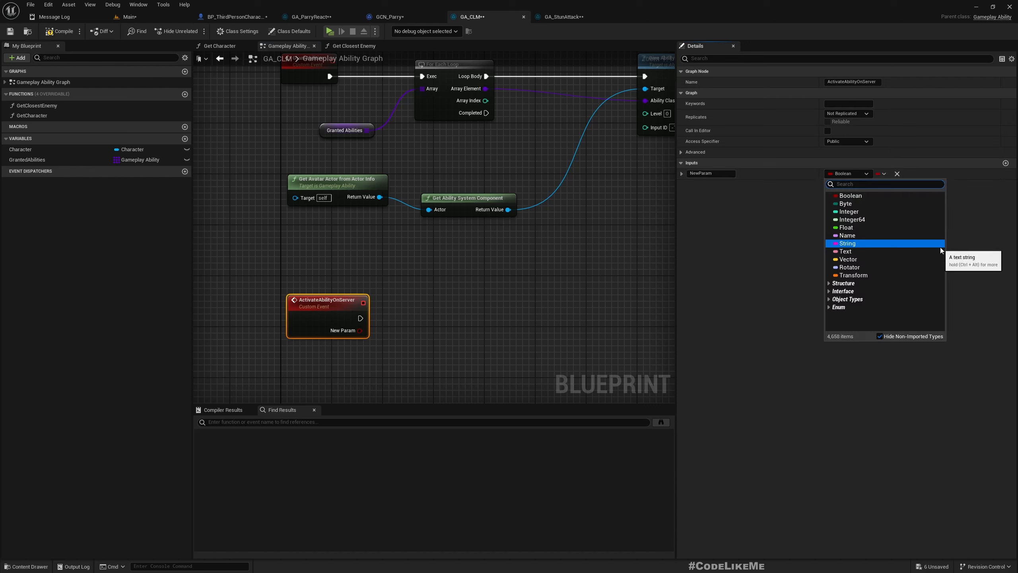
{"action": "type", "text": "actor"}
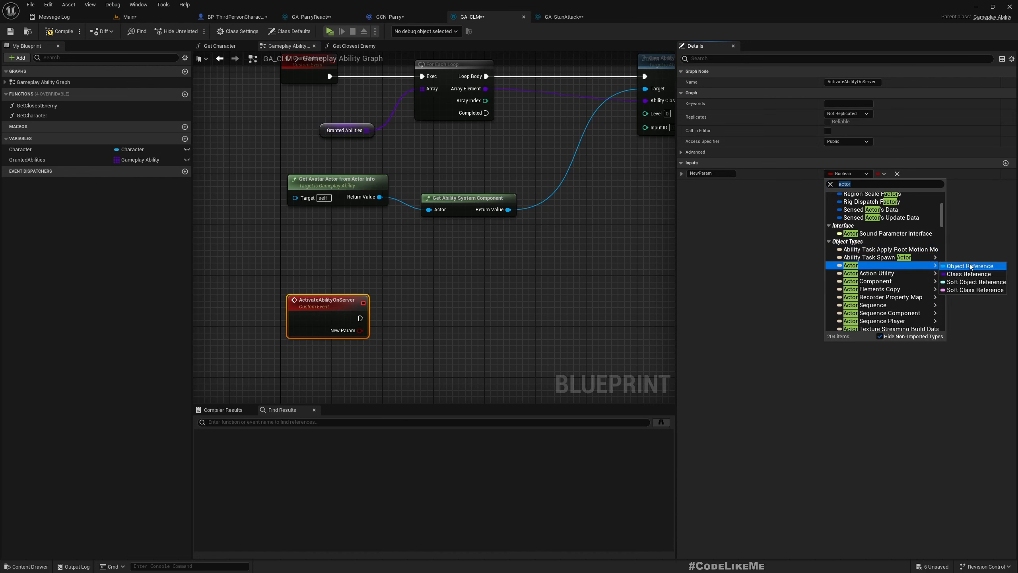
{"action": "left_click", "coordinate": [968, 265]}
{"action": "type", "text": "get abi"}
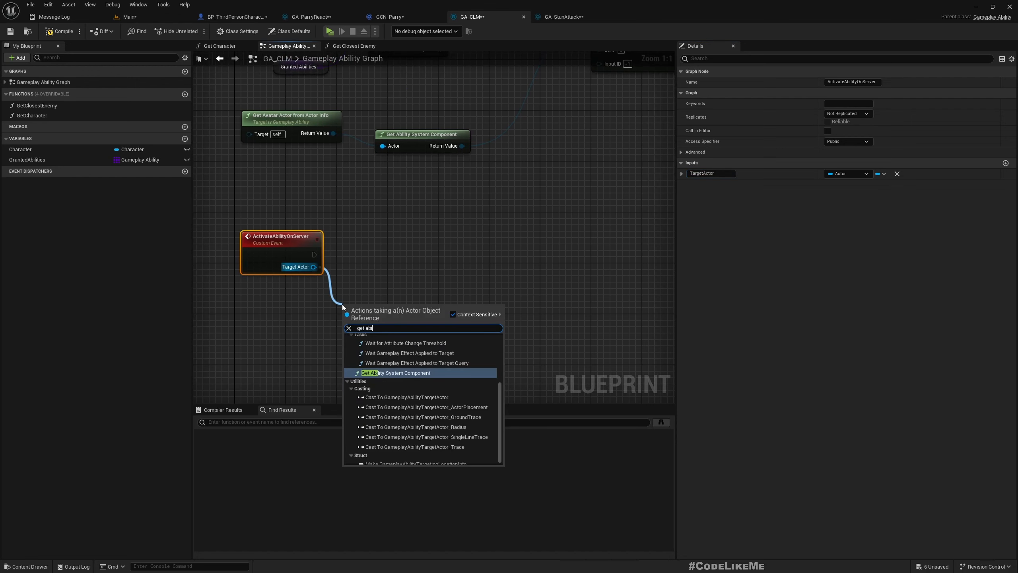
Call Try Activate Abilities by Tag on the target's ability system component, with the event set to Run on Server
{"action": "left_click", "coordinate": [395, 372]}
{"action": "type", "text": "activateab"}
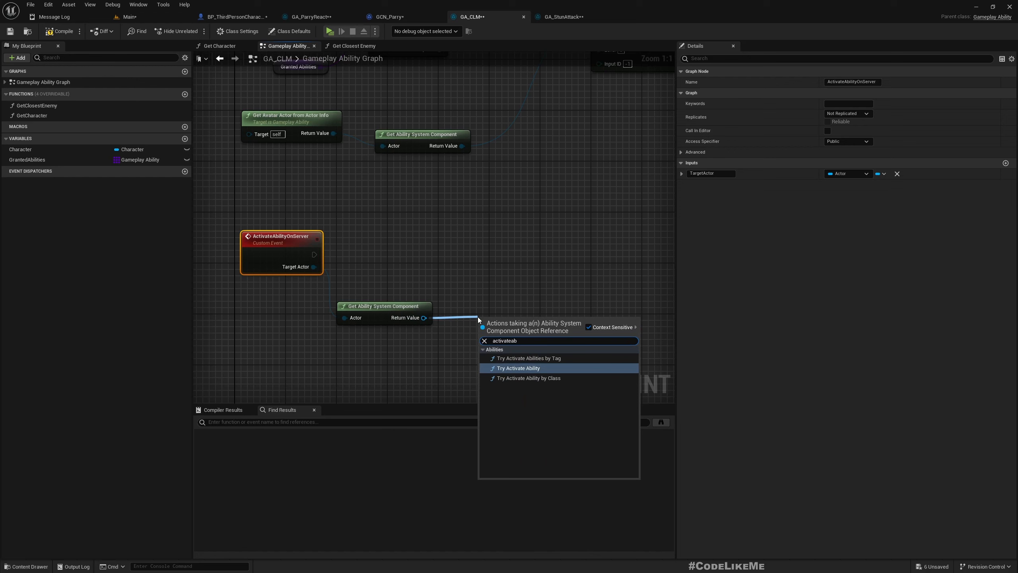
{"action": "left_click", "coordinate": [528, 358]}
{"action": "type", "text": "make"}
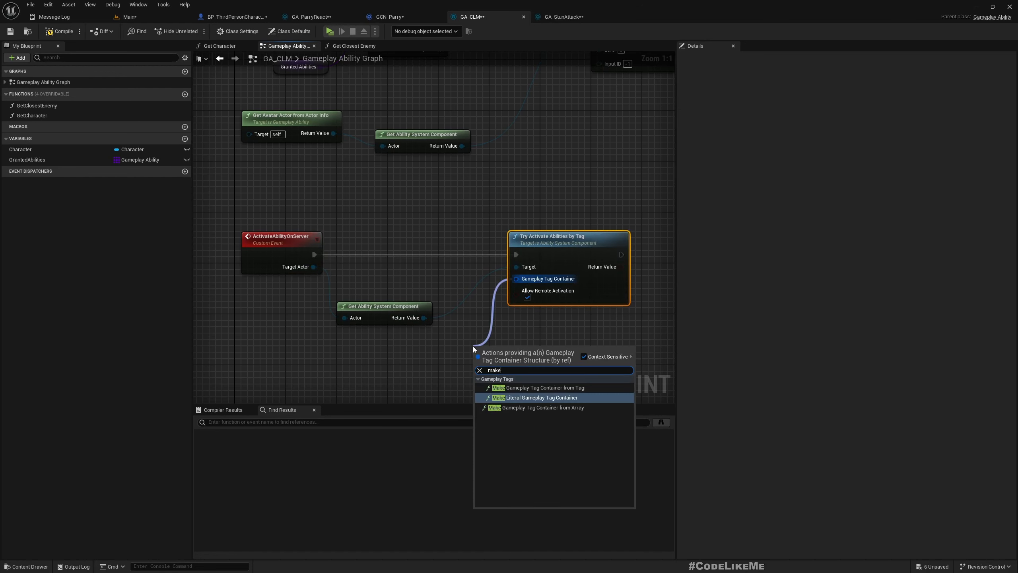
{"action": "left_click", "coordinate": [526, 396]}
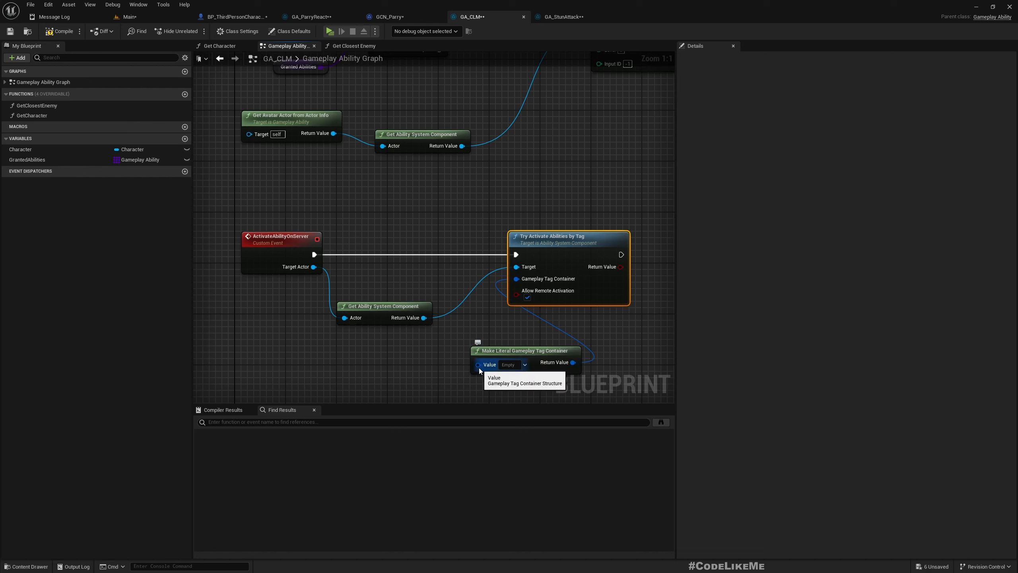
{"action": "mouse_move", "coordinate": [547, 278]}
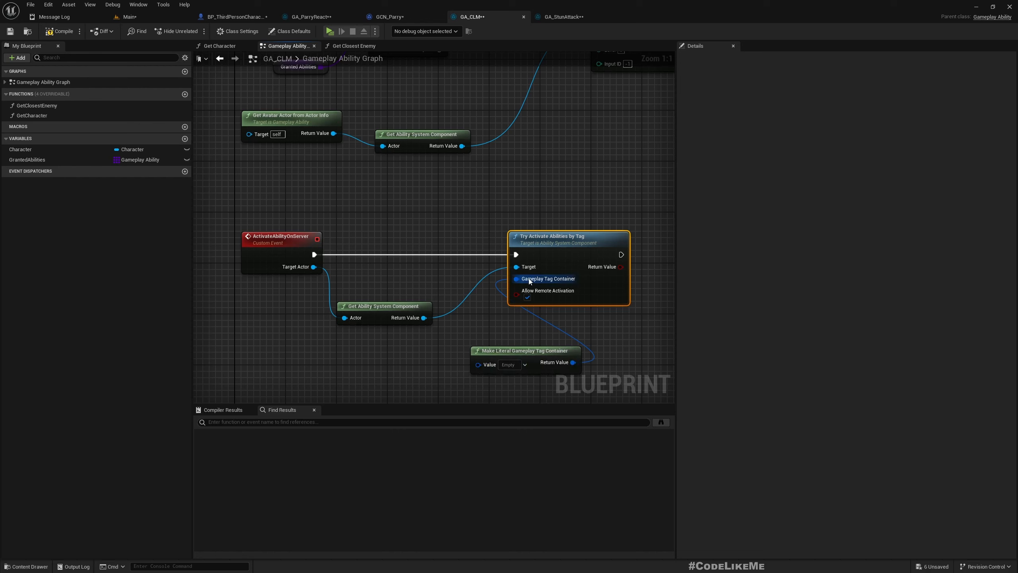
{"action": "mouse_move", "coordinate": [490, 363]}
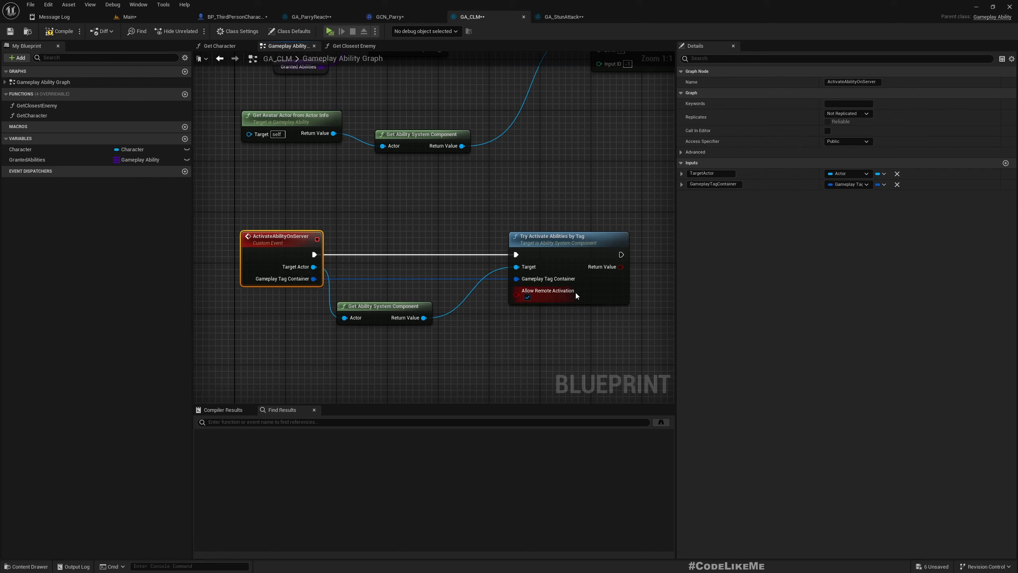
{"action": "mouse_move", "coordinate": [875, 123]}
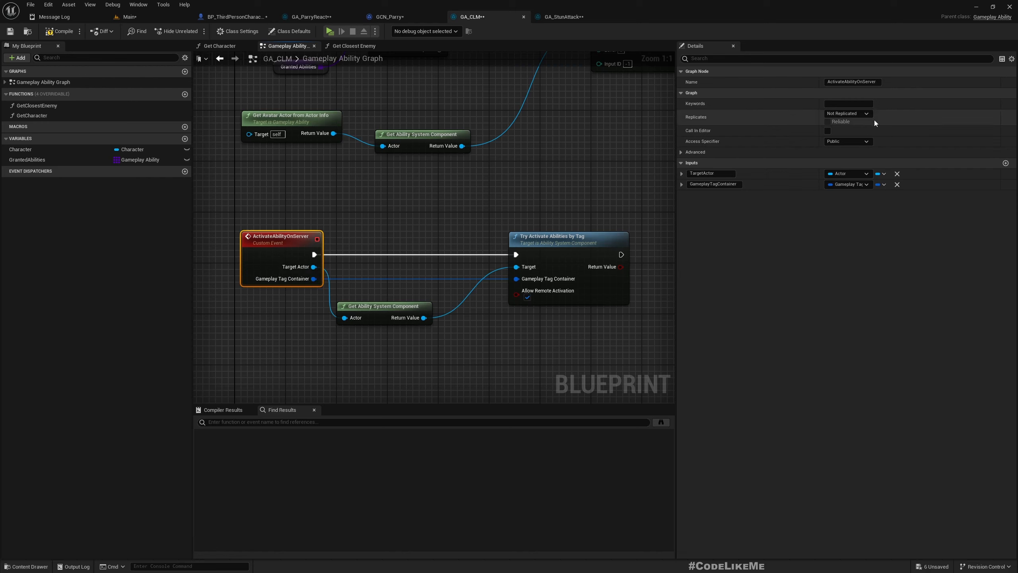
{"action": "left_click", "coordinate": [847, 113]}
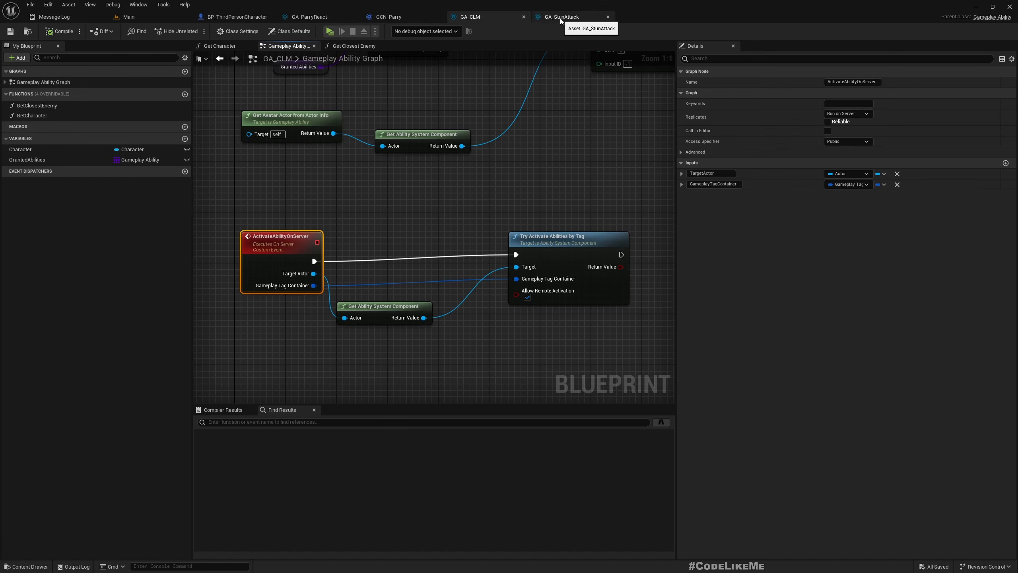
After GA_StunAttack's Delay, call Activate Ability on Server with Victim as Target Actor
{"action": "left_click", "coordinate": [561, 16]}
{"action": "type", "text": "activatea"}
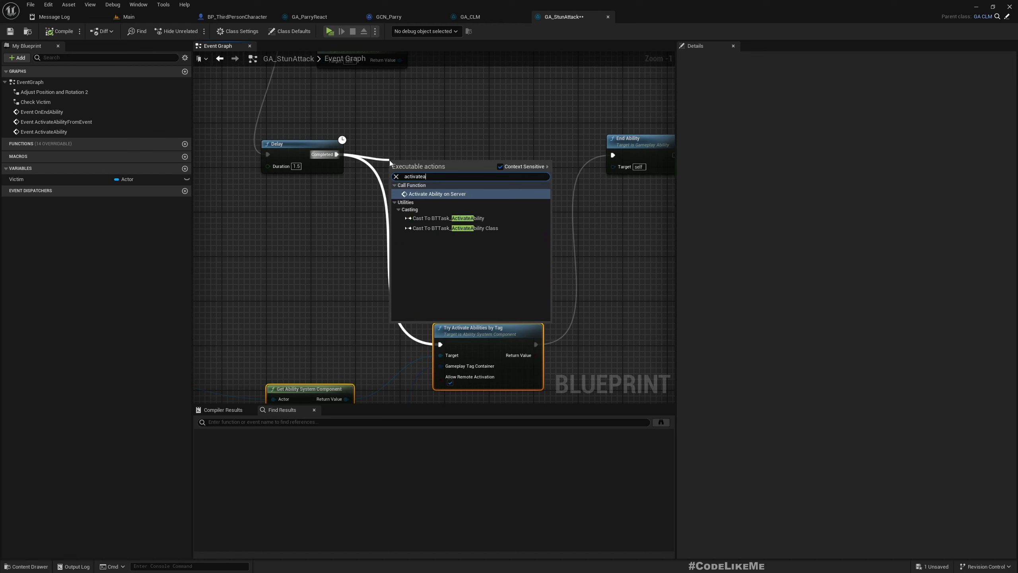
{"action": "left_click", "coordinate": [436, 193]}
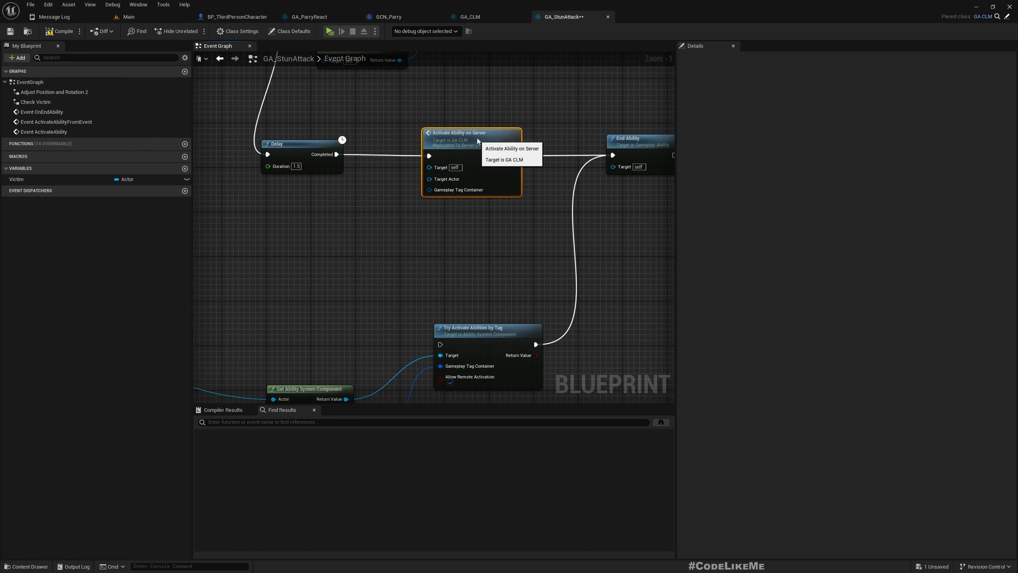
{"action": "scroll", "scroll_direction": "down", "scroll_amount": 3}
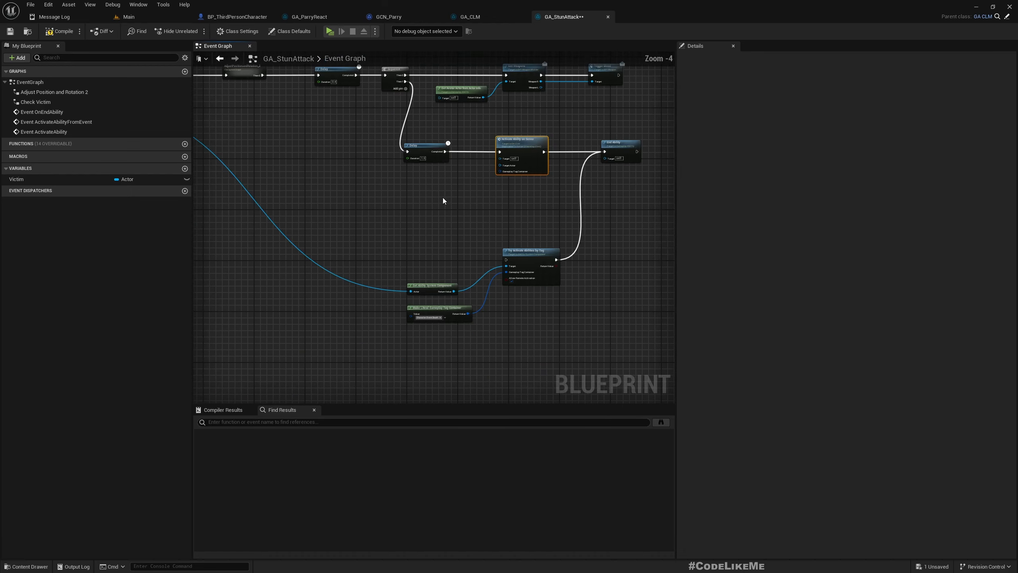
{"action": "left_click", "coordinate": [16, 179]}
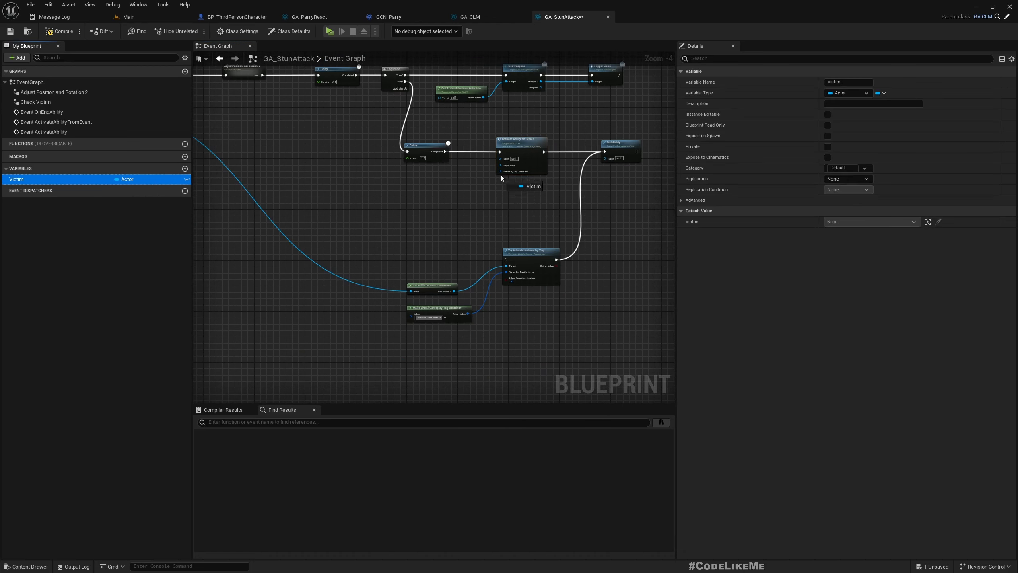
{"action": "scroll", "scroll_direction": "up", "scroll_amount": 3}
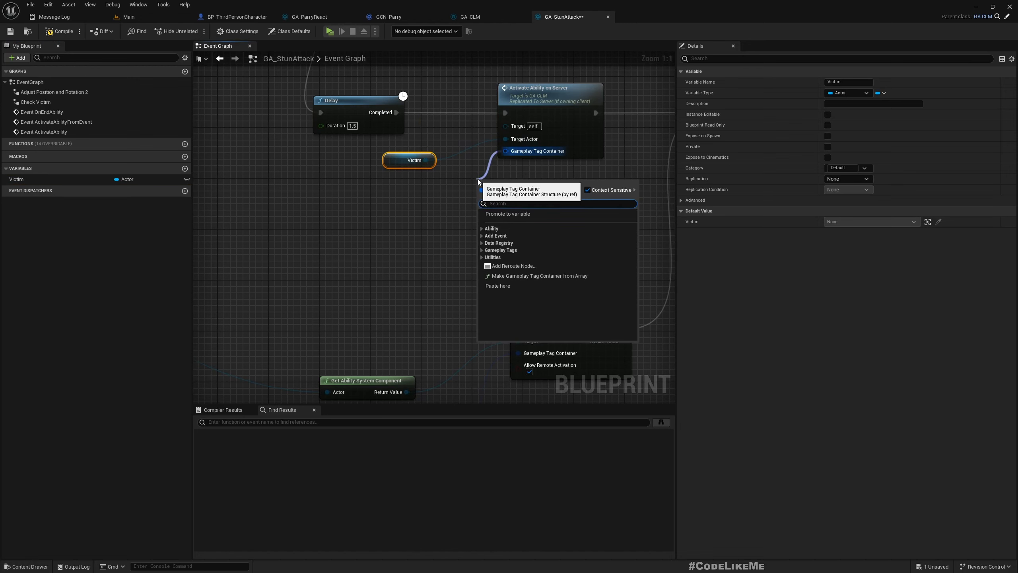
Rename the GA_CLM event's tag container input to Tag
{"action": "type", "text": "make"}
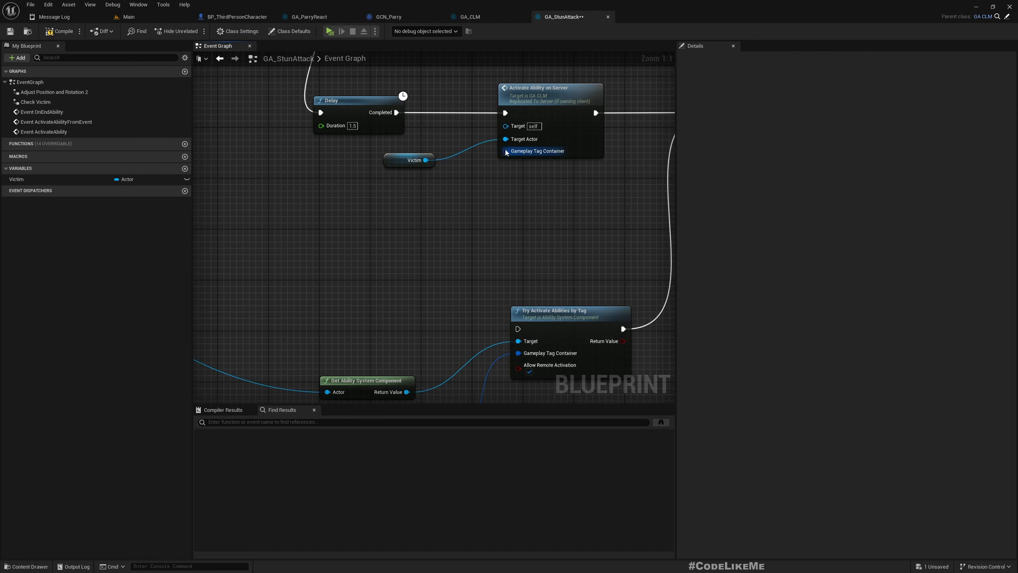
{"action": "mouse_move", "coordinate": [541, 155]}
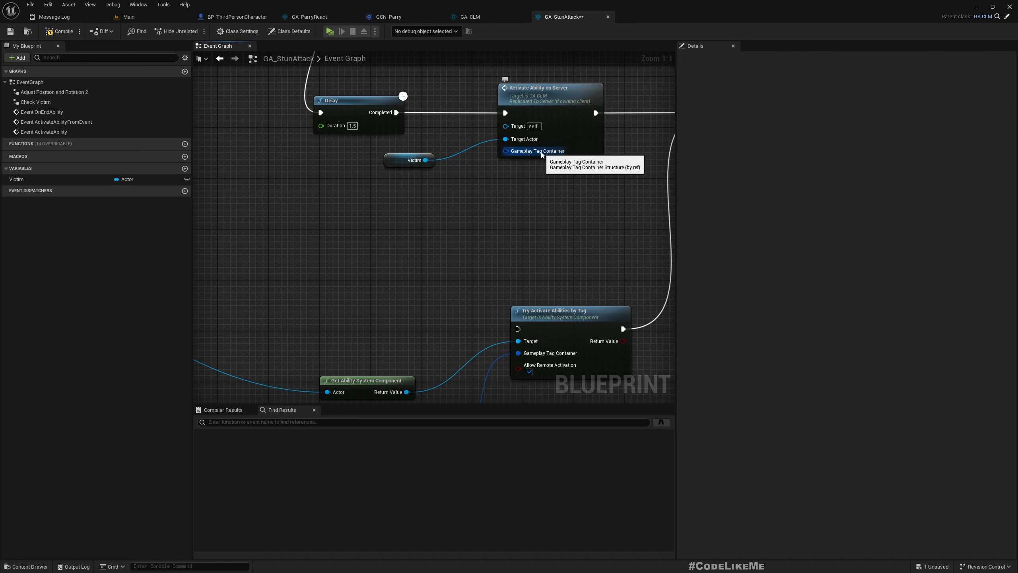
{"action": "left_click", "coordinate": [469, 17]}
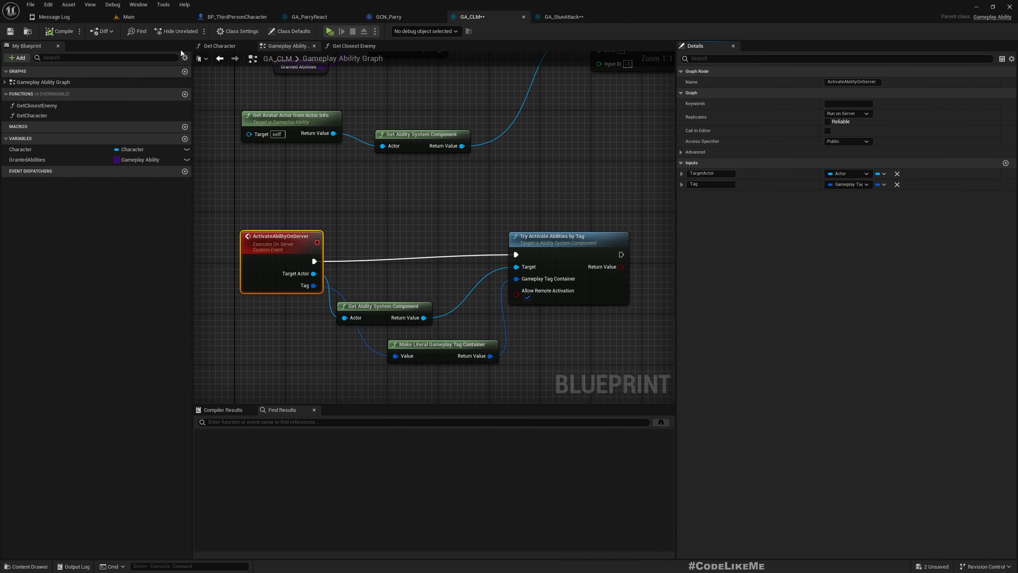
Set the Activate Ability on Server call's Tag to Character.Event.Death in GA_StunAttack
{"action": "left_click", "coordinate": [564, 16]}
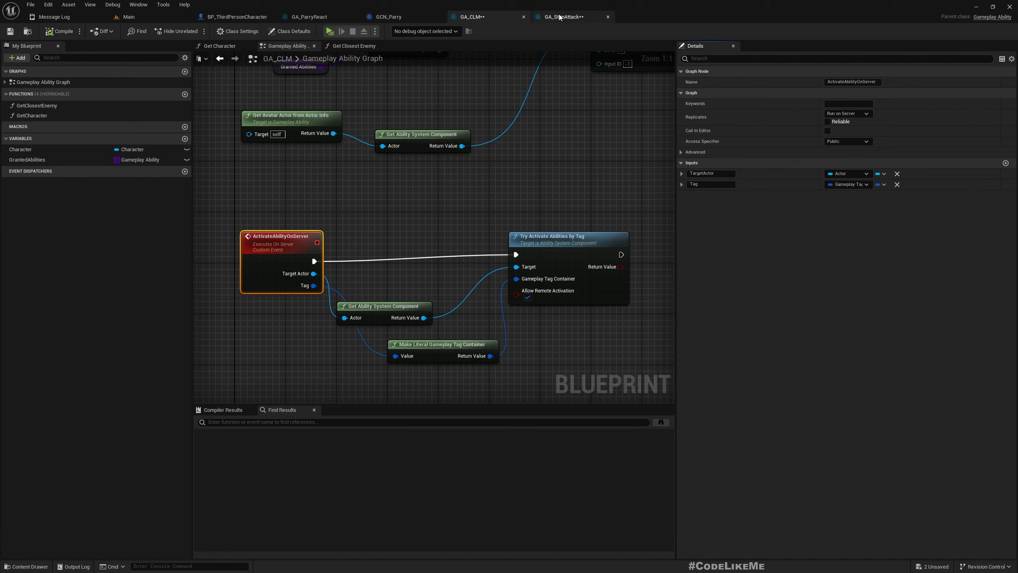
{"action": "left_click", "coordinate": [562, 16]}
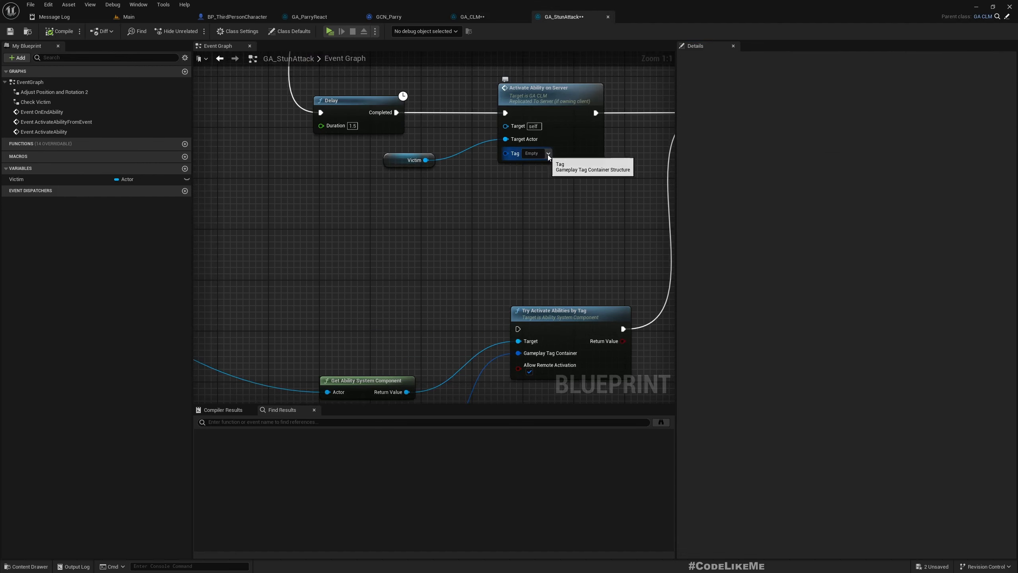
{"action": "left_click", "coordinate": [547, 153]}
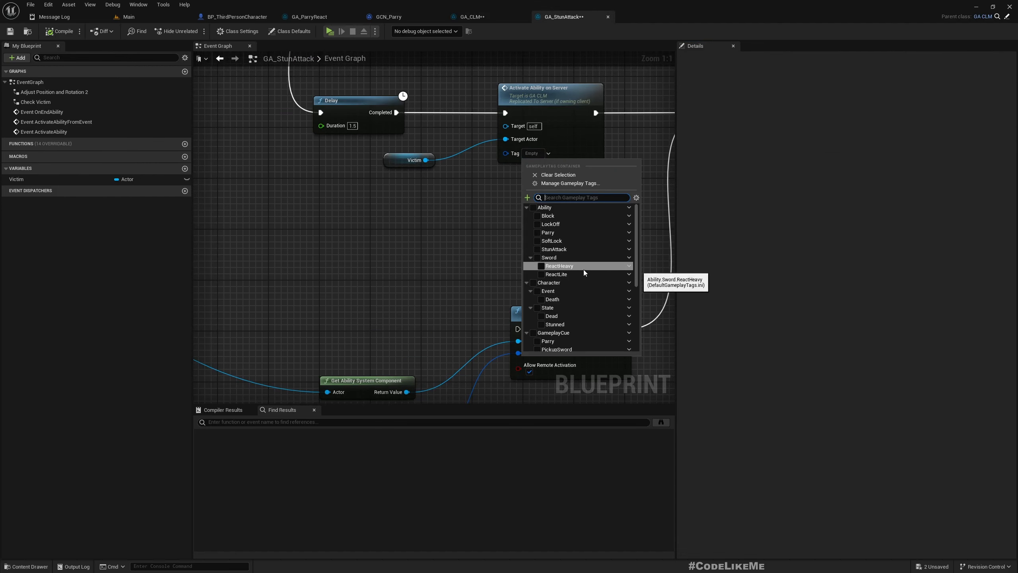
{"action": "mouse_move", "coordinate": [550, 299]}
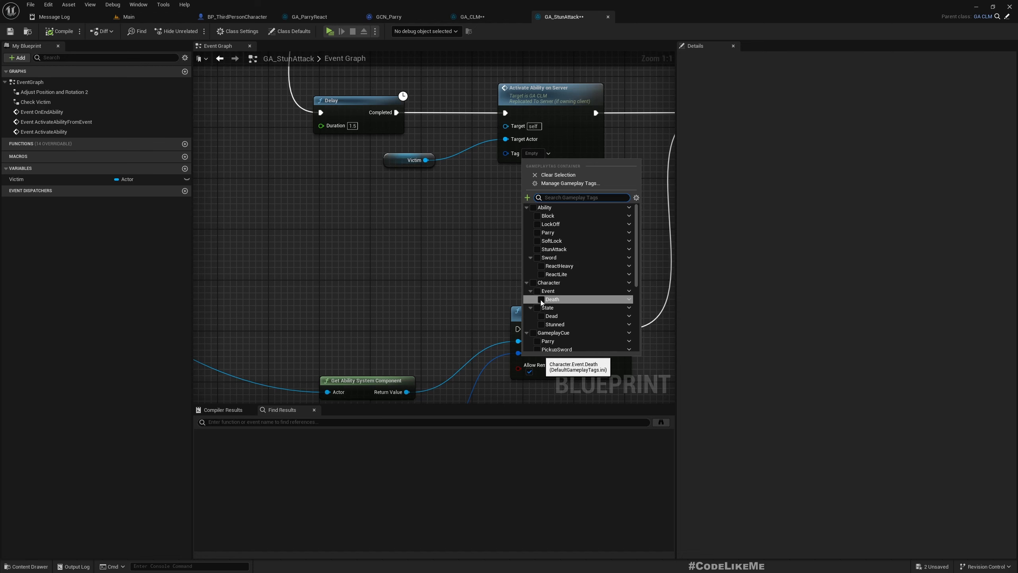
{"action": "left_click", "coordinate": [538, 300]}
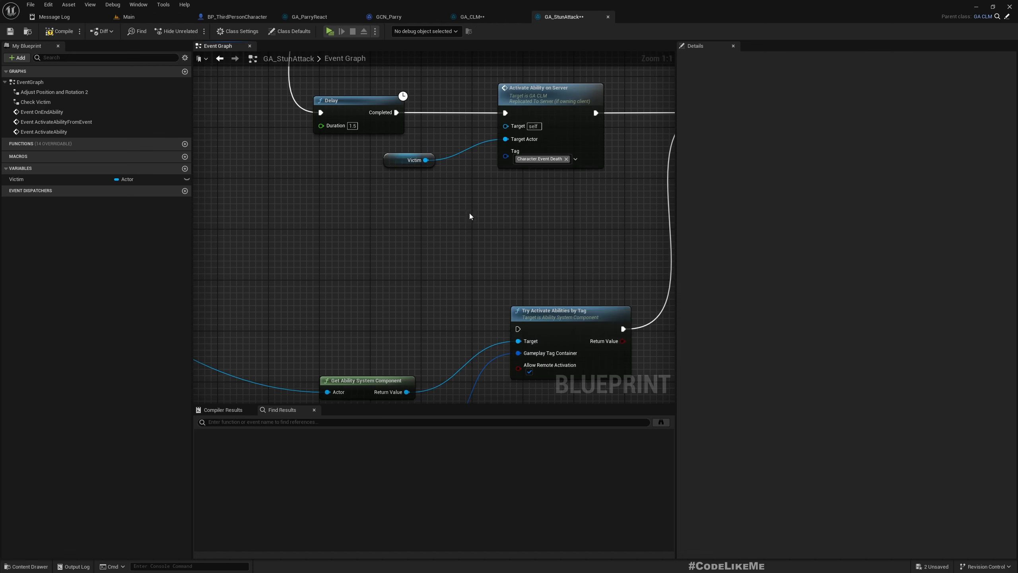
{"action": "scroll", "scroll_direction": "down", "scroll_amount": 3}
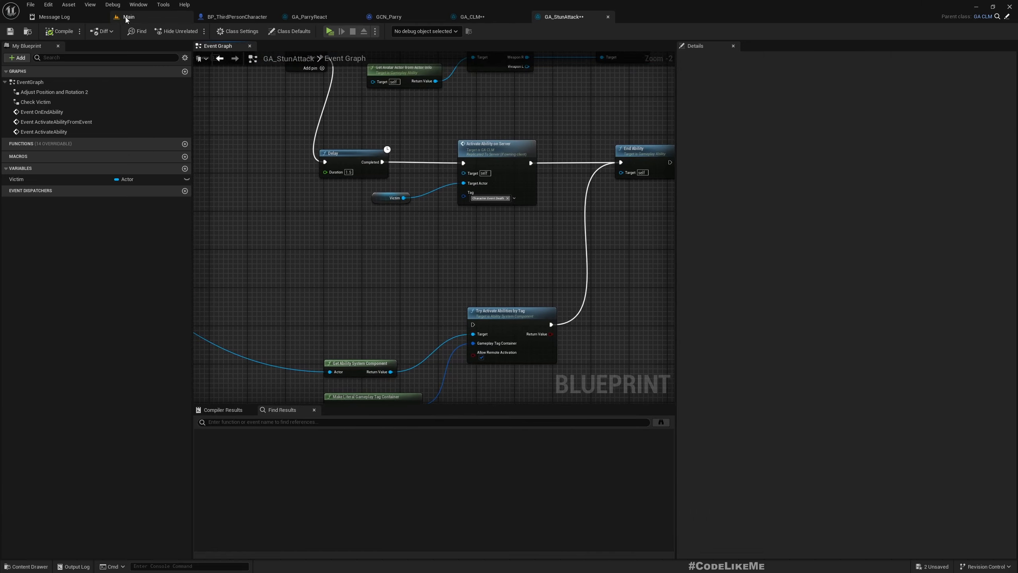
Return to the Main level editor viewport
{"action": "left_click", "coordinate": [128, 16]}
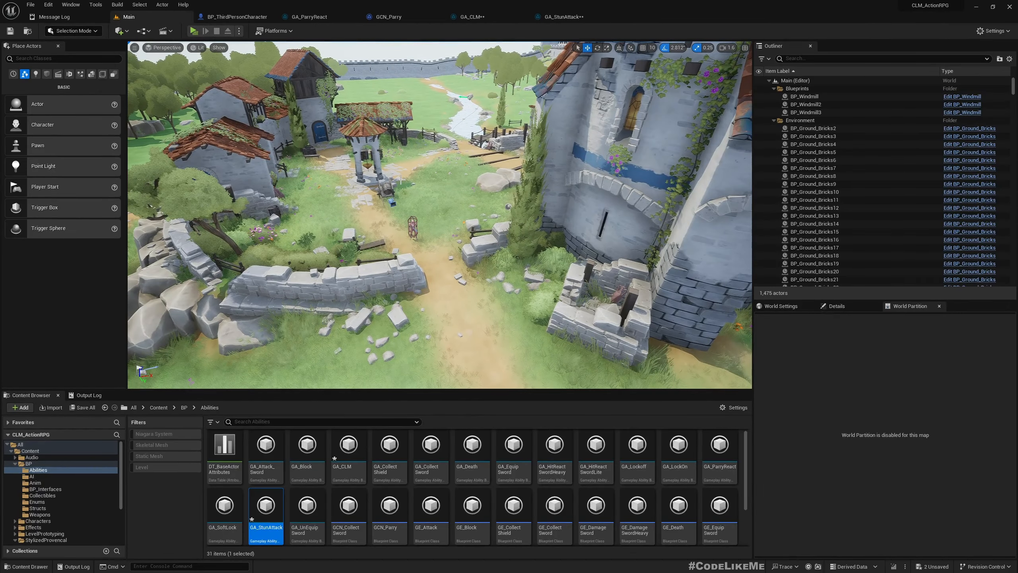
{"action": "left_click", "coordinate": [195, 31]}
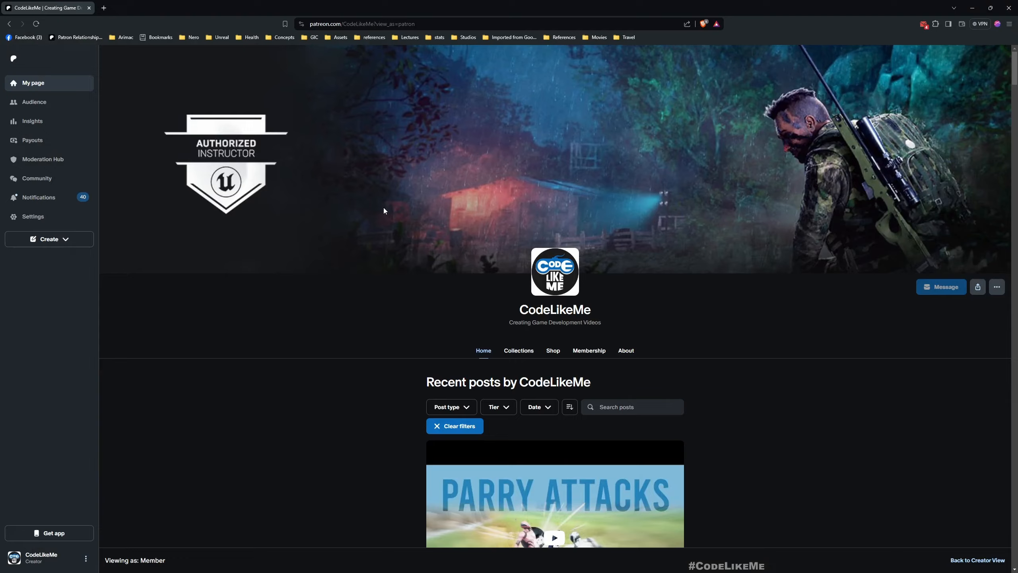
{"action": "scroll", "scroll_direction": "down", "scroll_amount": 3}
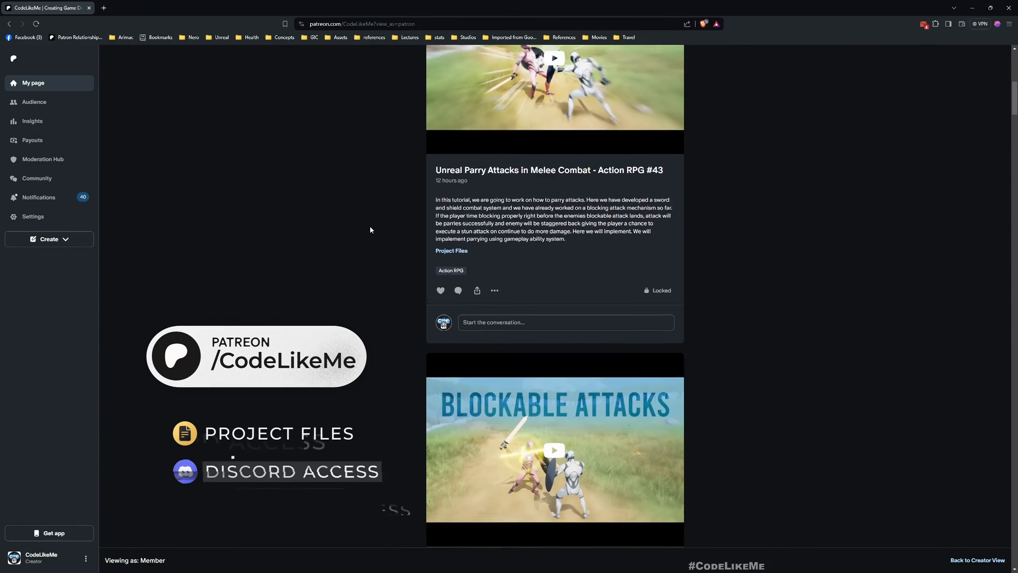
{"action": "scroll", "scroll_direction": "down", "scroll_amount": 3}
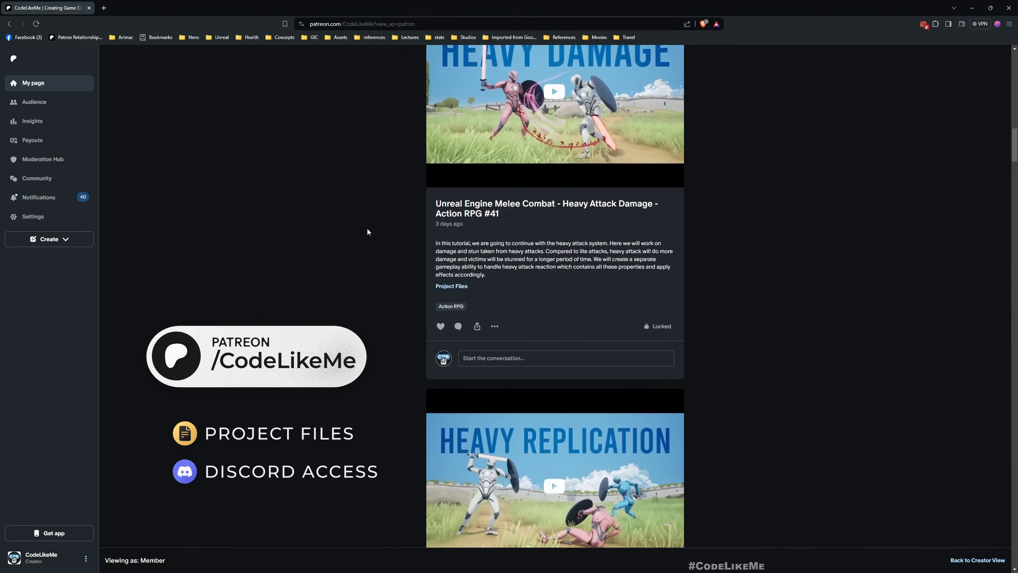
{"action": "scroll", "scroll_direction": "down", "scroll_amount": 3}
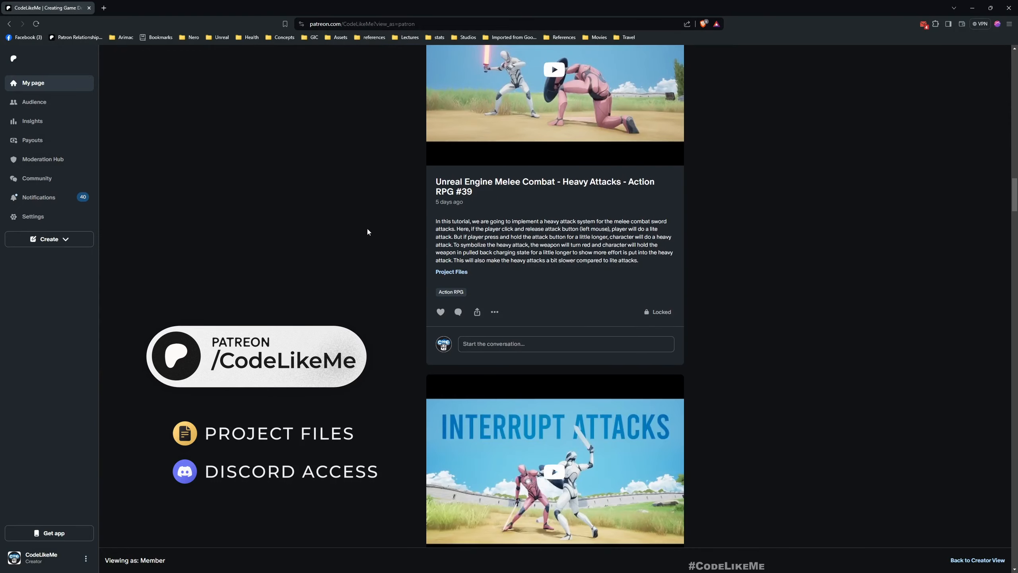
{"action": "scroll", "scroll_direction": "down", "scroll_amount": 3}
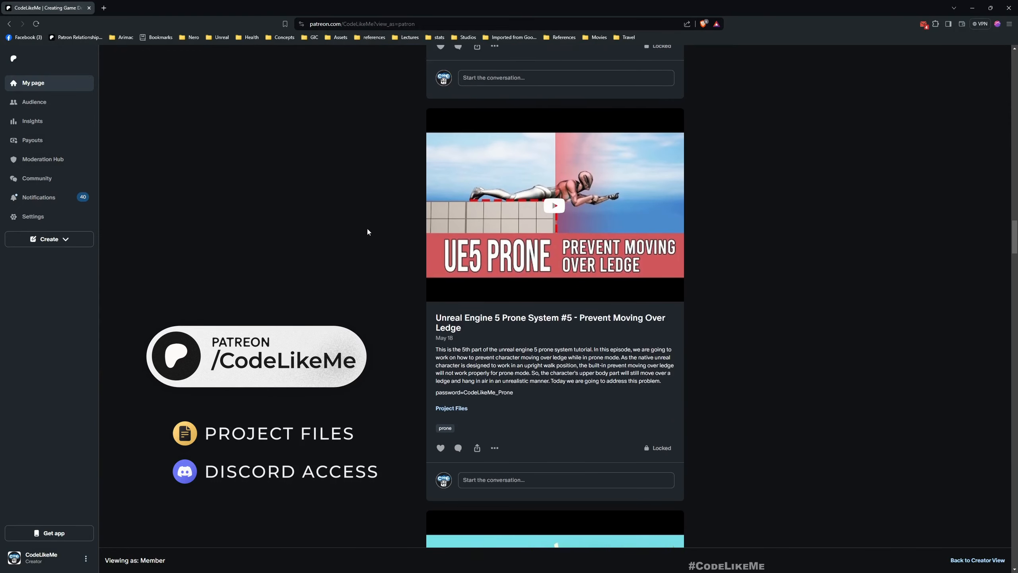
{"action": "scroll", "scroll_direction": "down", "scroll_amount": 3}
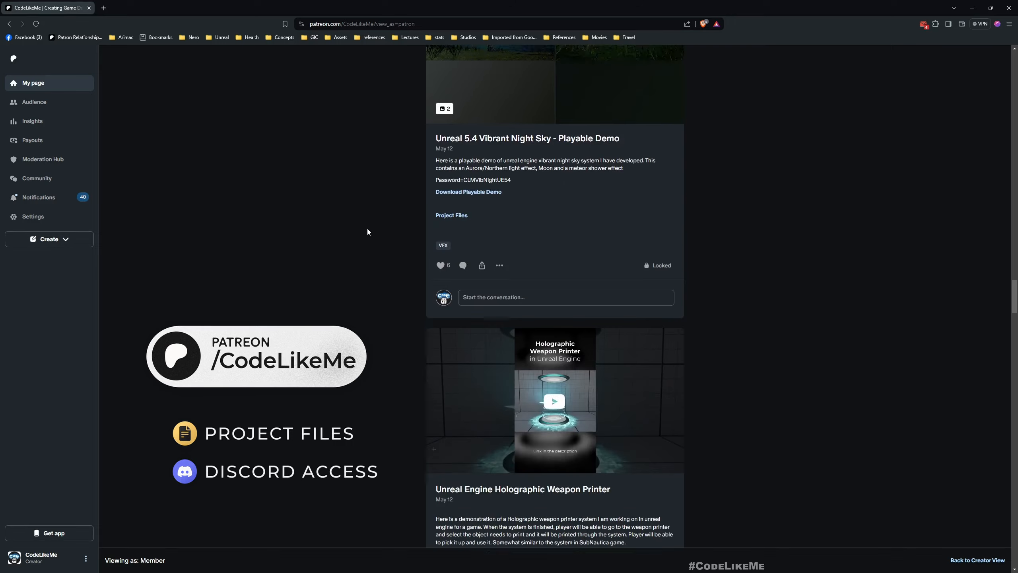
{"action": "scroll", "scroll_direction": "down", "scroll_amount": 3}
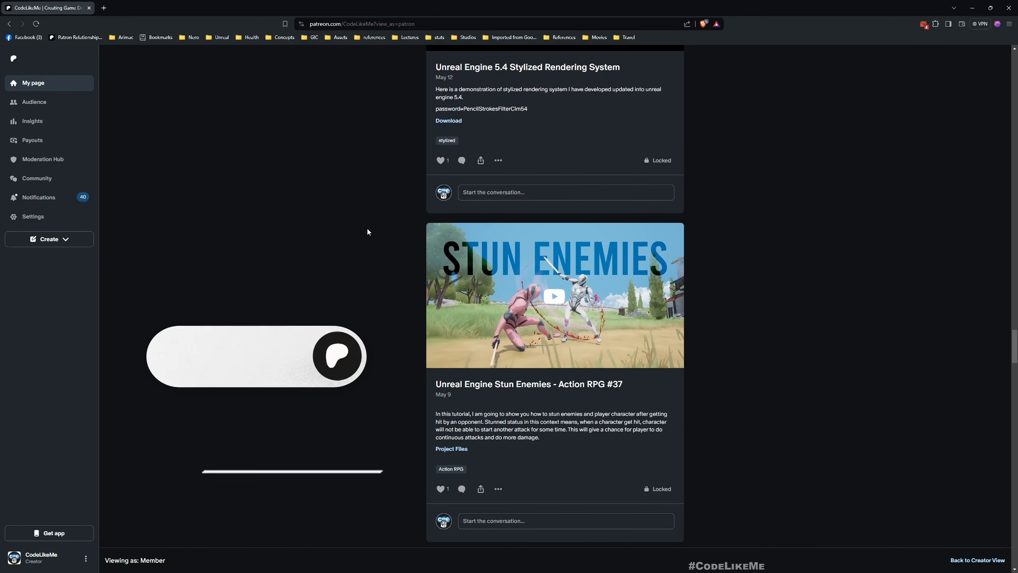